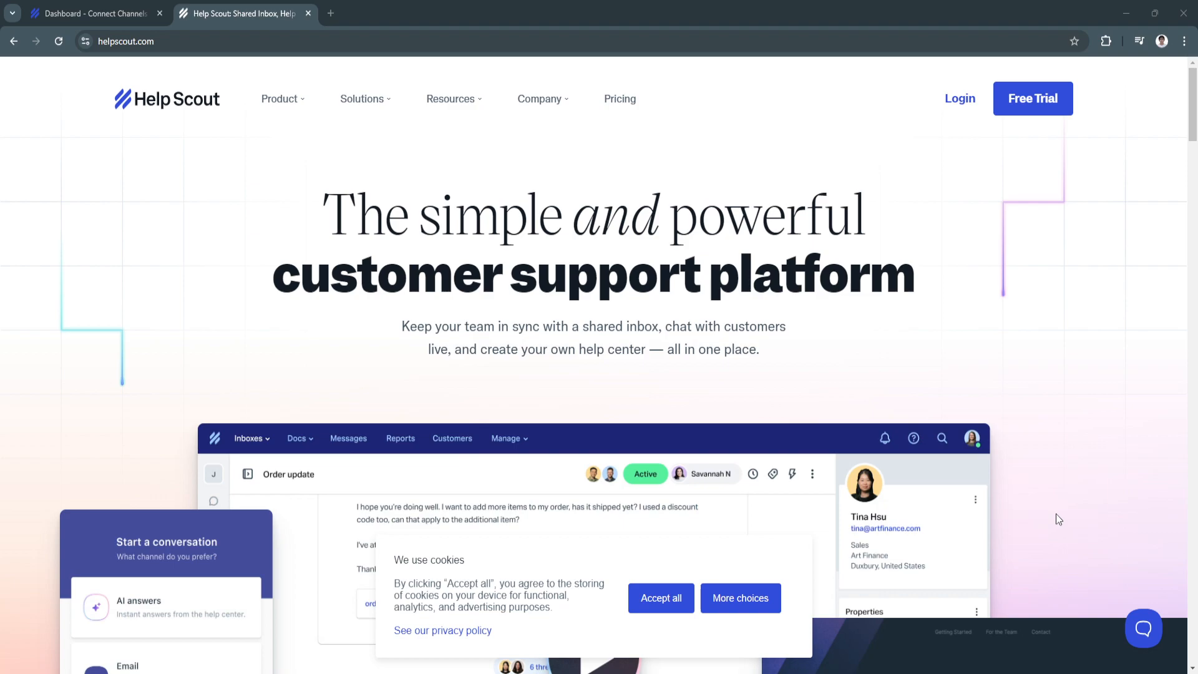
mouse_move(1052, 527)
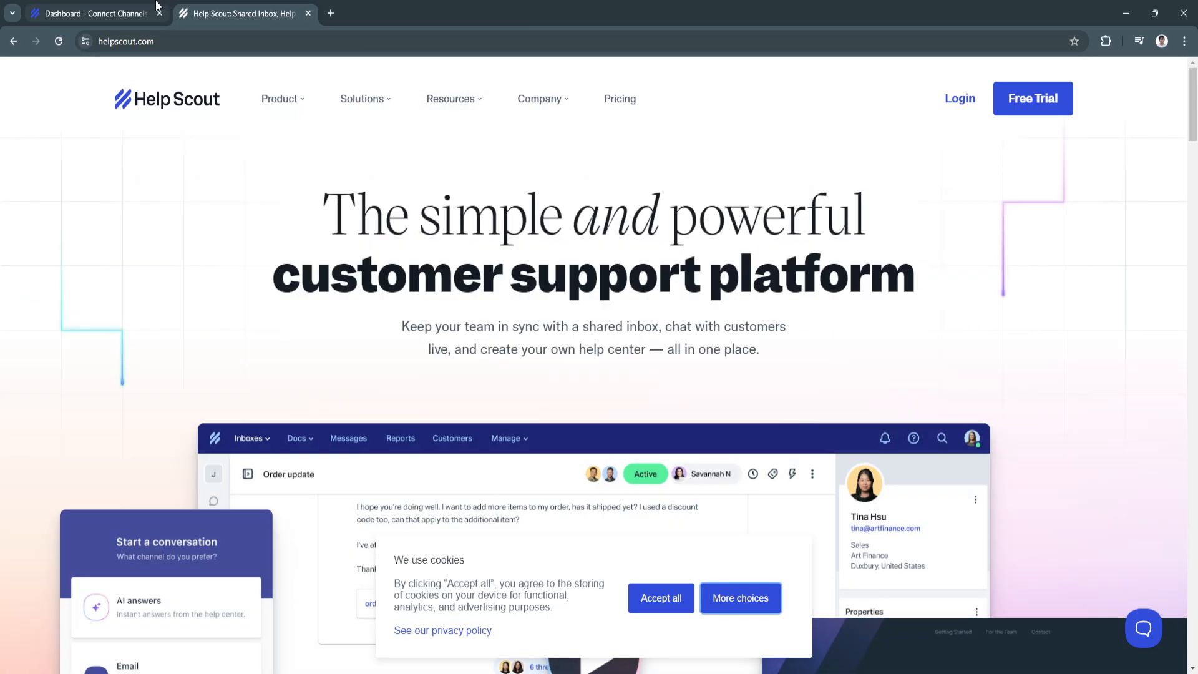
From the dashboard, revisit the Create an Inbox step, then return to Connect Channels
click(92, 13)
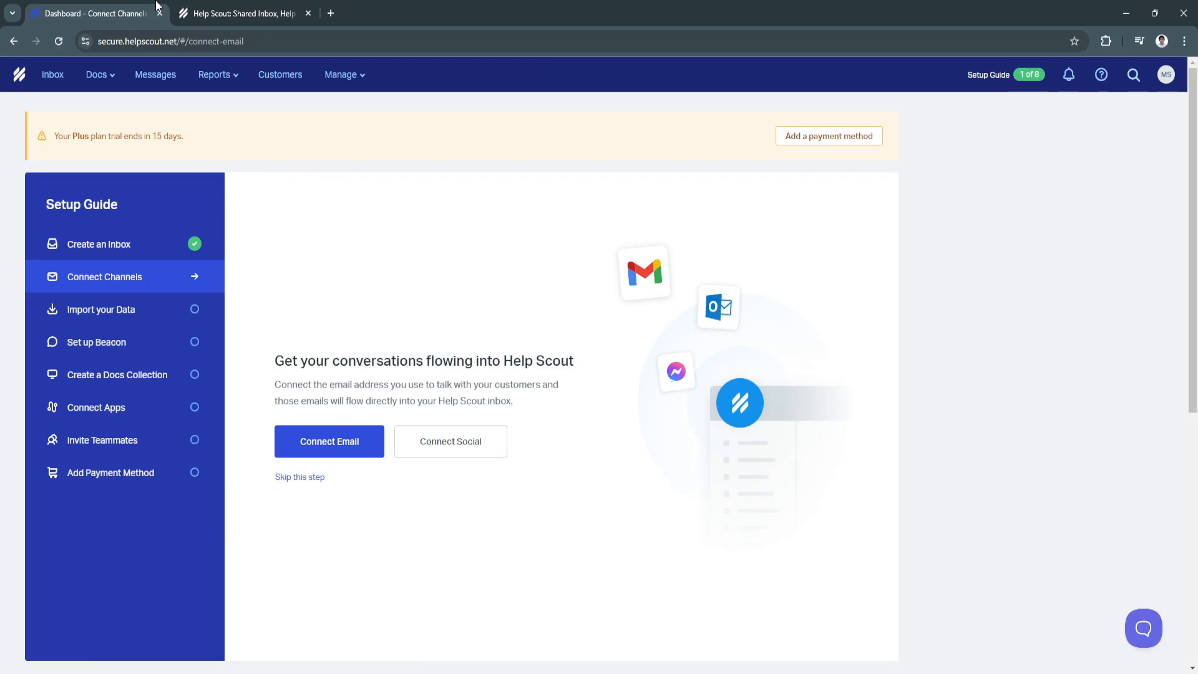
mouse_move(255, 198)
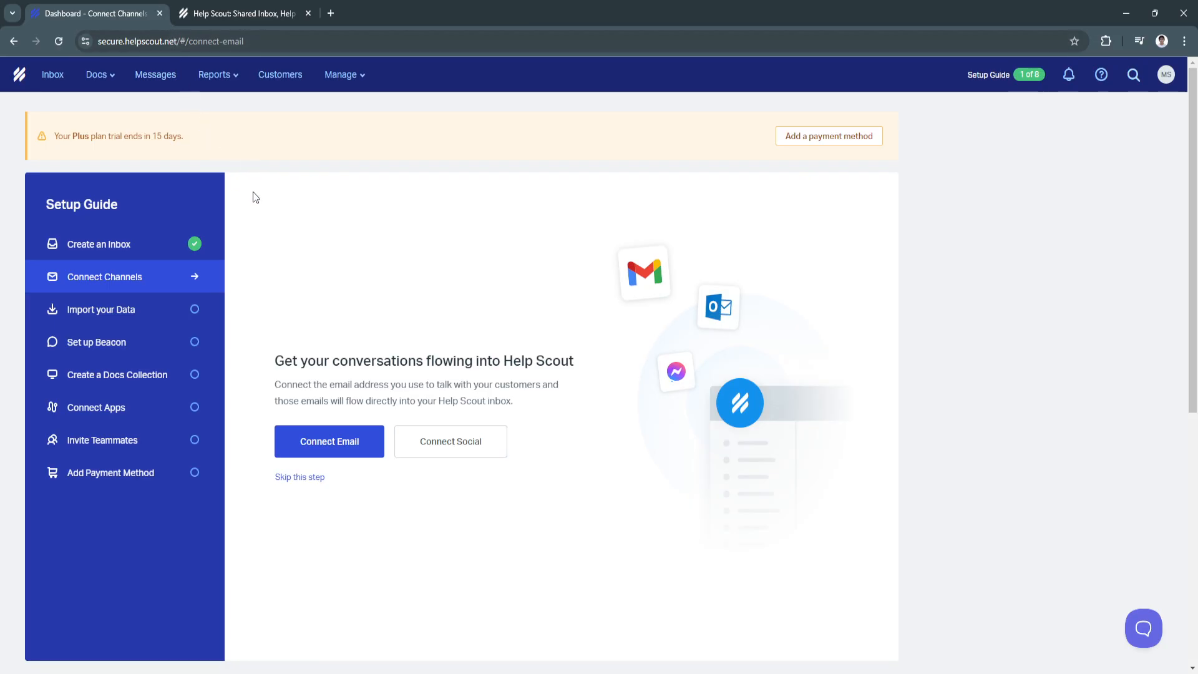
mouse_move(343, 256)
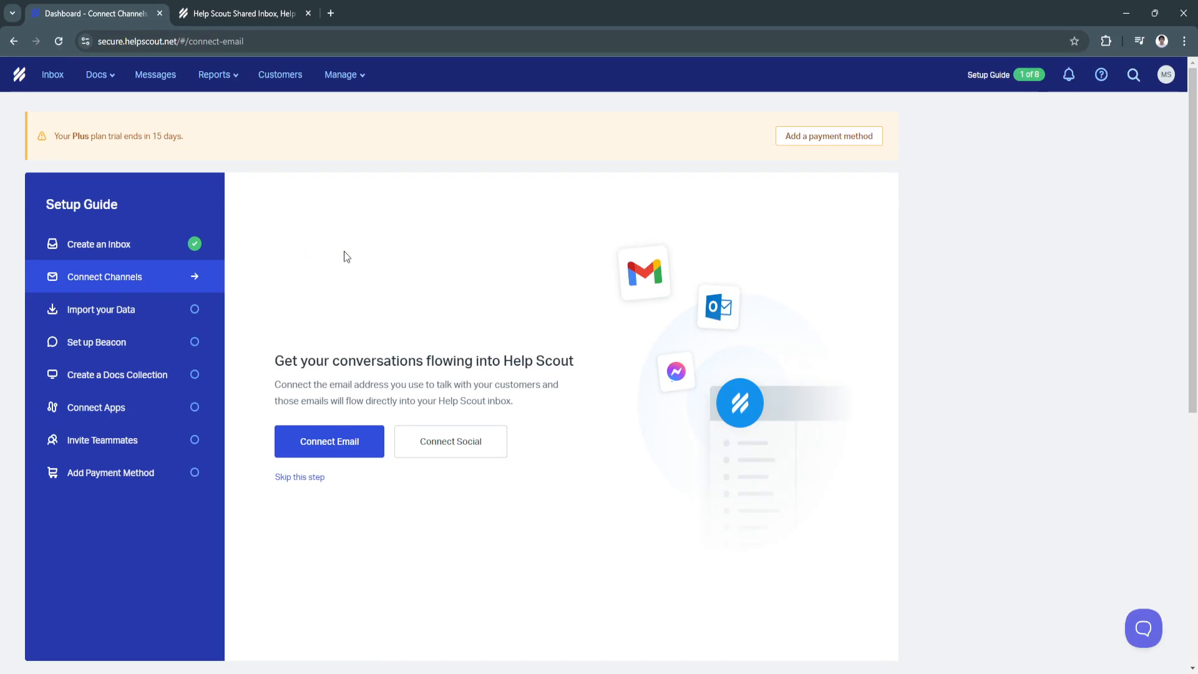
scroll(down, 3)
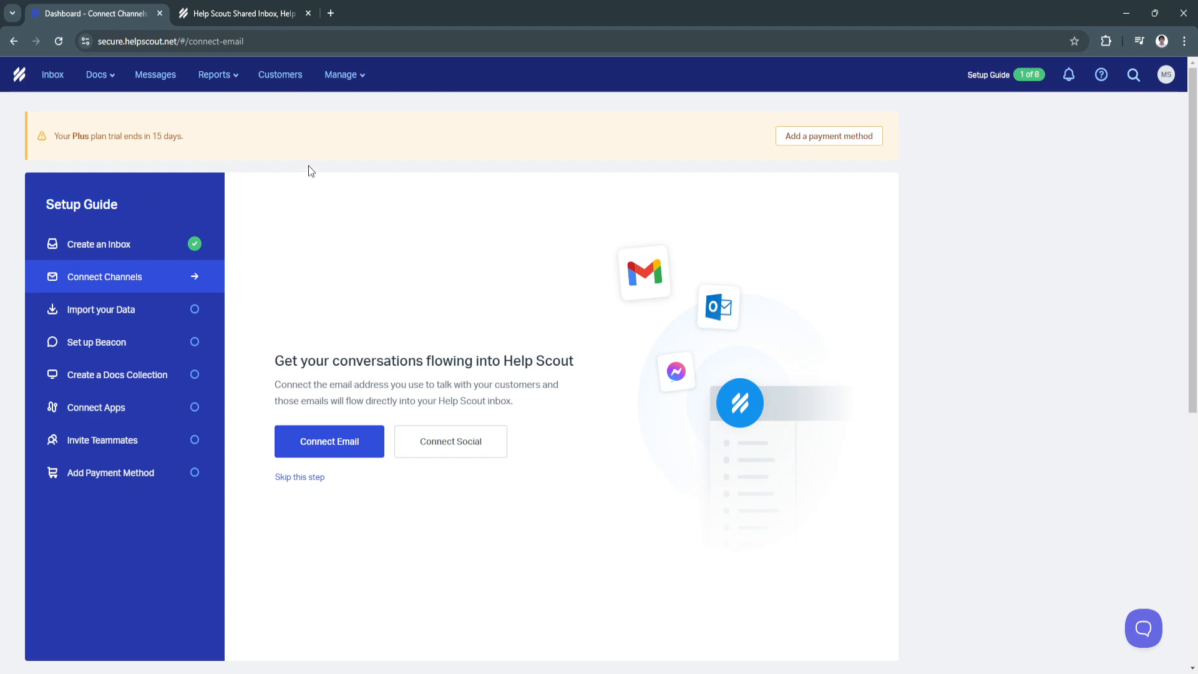
mouse_move(180, 243)
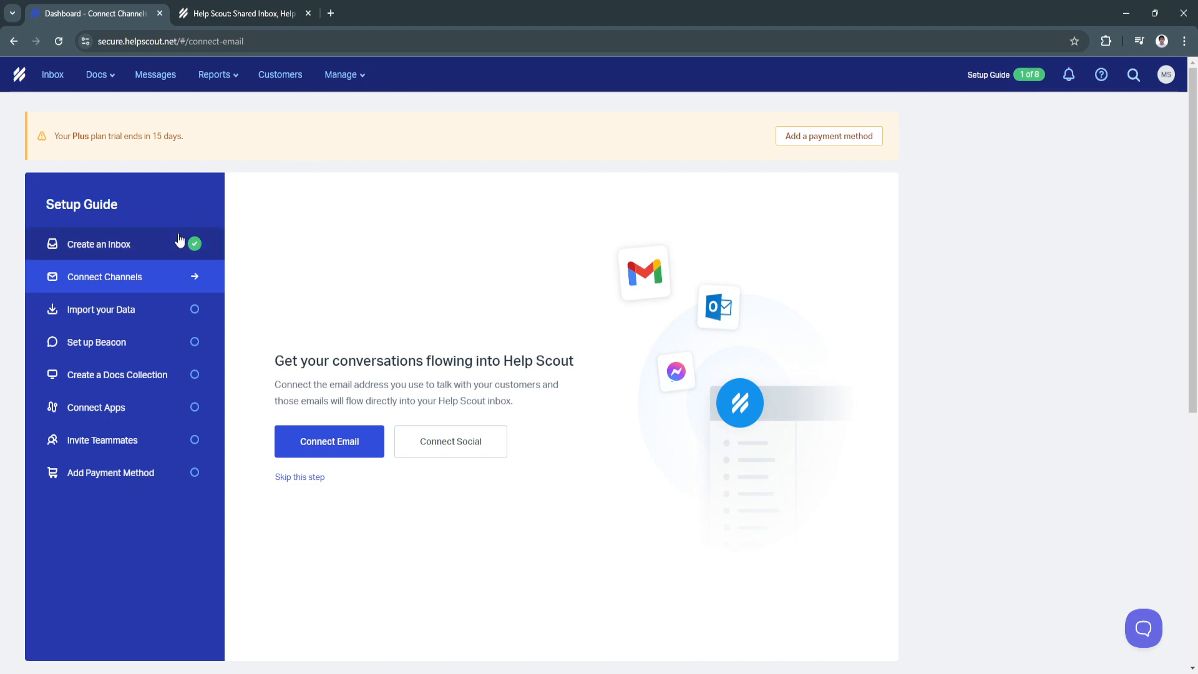
click(98, 244)
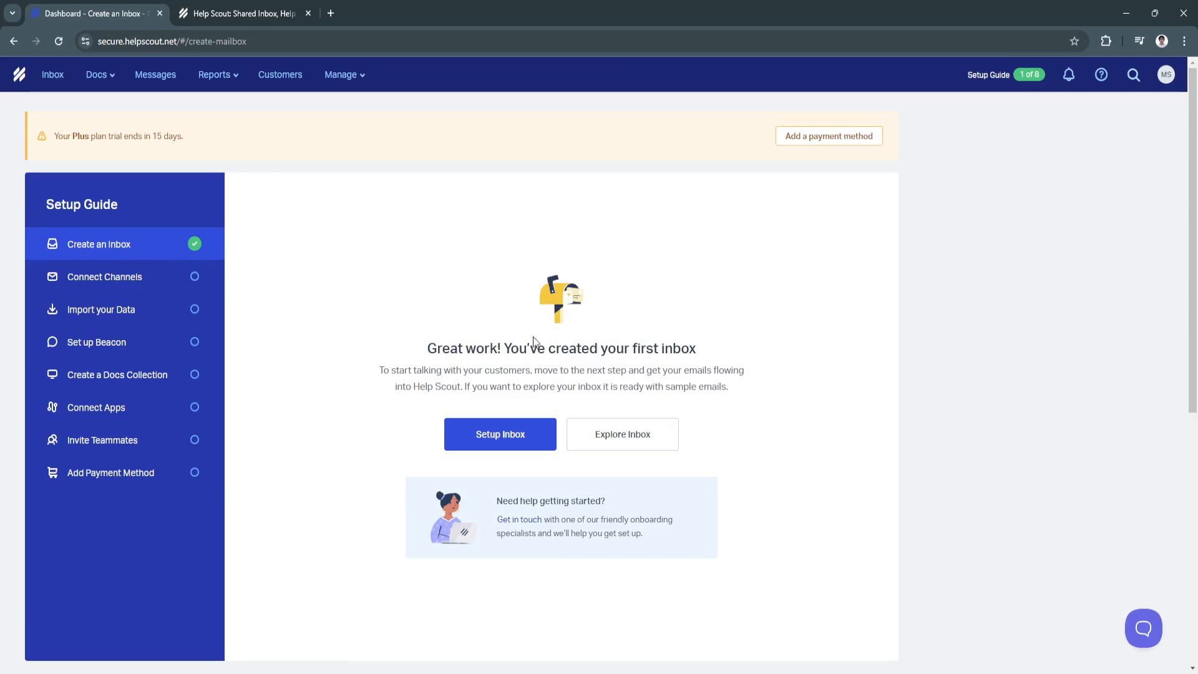
click(499, 434)
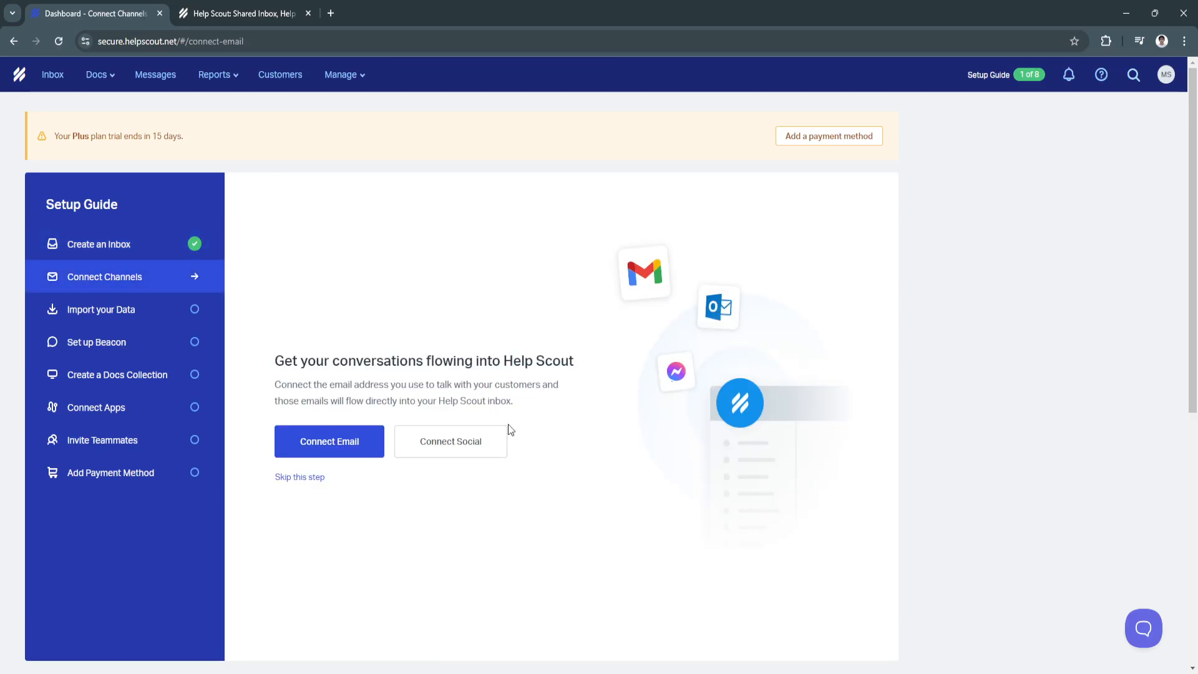
mouse_move(360, 307)
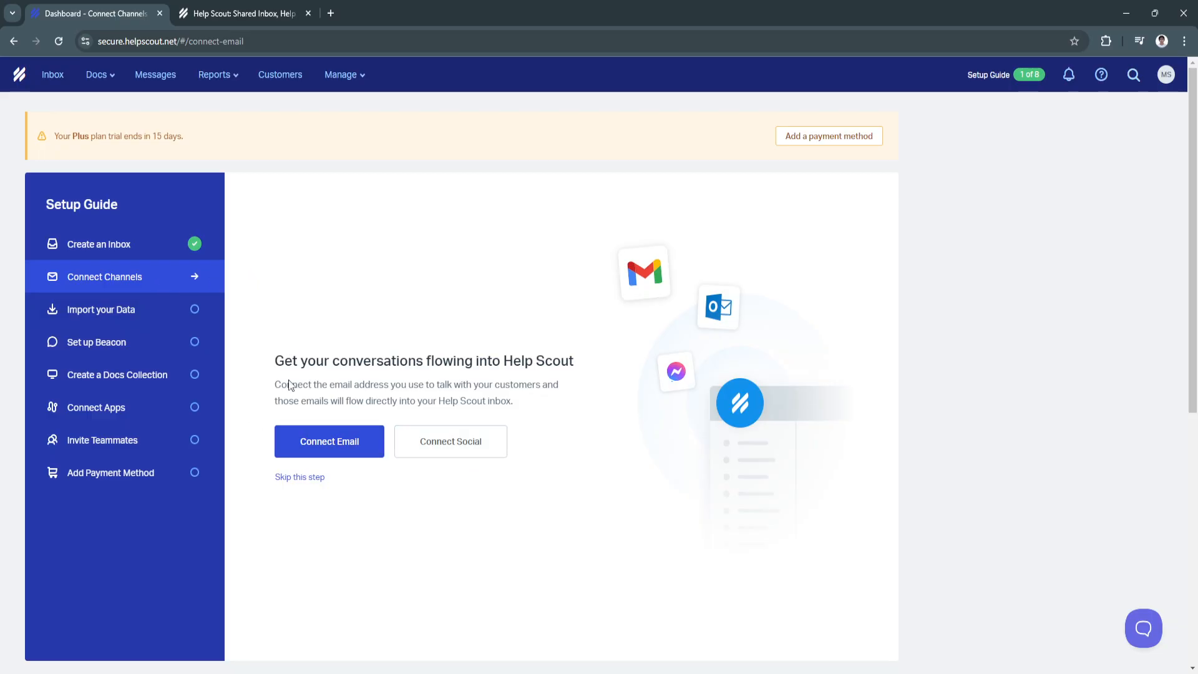
mouse_move(533, 398)
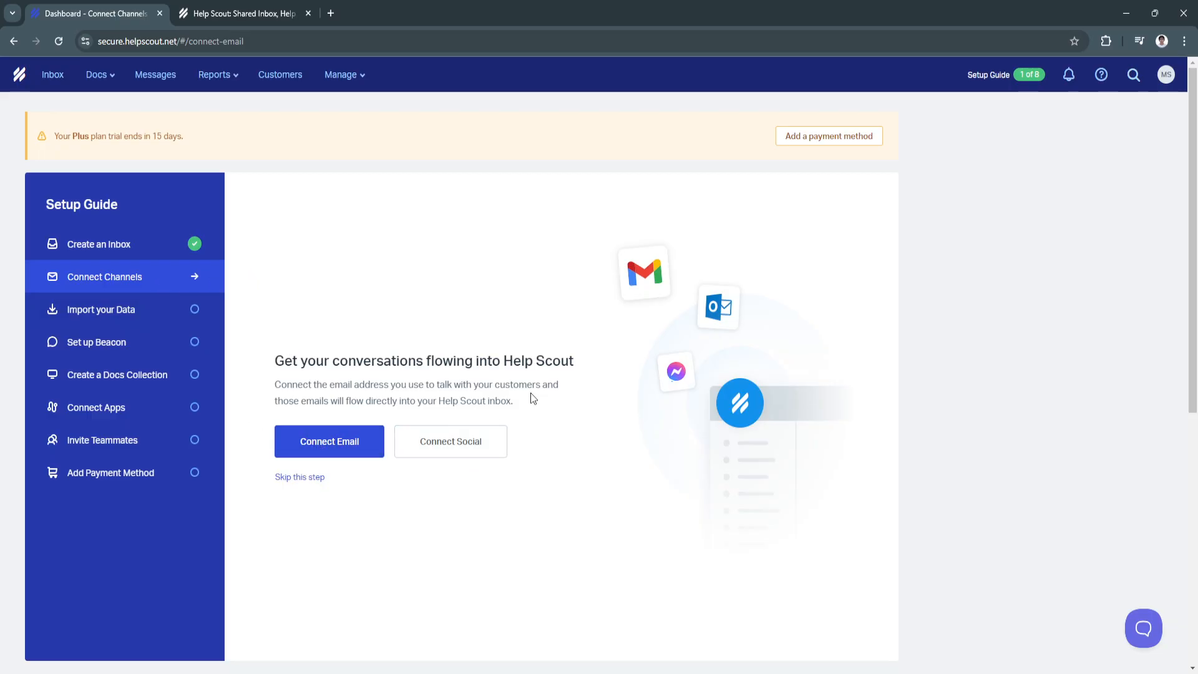
mouse_move(522, 383)
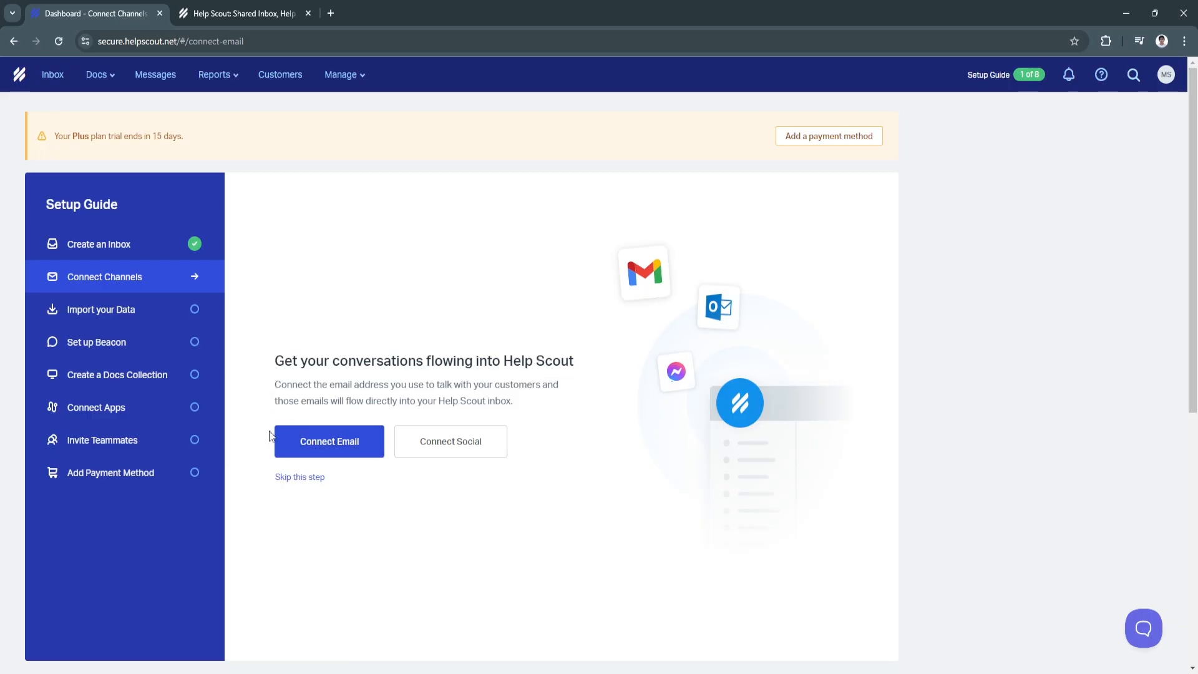
Open Import your Data, view the sample import data sources, then go back
click(100, 309)
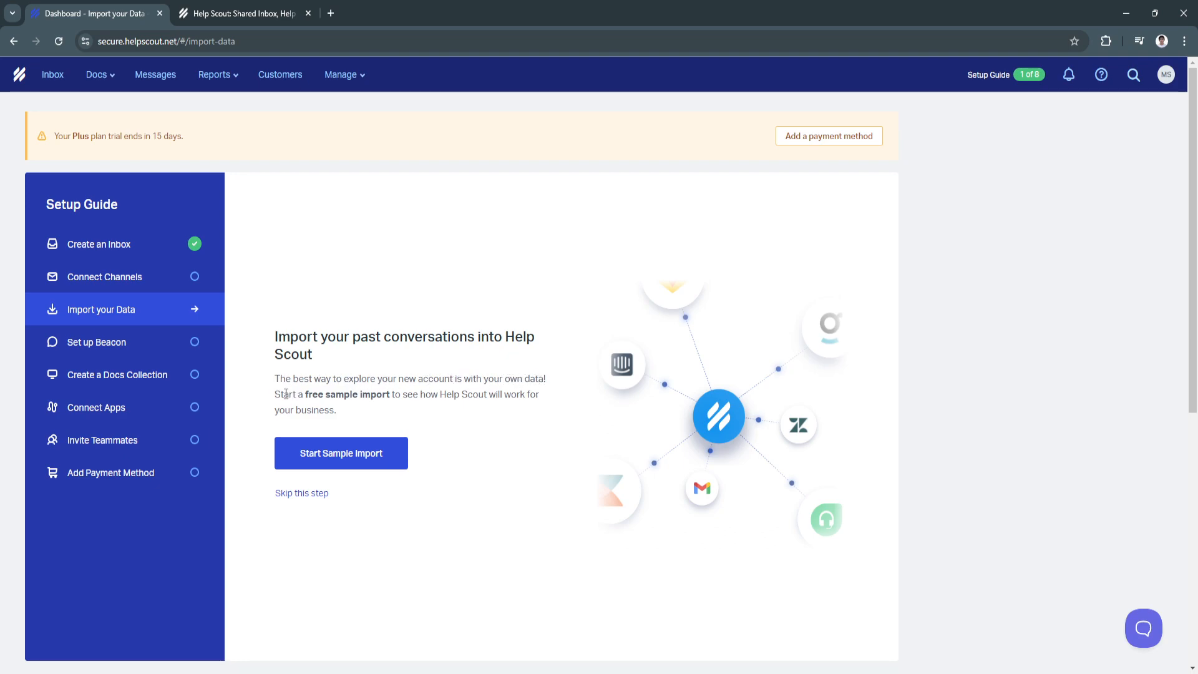
mouse_move(341, 452)
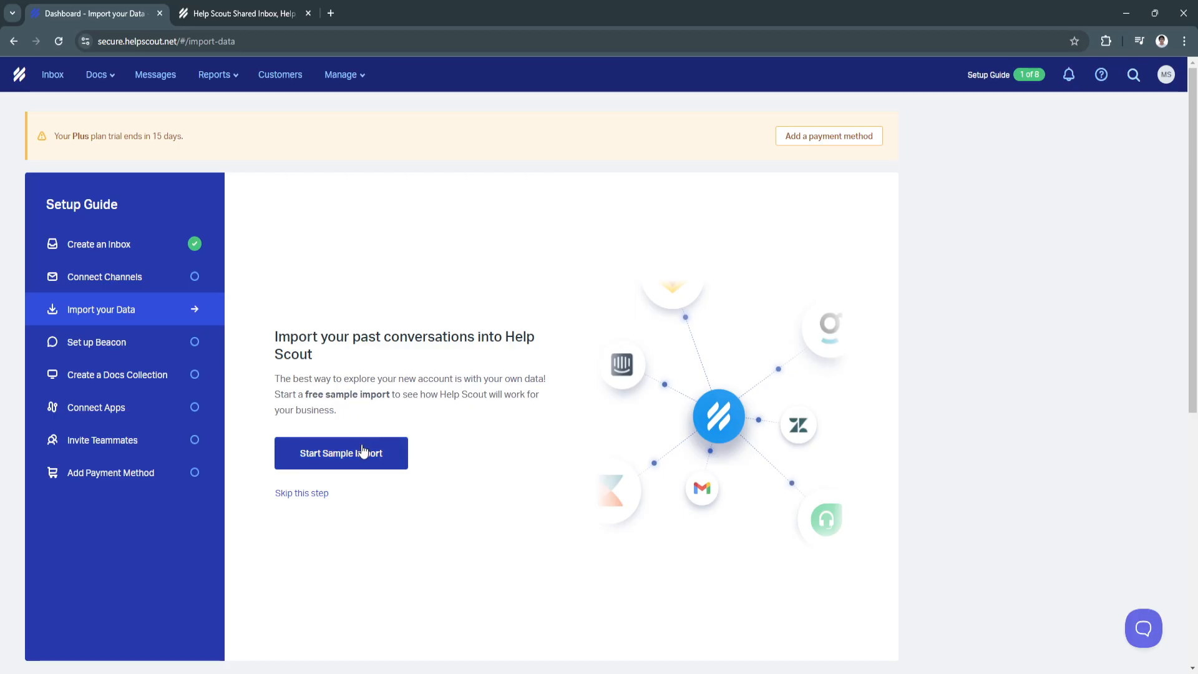
click(341, 452)
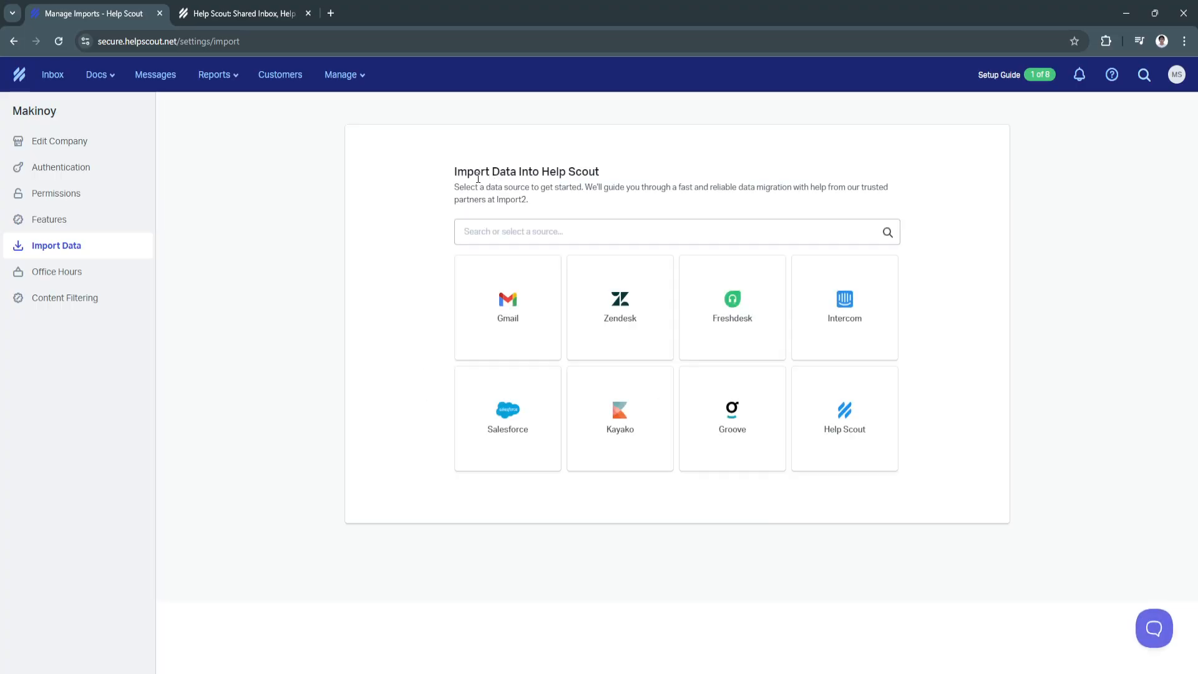
mouse_move(558, 171)
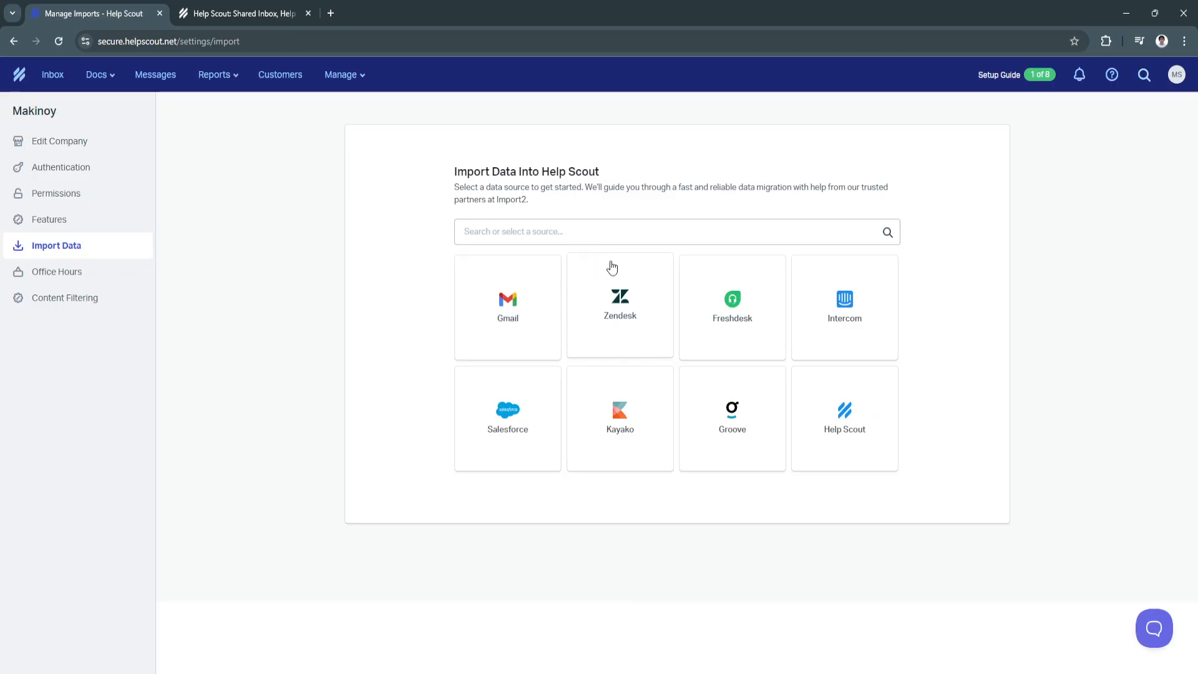
mouse_move(688, 399)
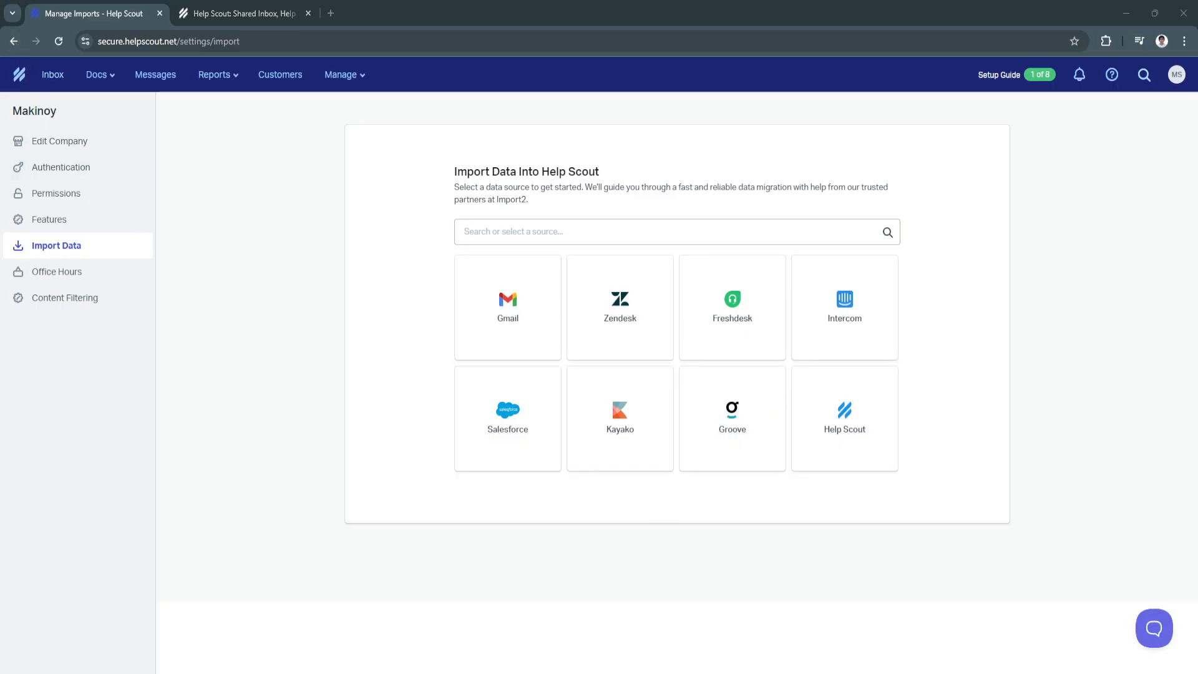
click(13, 41)
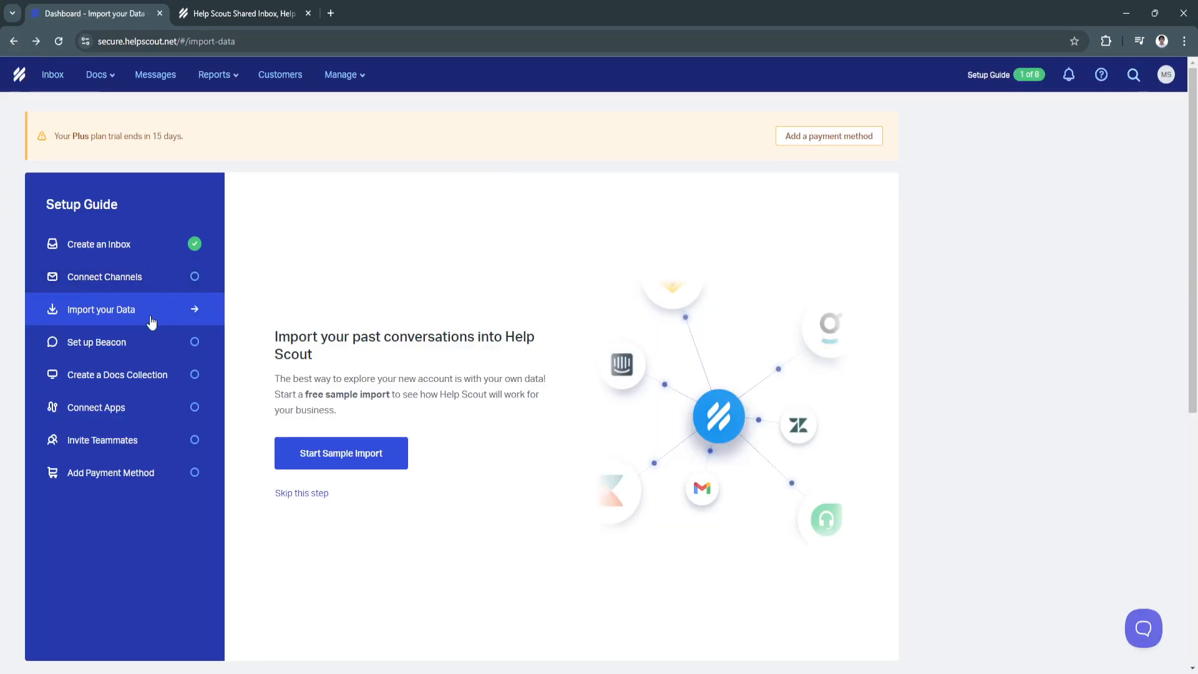
Open Set up Beacon, preview chat and answers, and browse the instant help articles
click(97, 341)
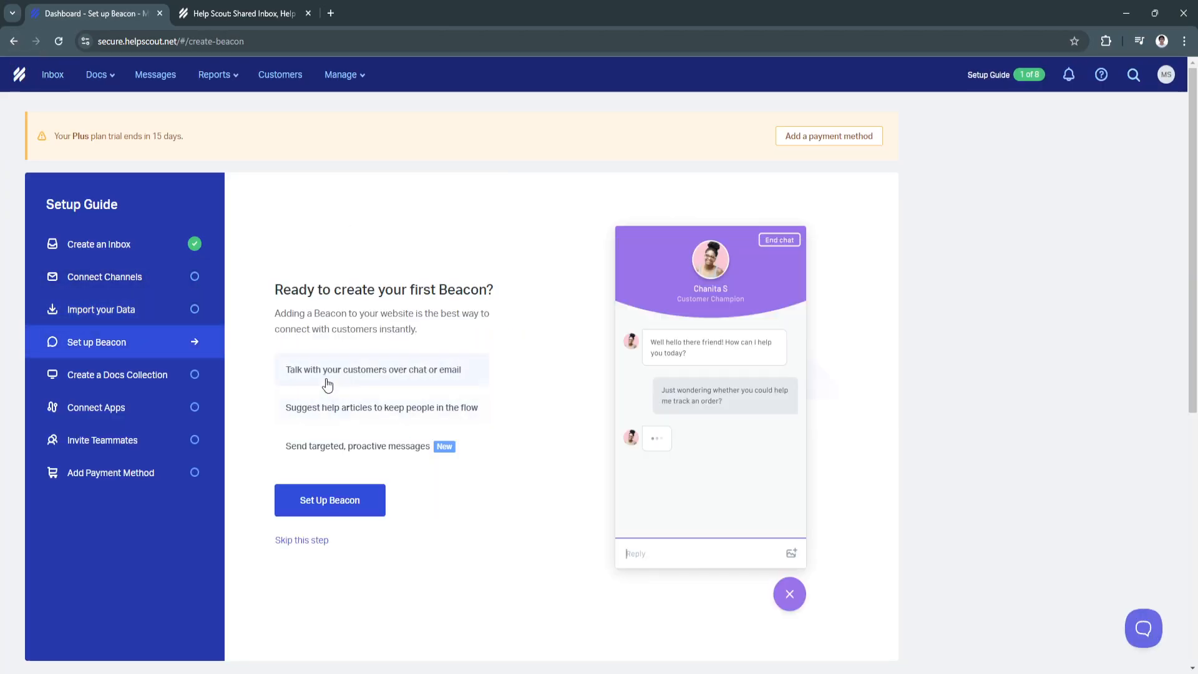
mouse_move(476, 287)
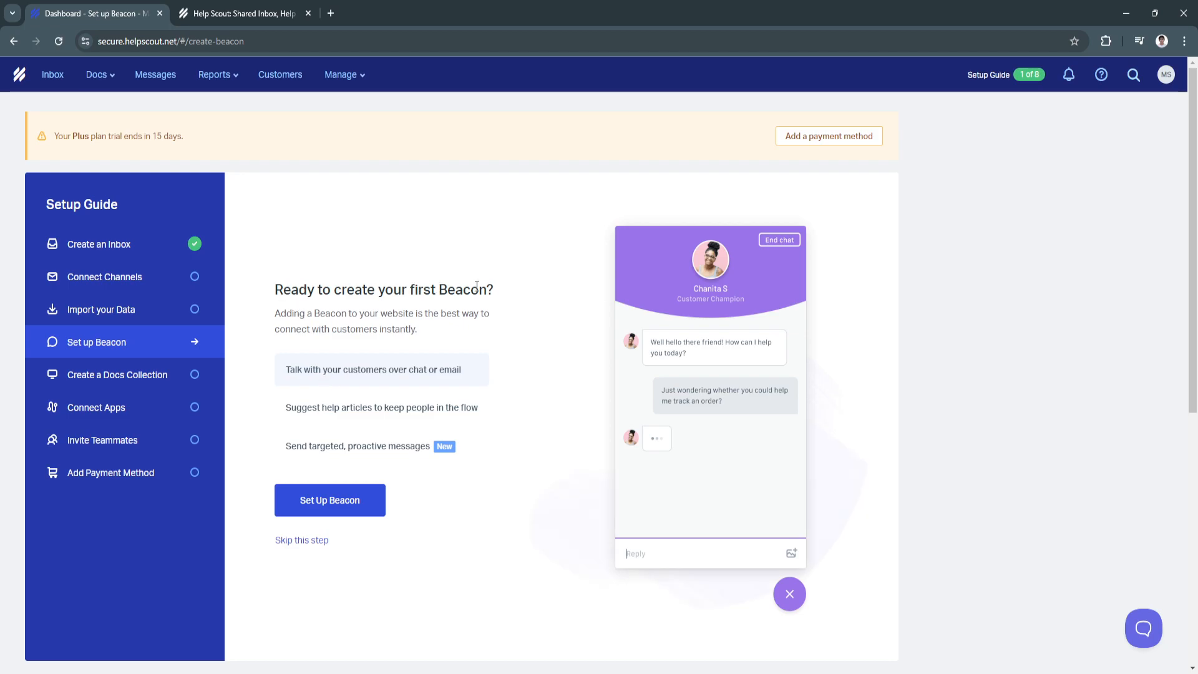
mouse_move(408, 313)
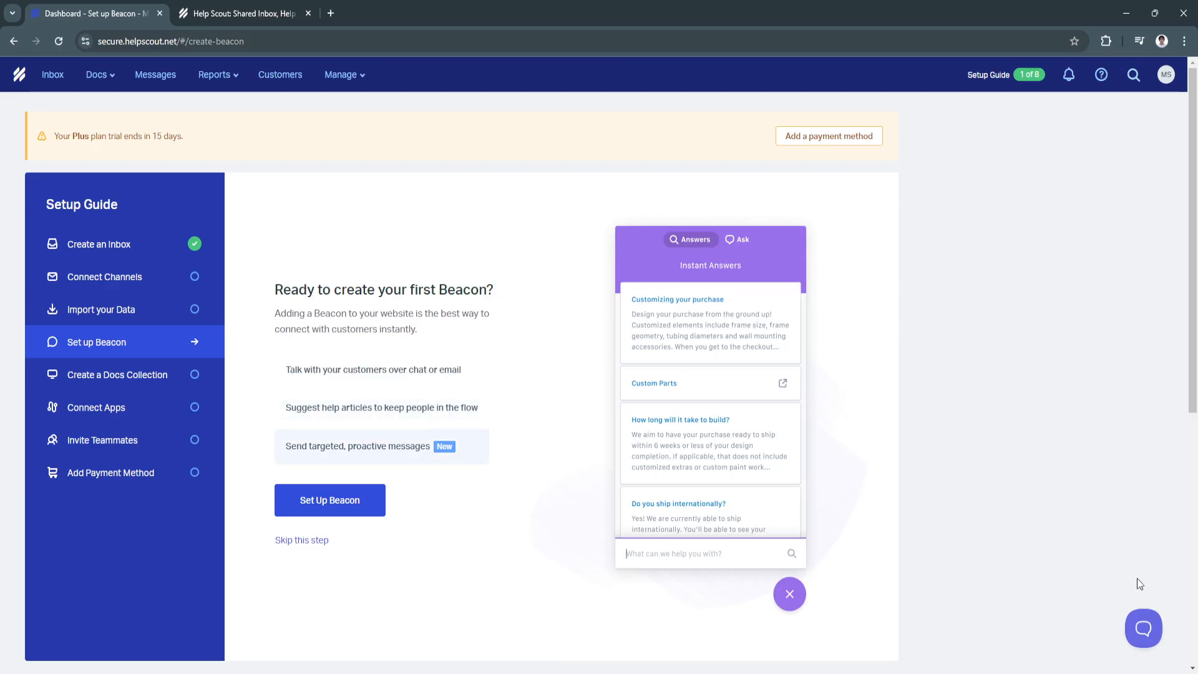
click(789, 593)
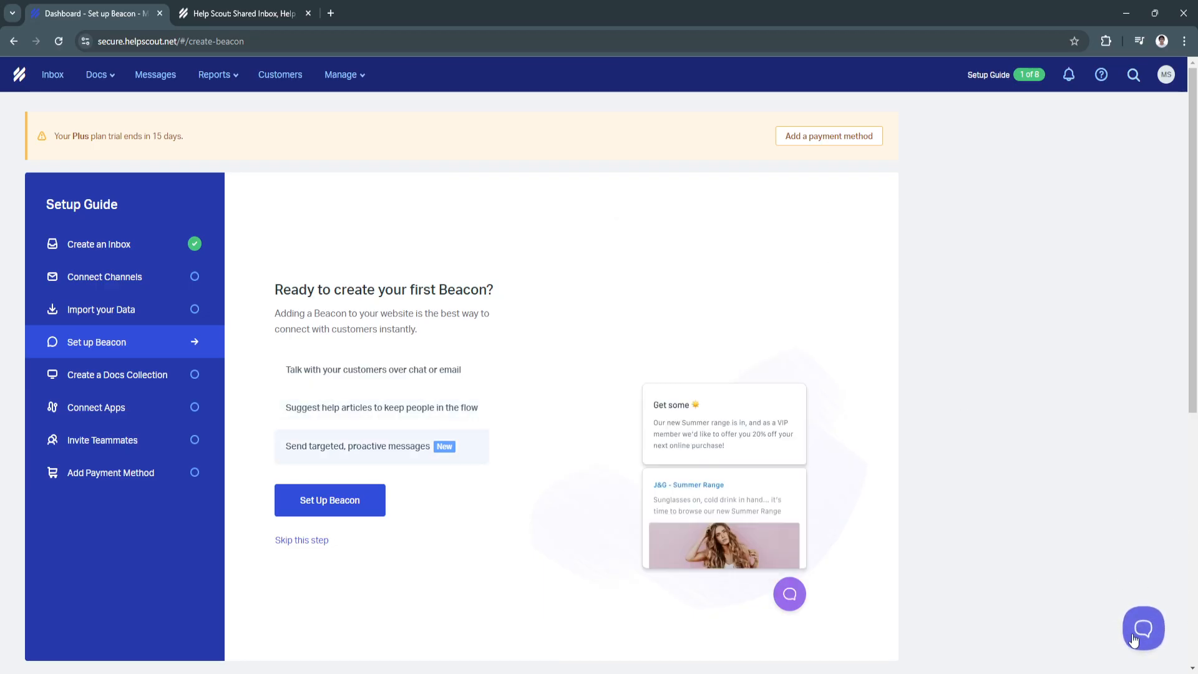
click(1143, 629)
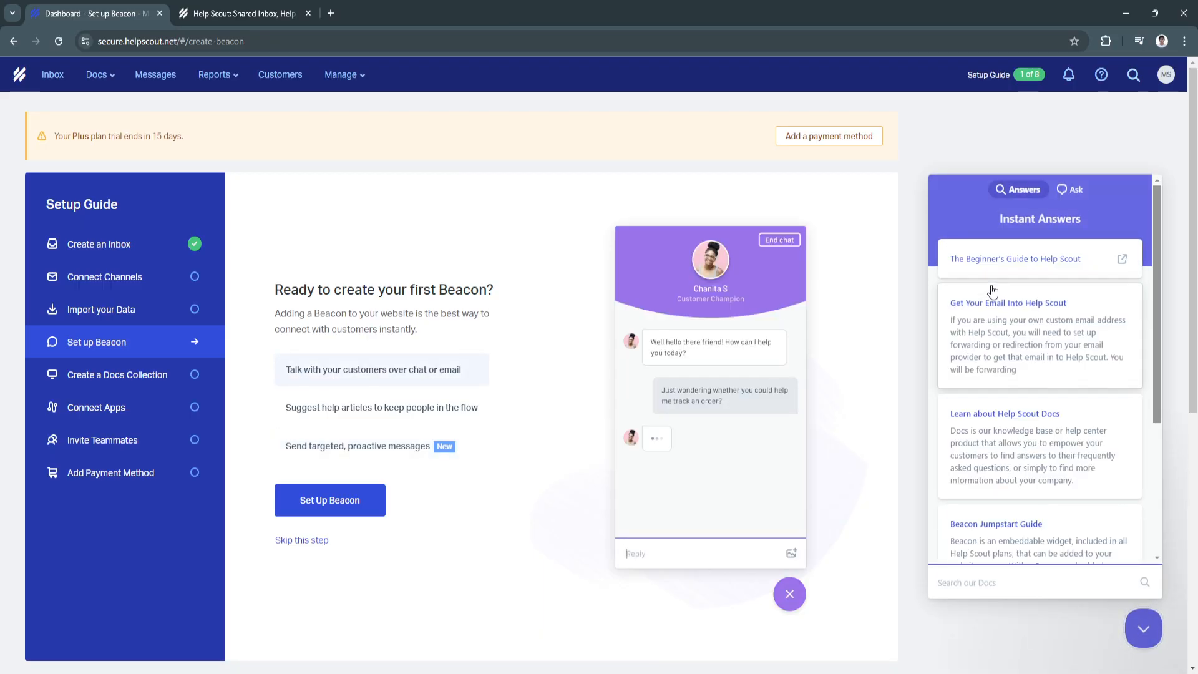
scroll(down, 3)
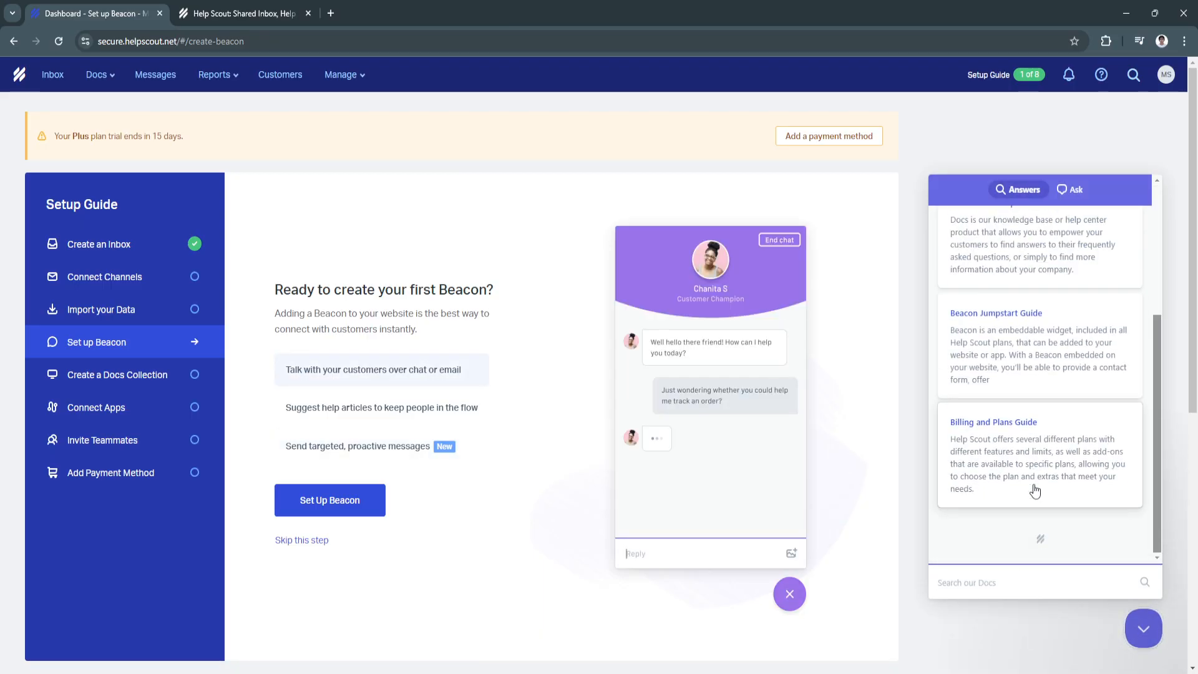
click(689, 239)
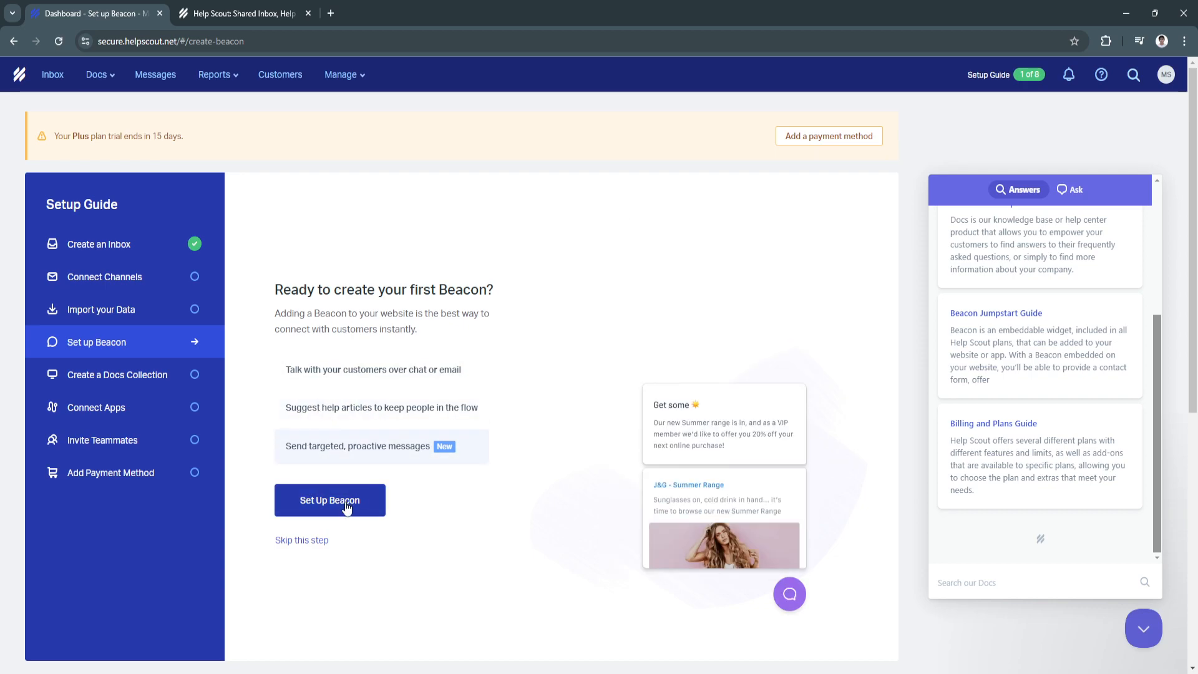
Start creating the first Beacon and name it 'HelpAI'
click(330, 500)
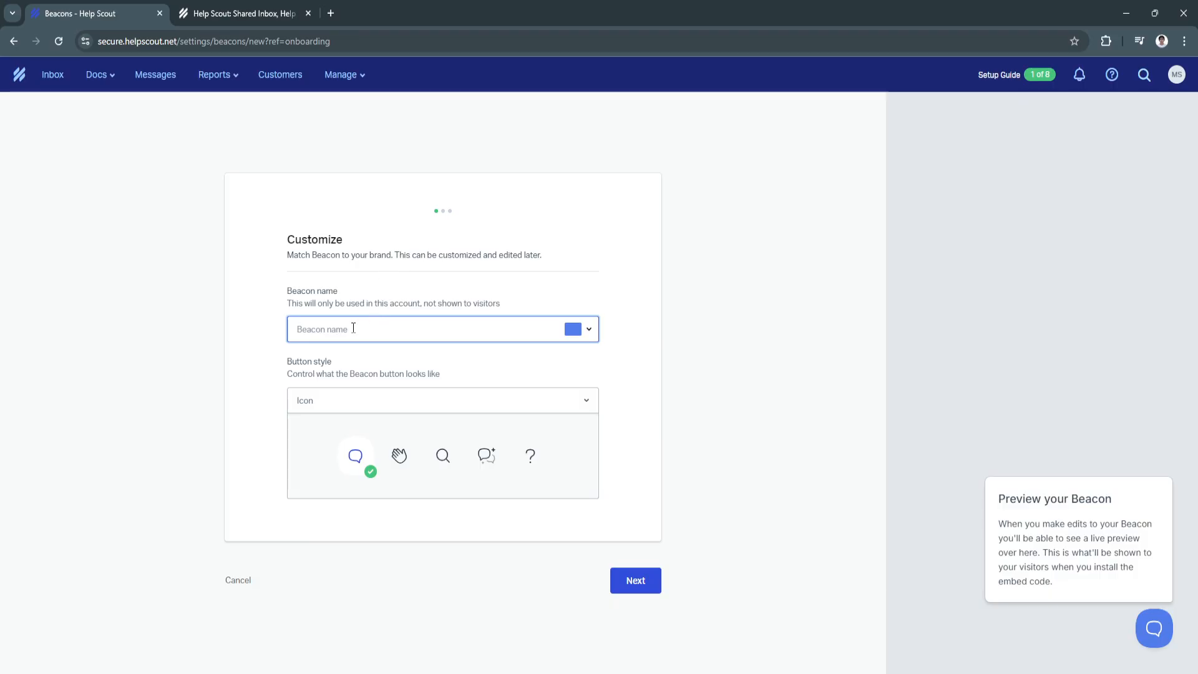
text(HelpAI)
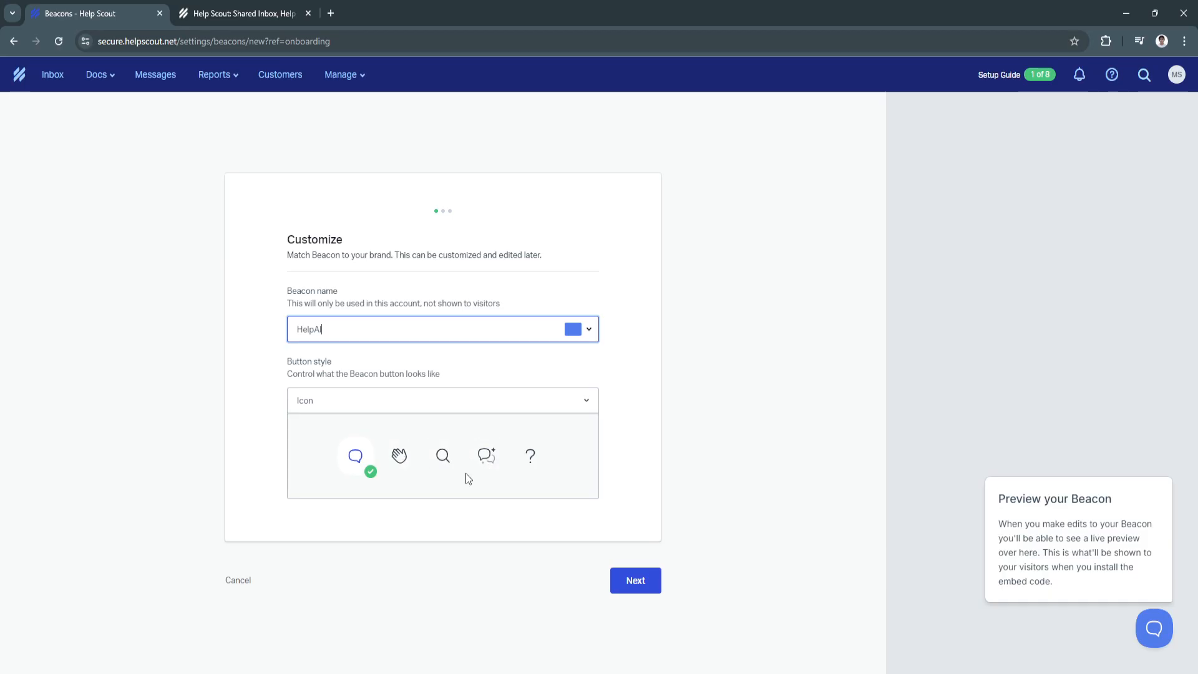
mouse_move(398, 456)
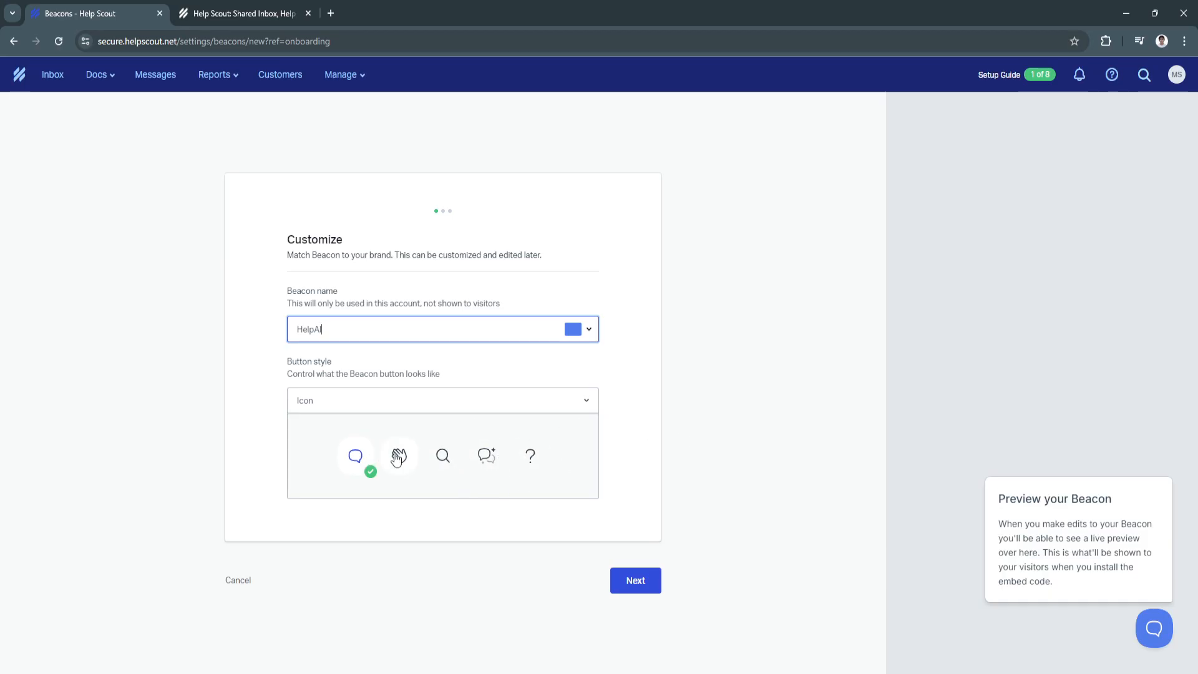
mouse_move(364, 445)
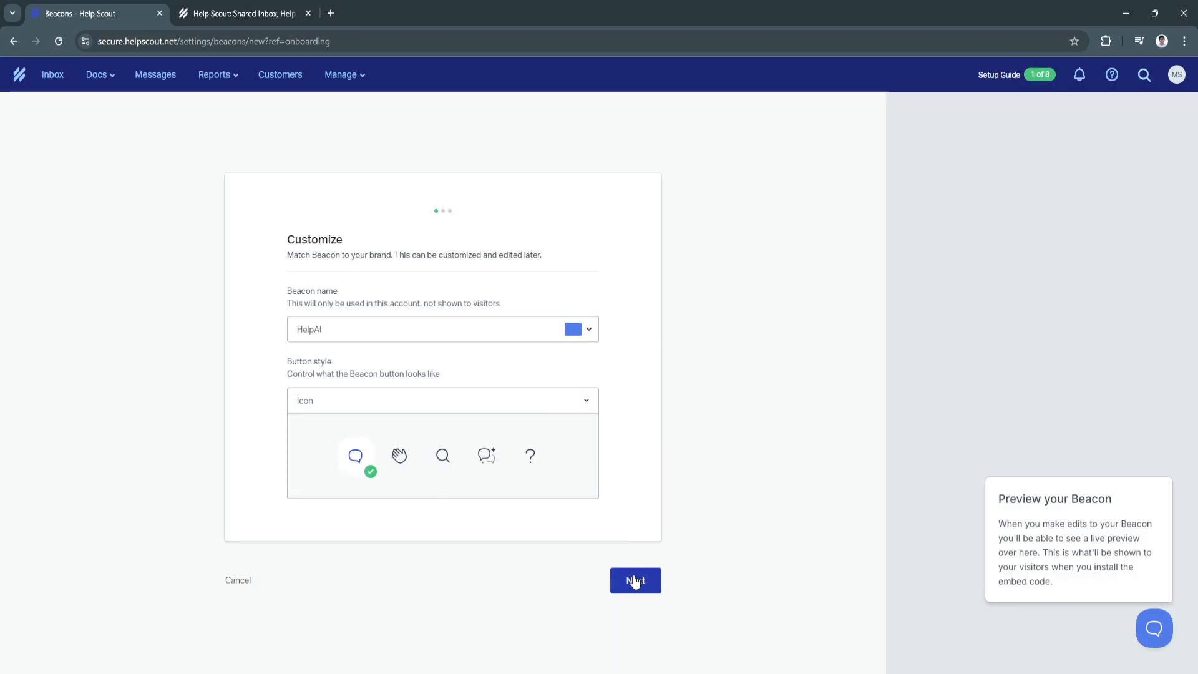
Advance to Talk with customers, with chat and email form enabled for the Help inbox
click(636, 580)
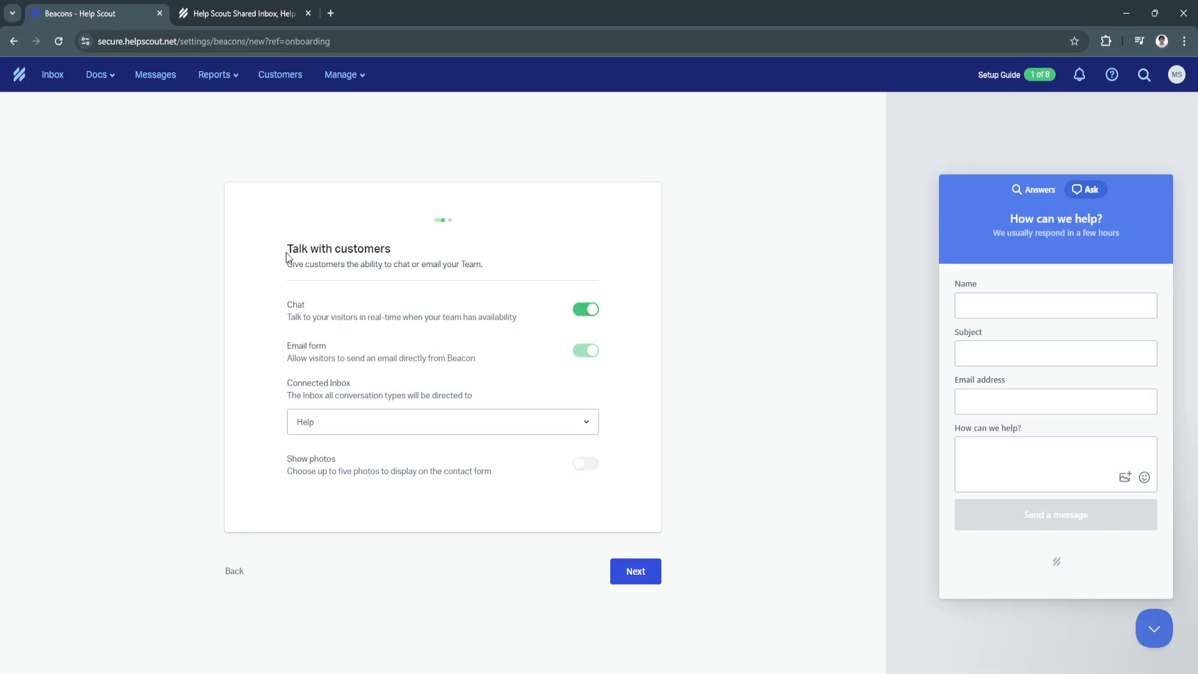
mouse_move(352, 306)
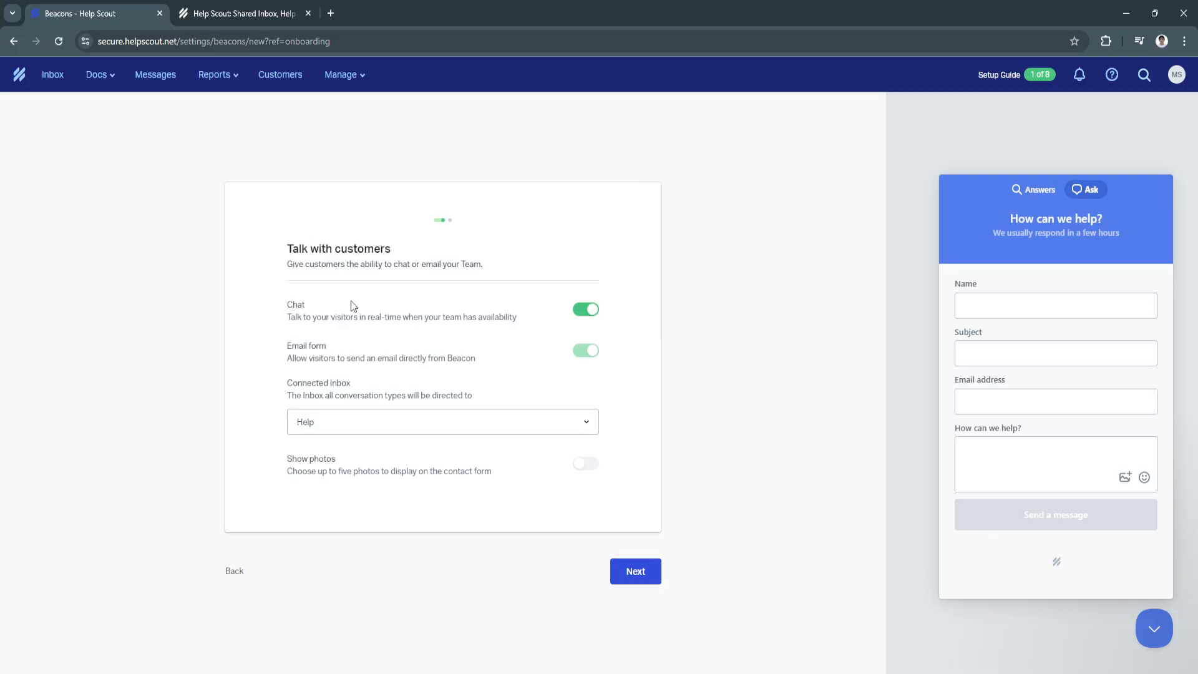
mouse_move(585, 309)
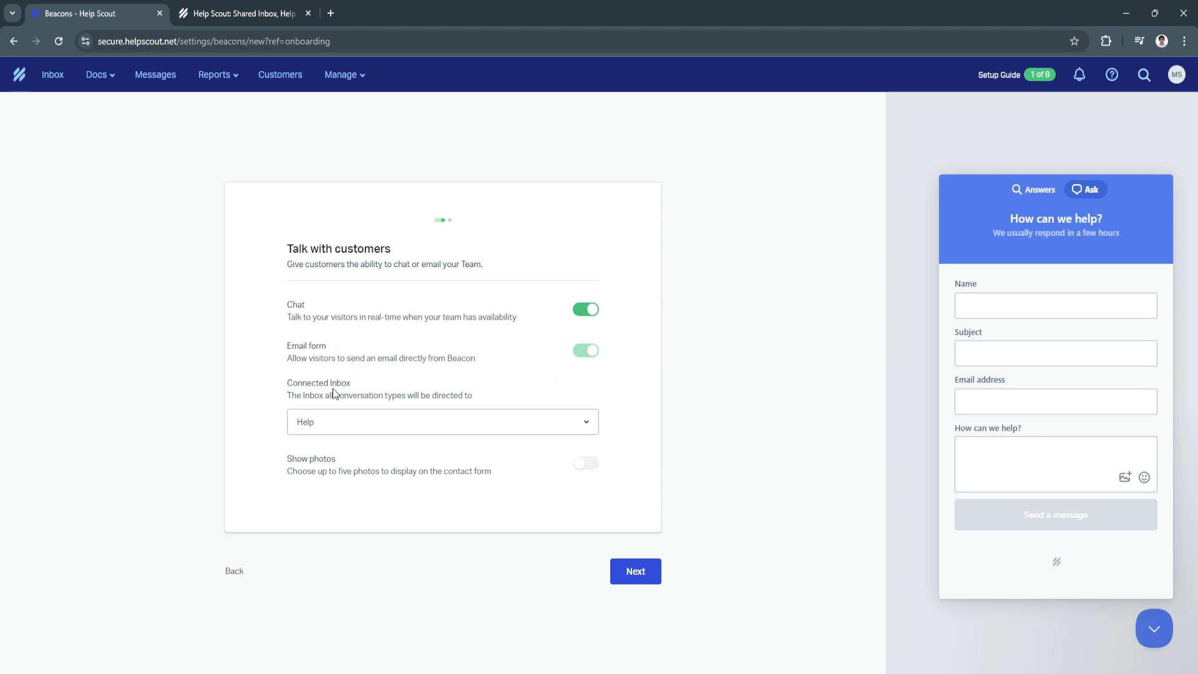
click(442, 422)
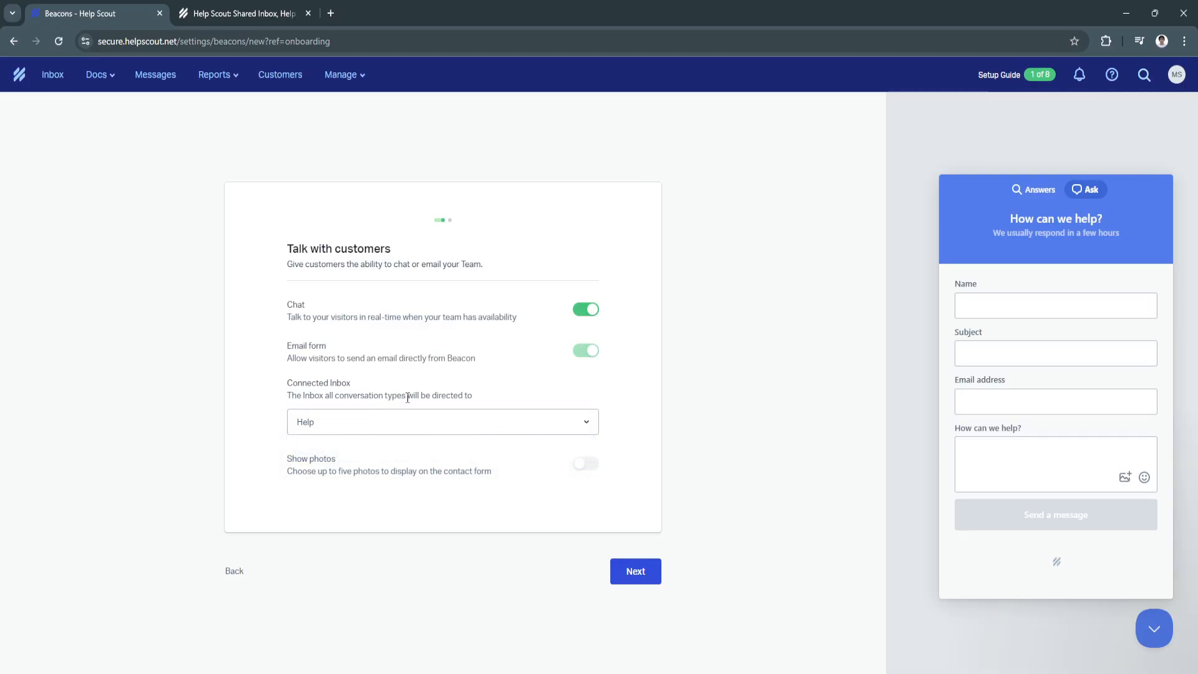
mouse_move(317, 436)
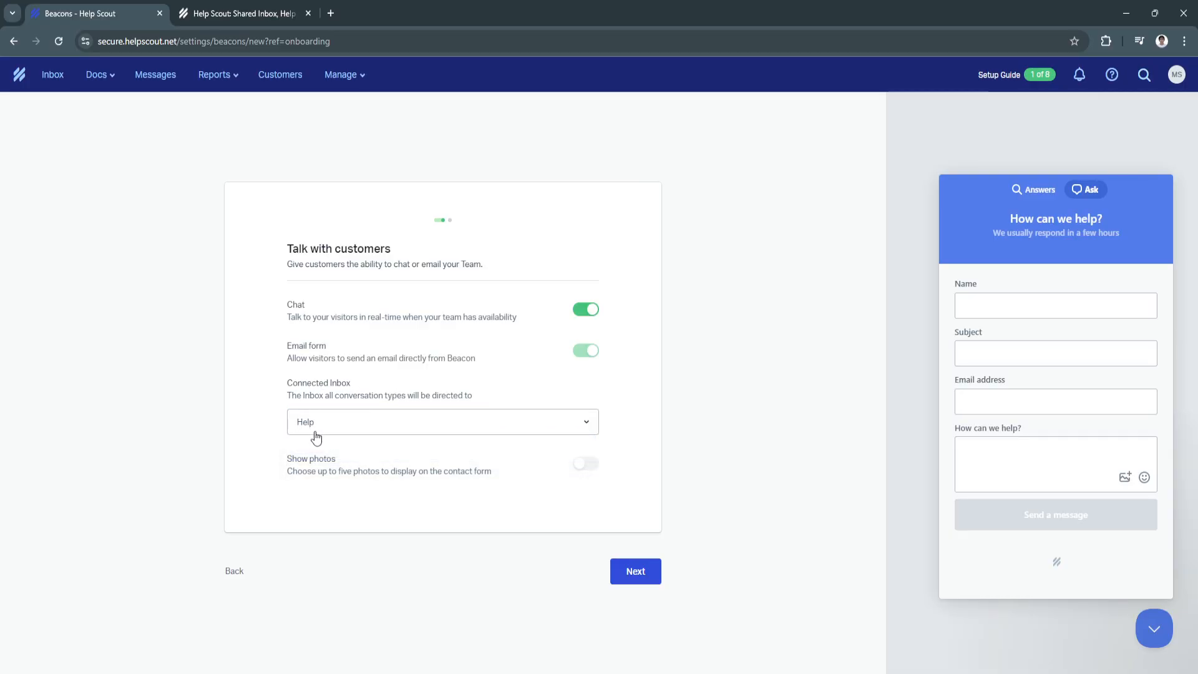
mouse_move(355, 408)
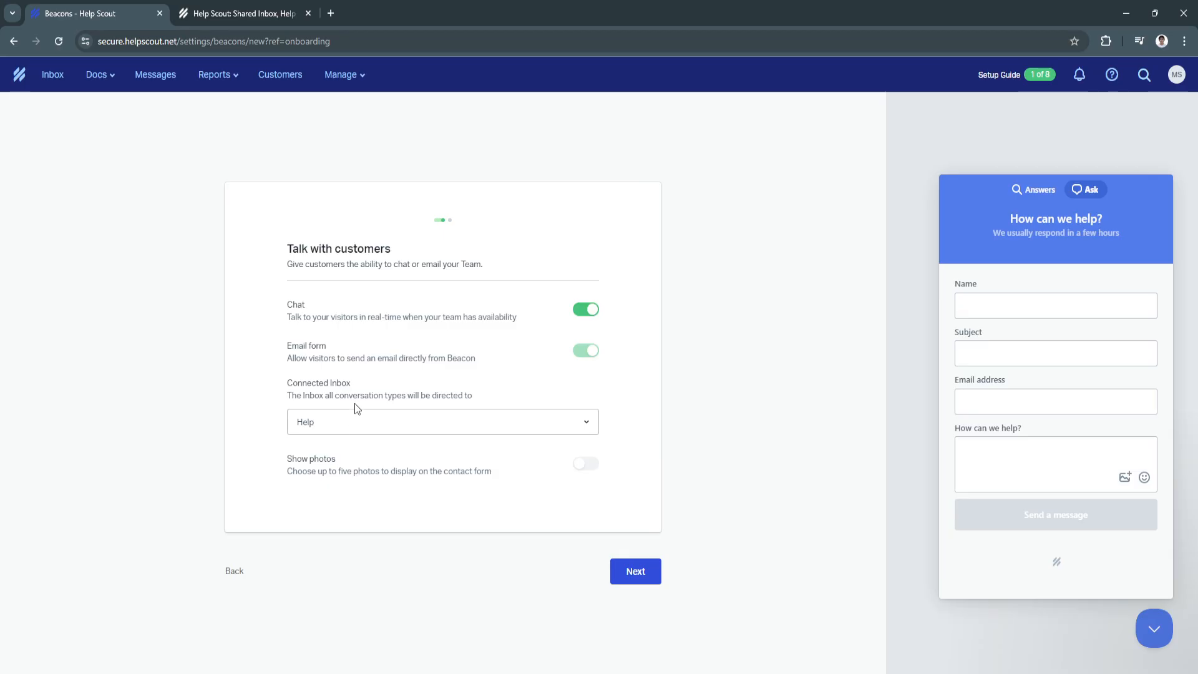
mouse_move(299, 467)
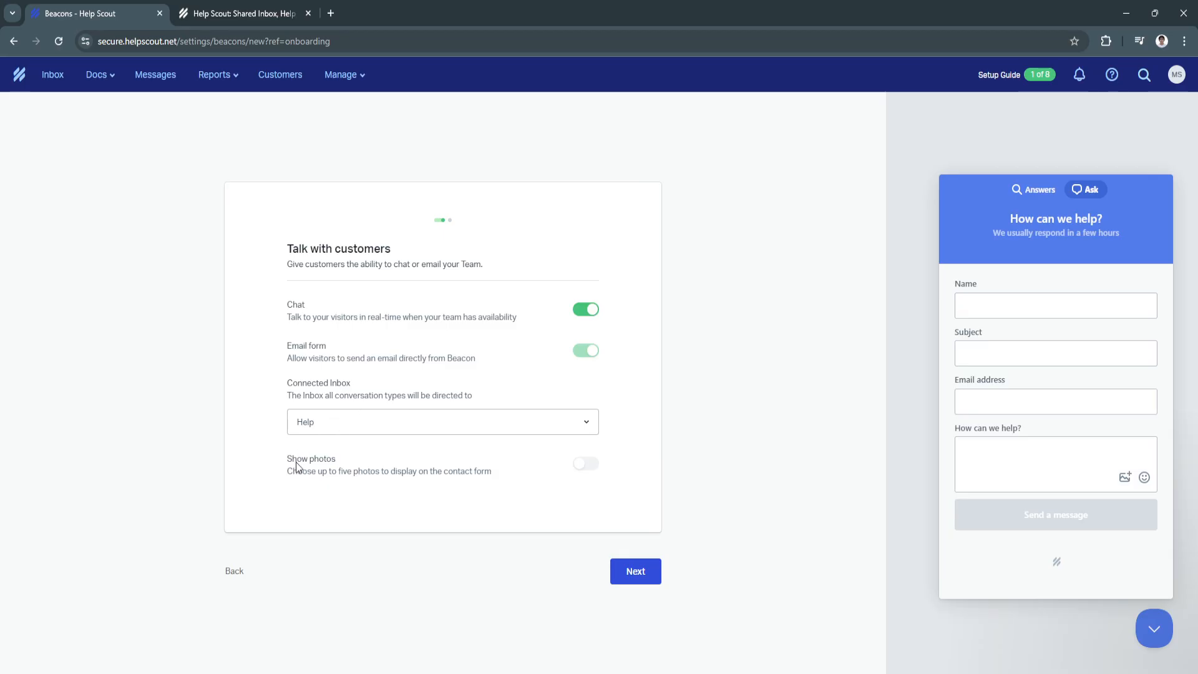
mouse_move(382, 466)
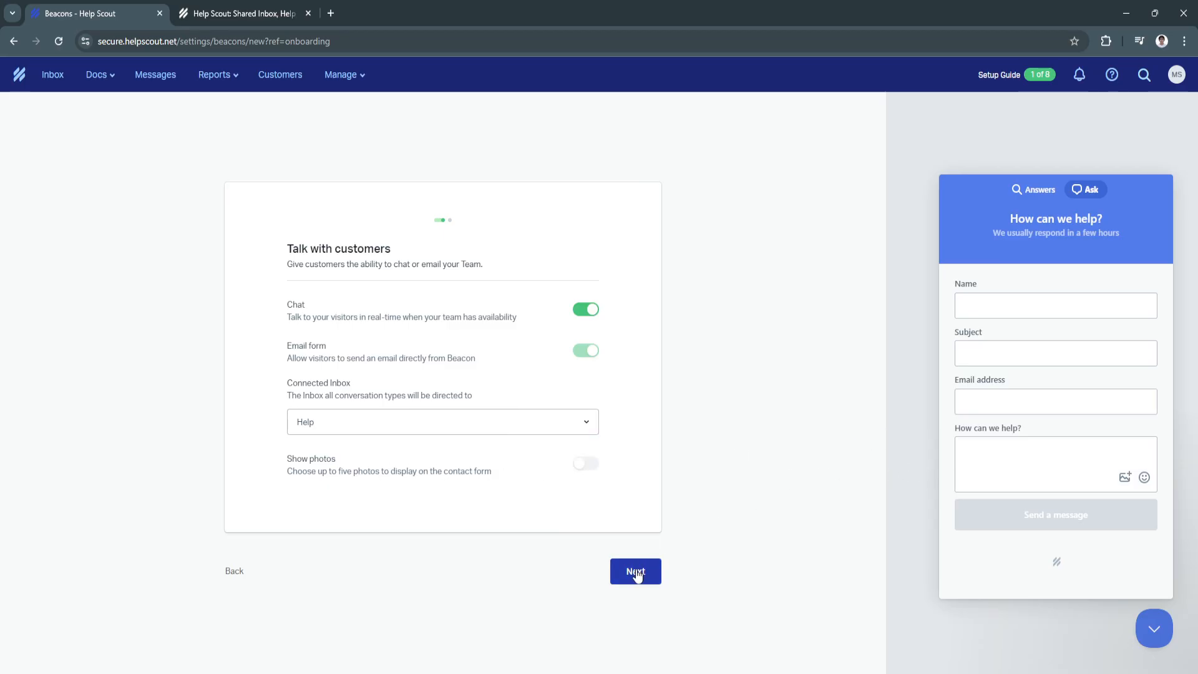
Finish the Beacon wizard, copy its HTML embed code, and open the Send instructions email draft
click(635, 571)
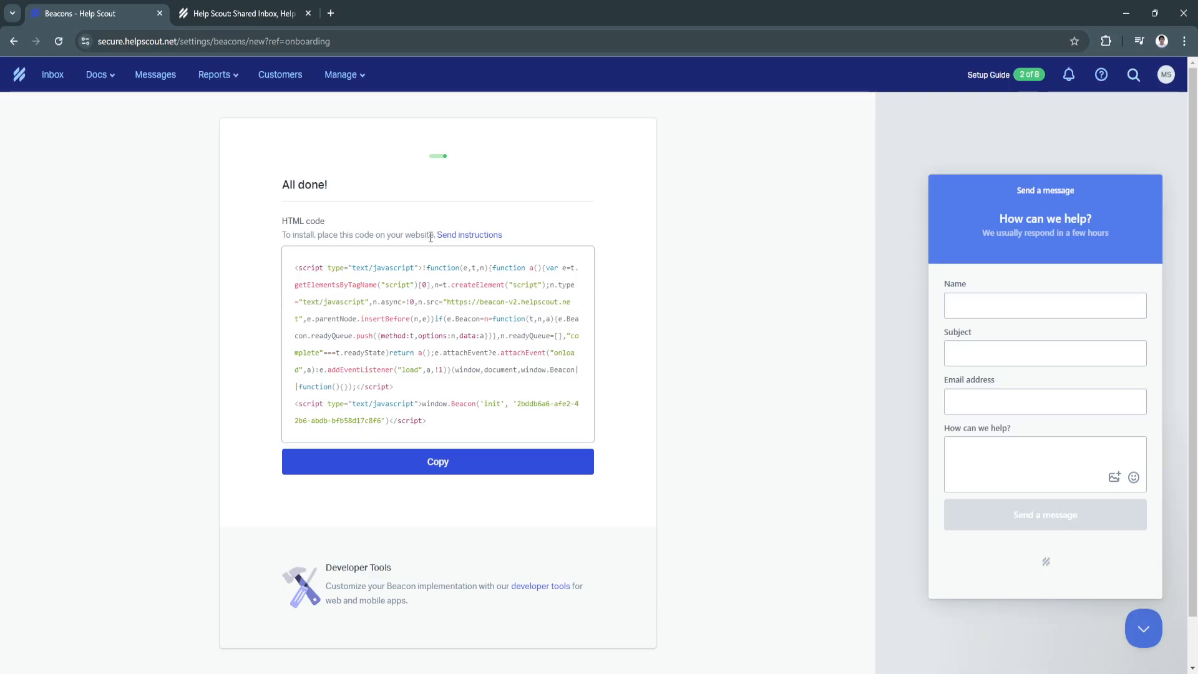
click(437, 462)
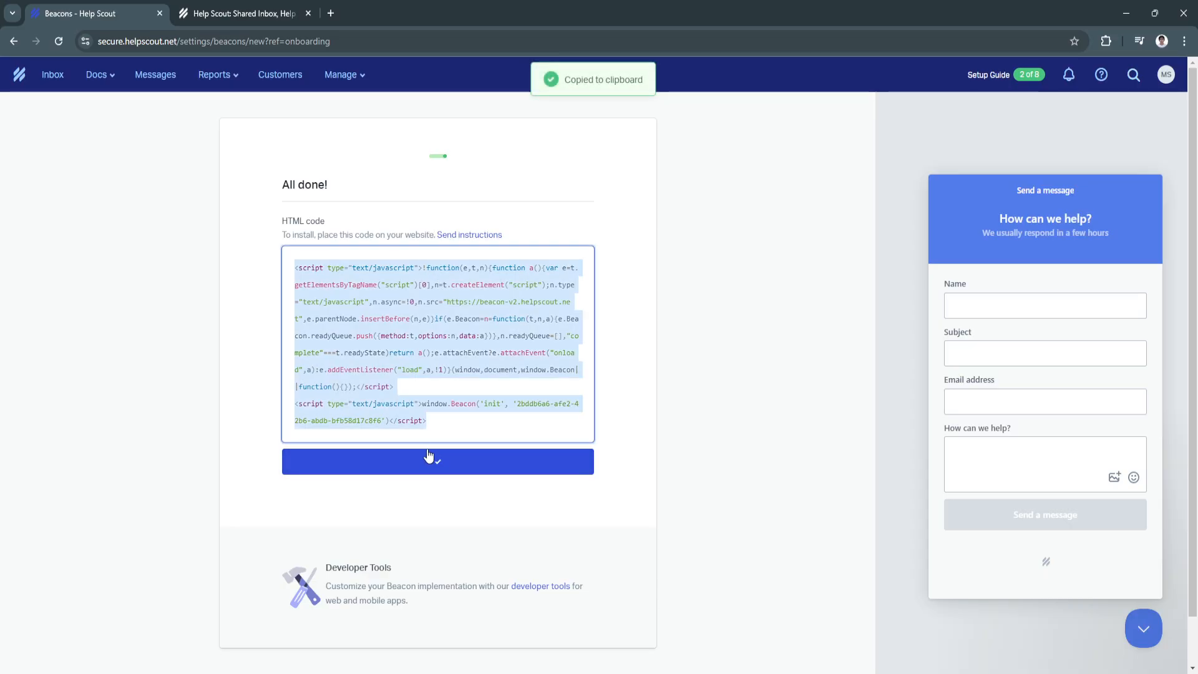
click(470, 234)
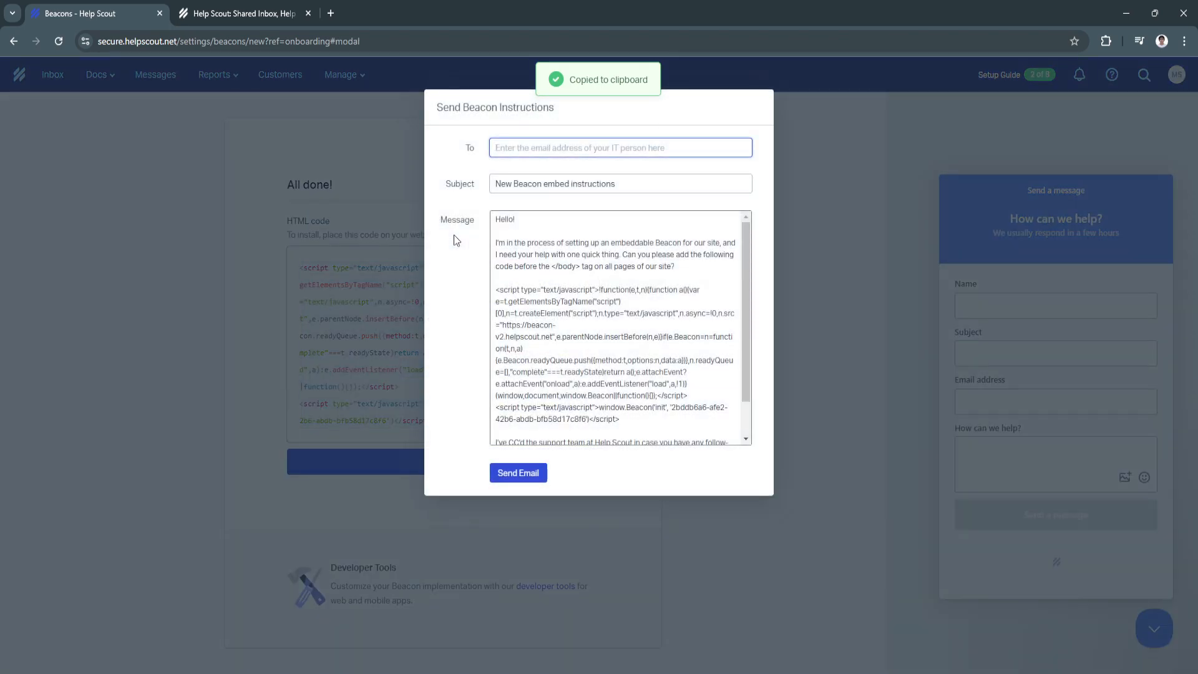
scroll(down, 3)
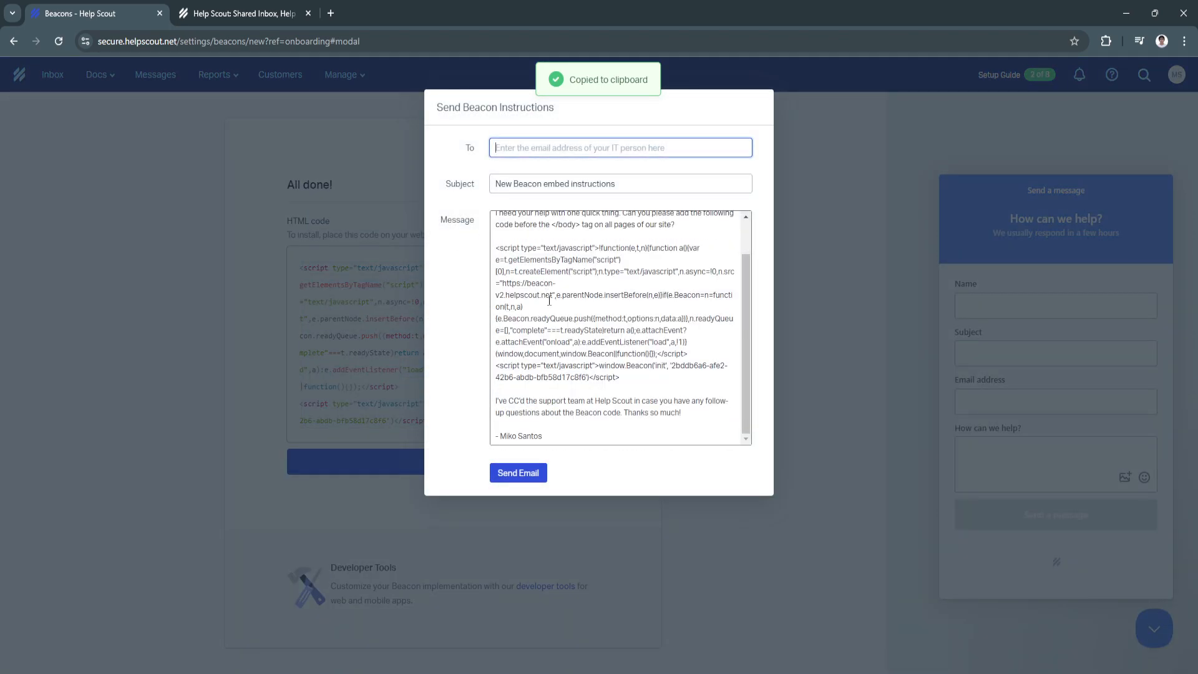
mouse_move(552, 393)
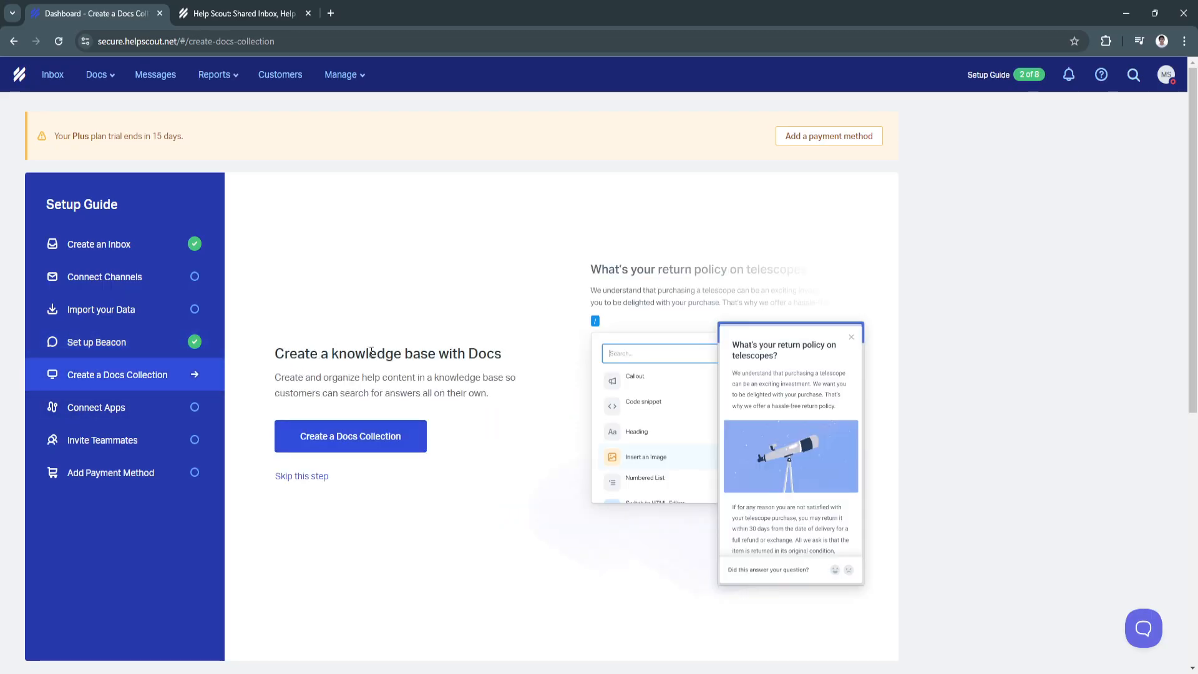
Save a new public Docs collection named 'TEST'
click(350, 435)
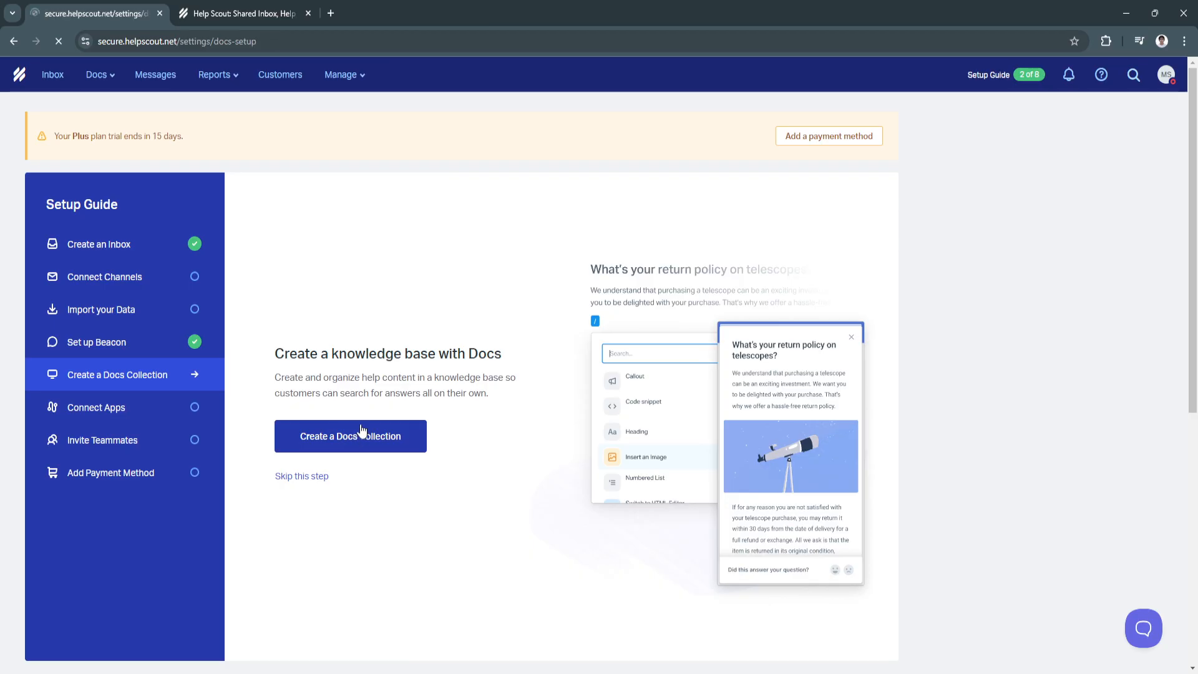
click(350, 435)
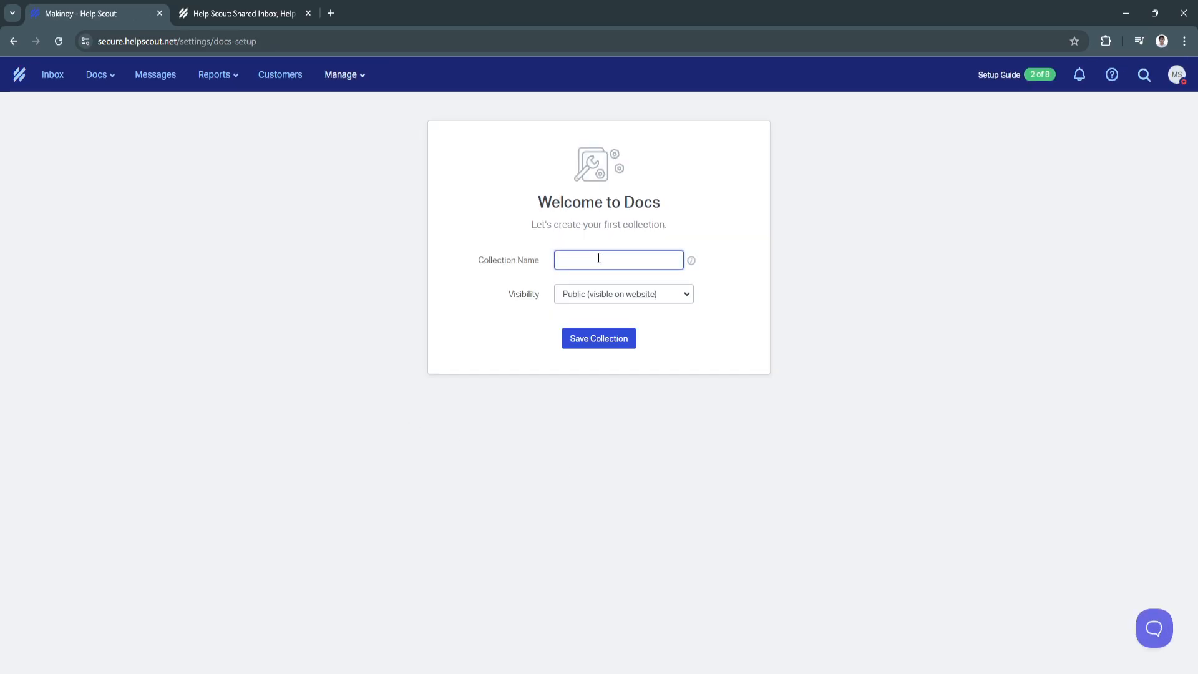
text(TEST)
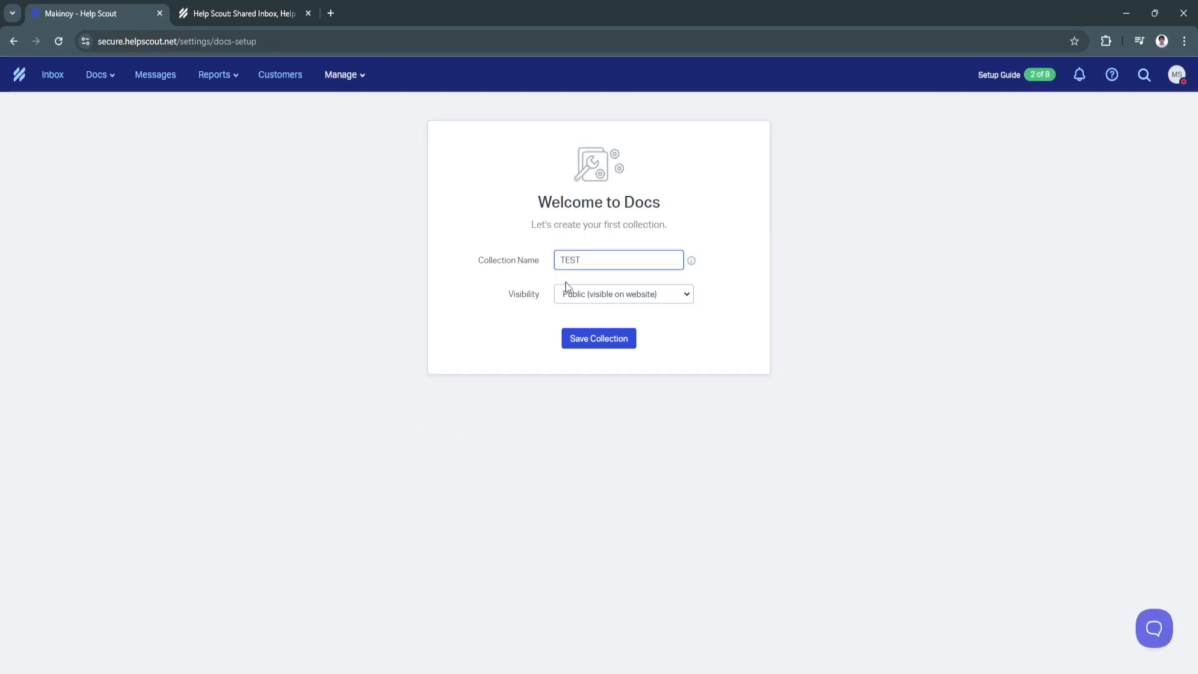
click(598, 338)
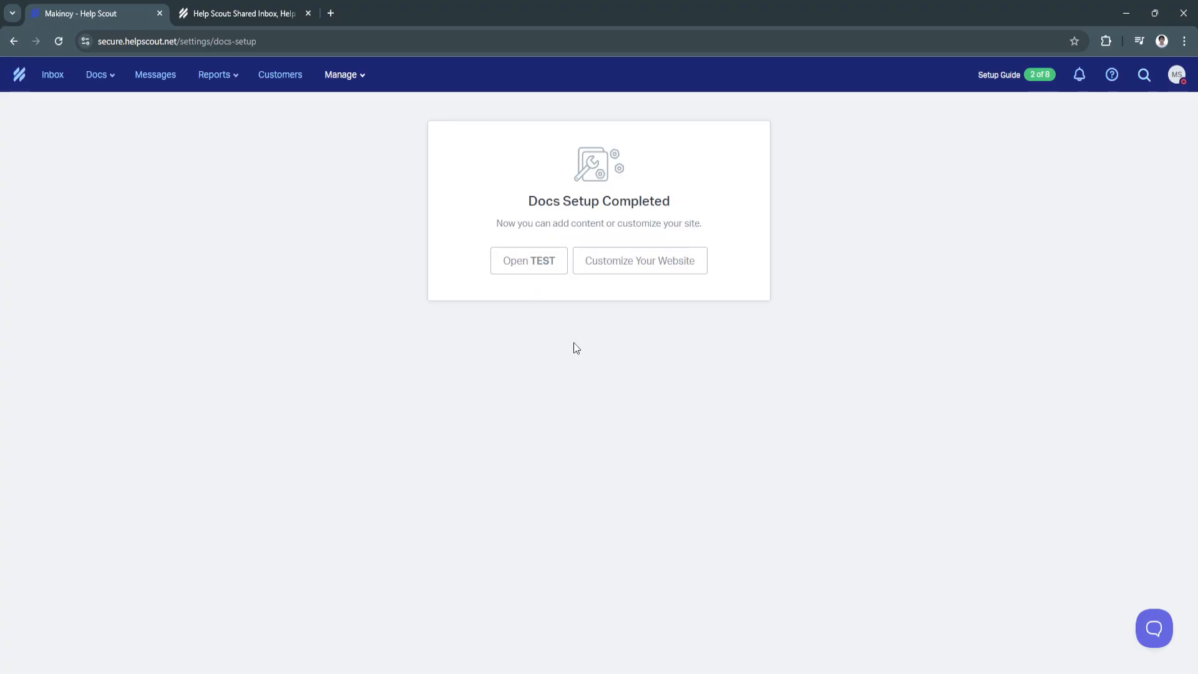
mouse_move(603, 218)
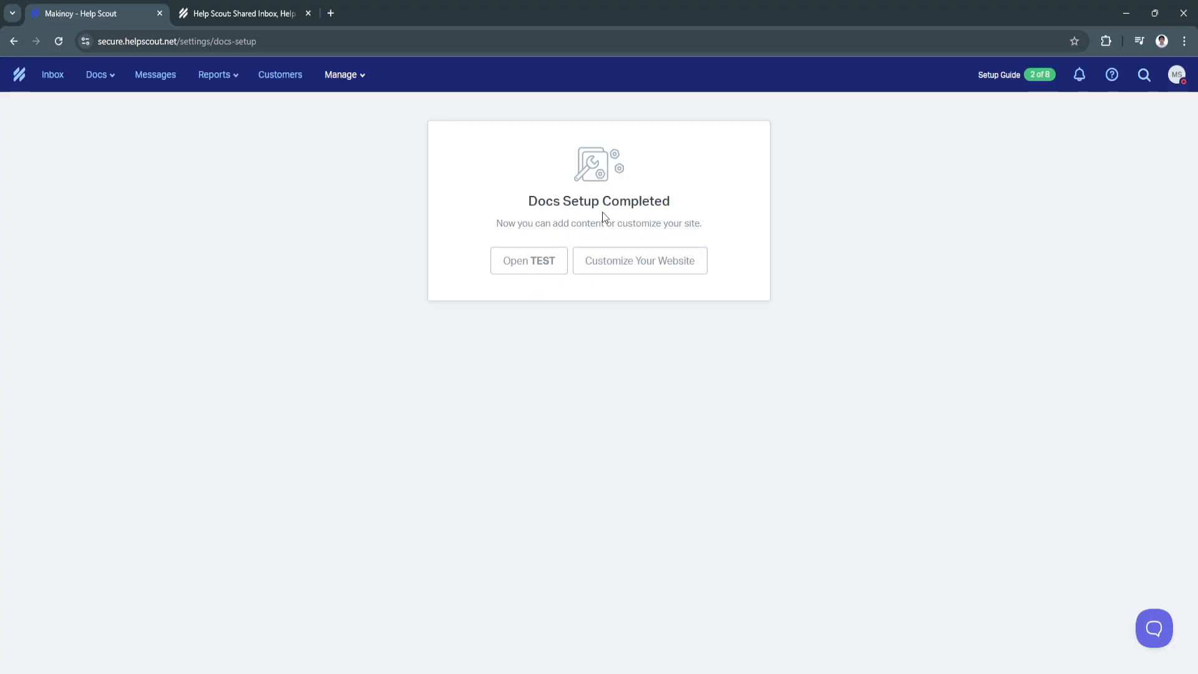
click(528, 261)
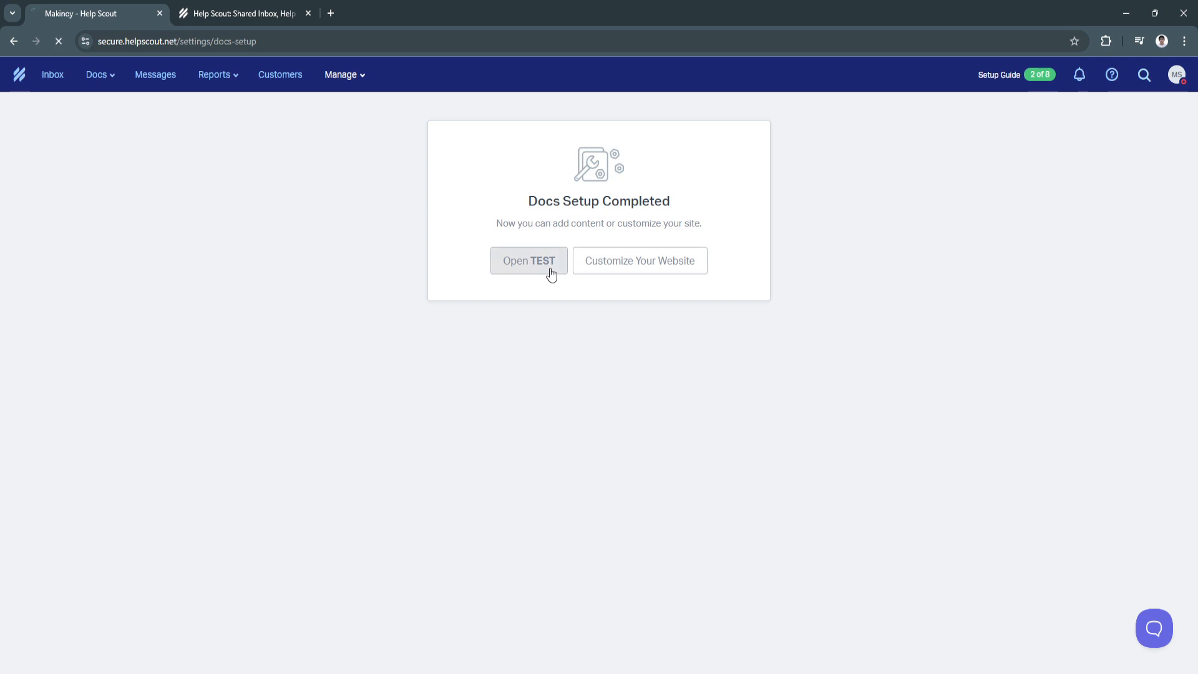
Inside the TEST collection, create an article titled 'TEST'
click(528, 261)
text(TE)
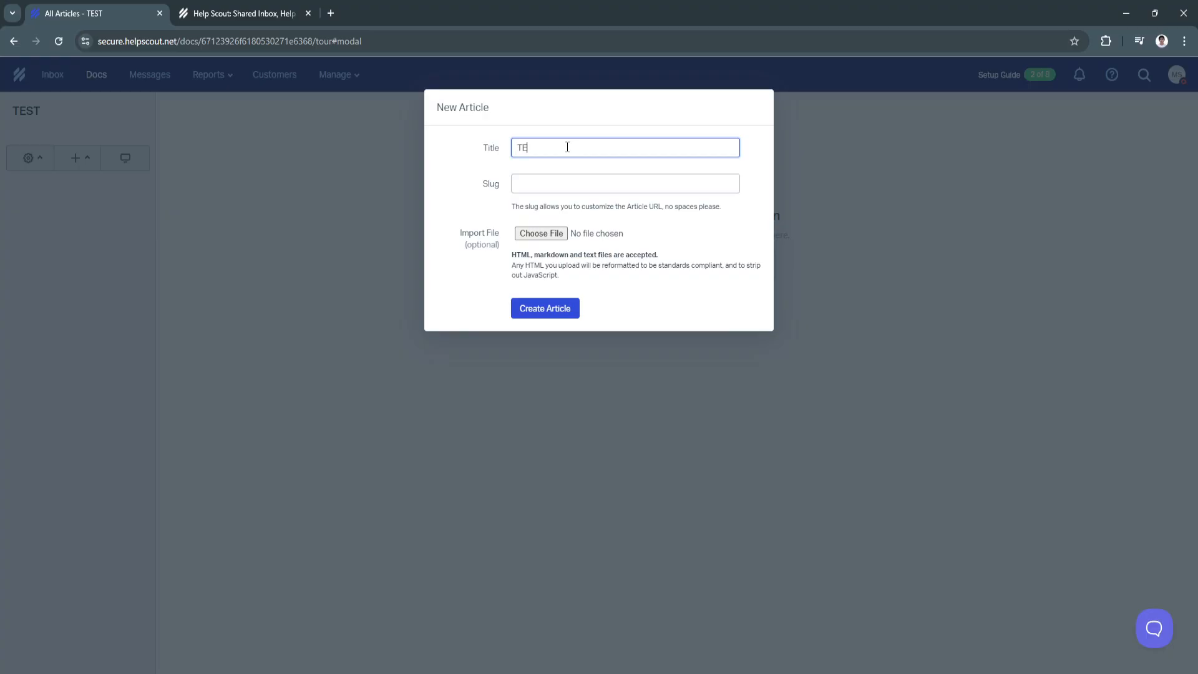
text(test)
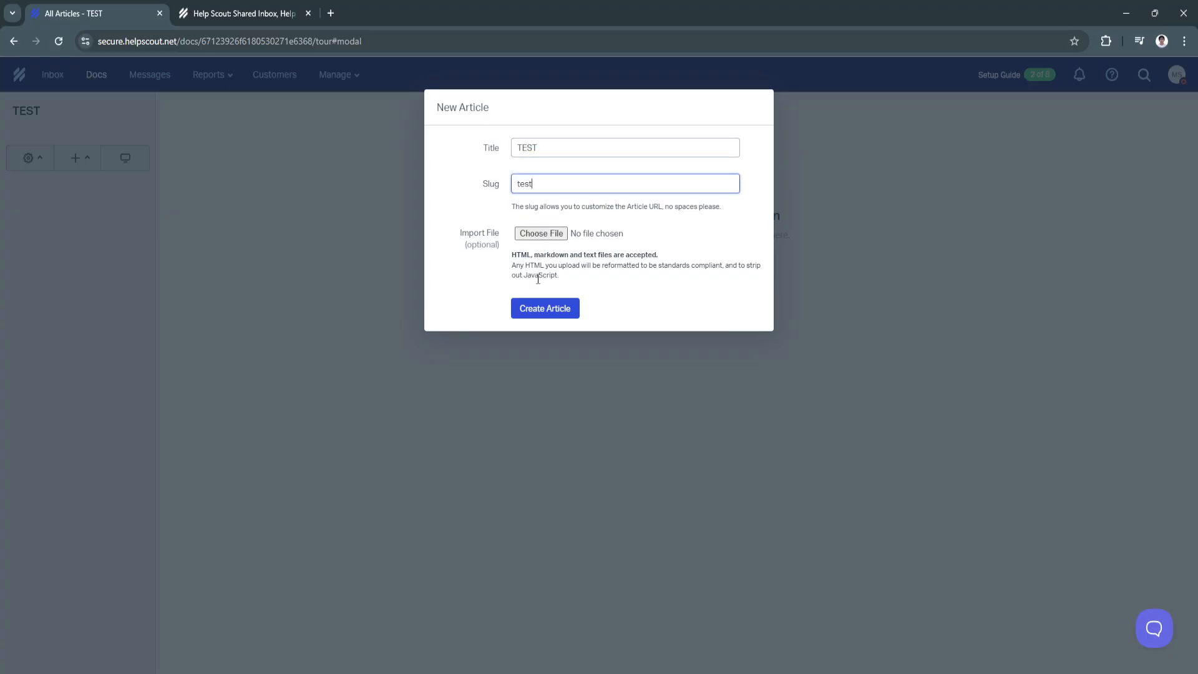
click(544, 308)
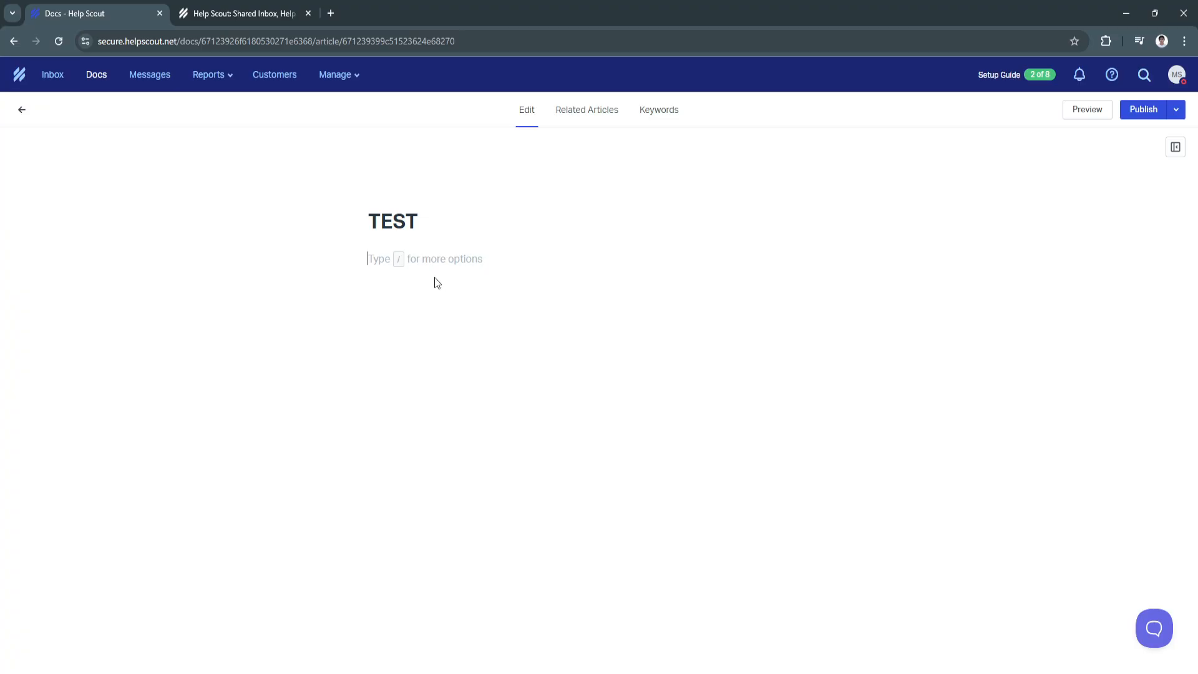
mouse_move(1101, 99)
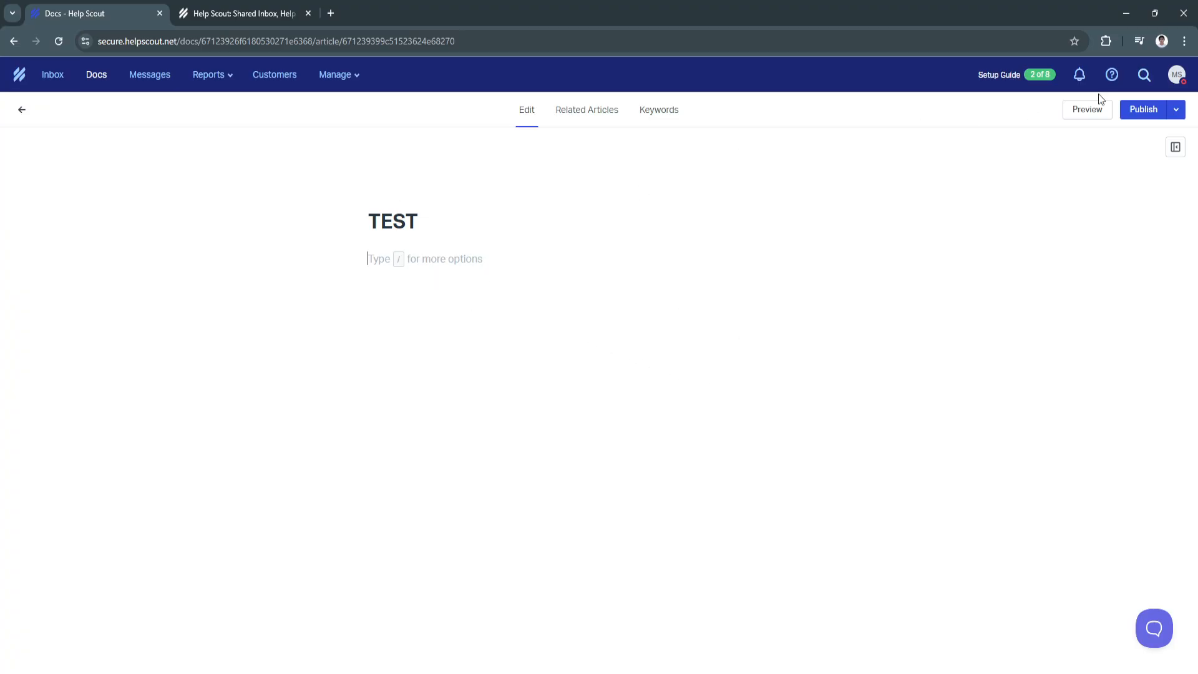
mouse_move(147, 129)
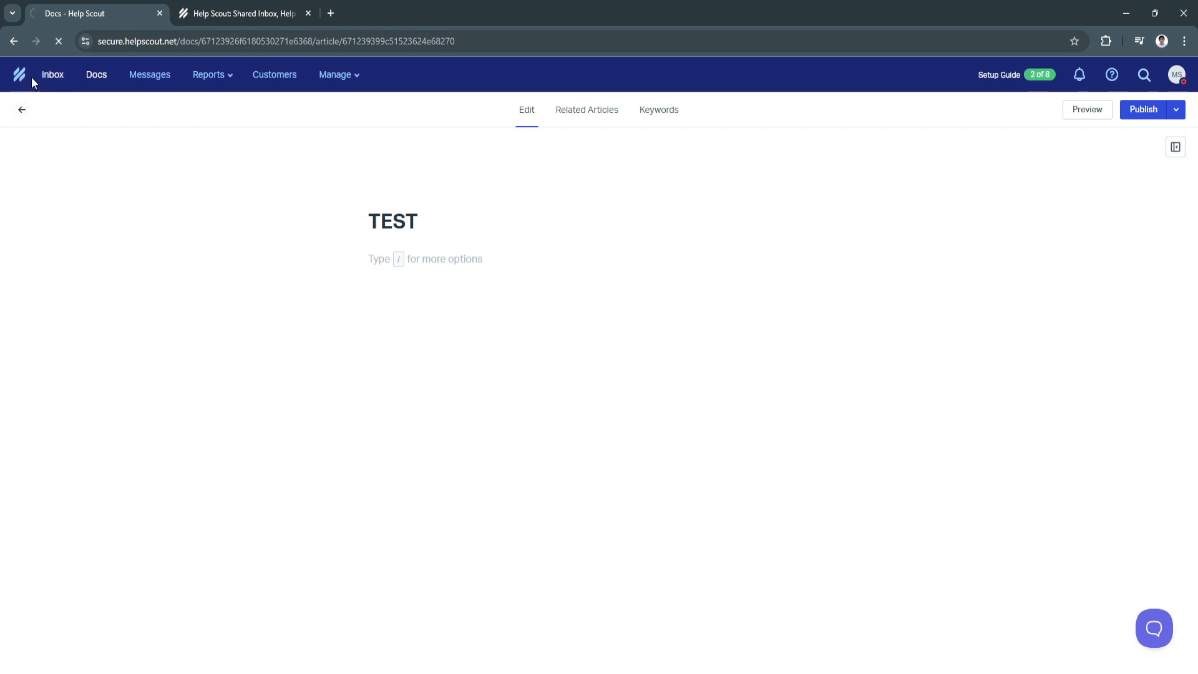
Leave the editor for the Setup Guide's Connect Apps step and browse the apps grid
click(52, 74)
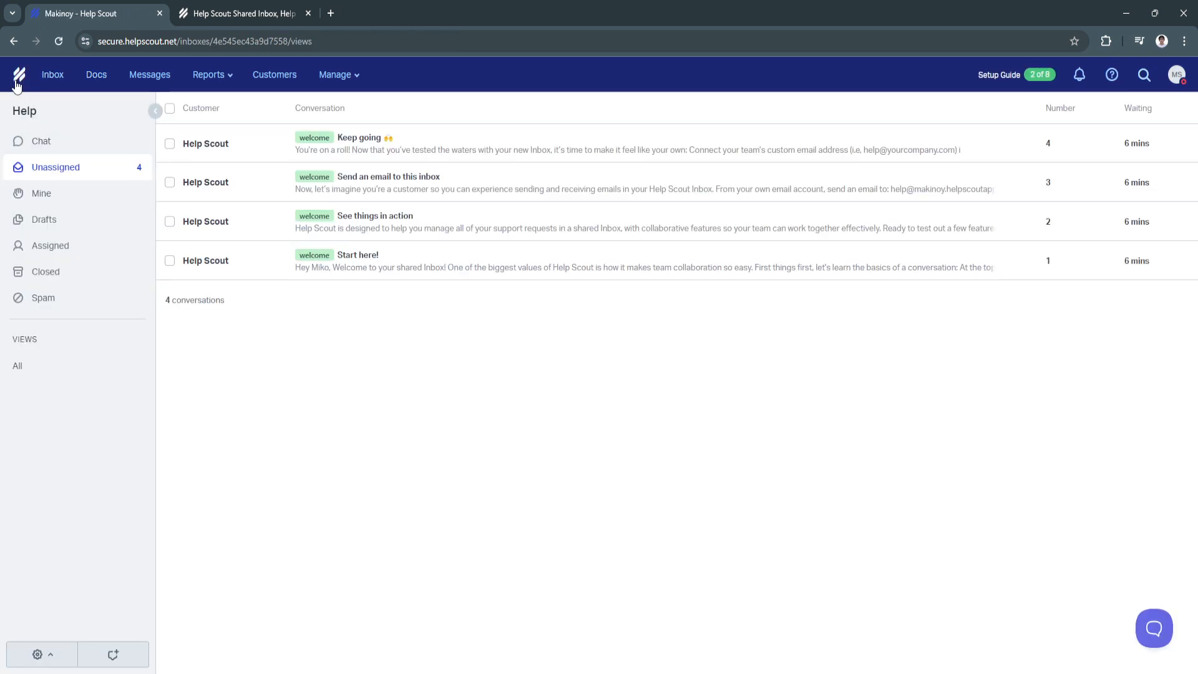
click(997, 74)
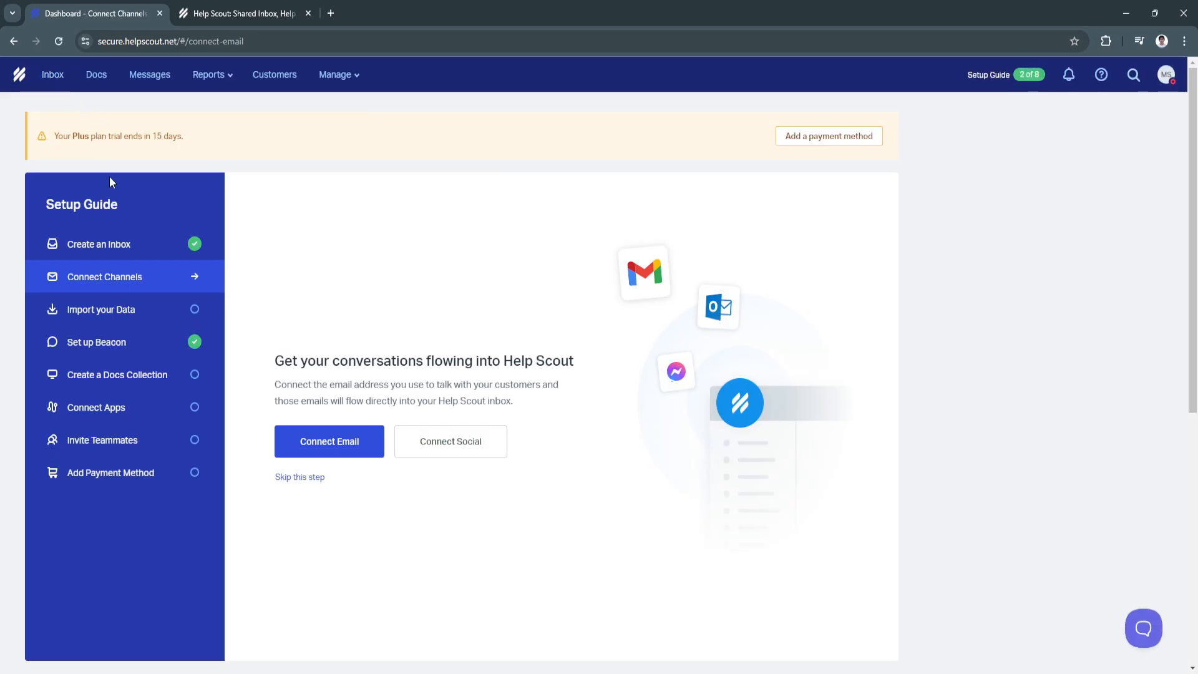
click(96, 407)
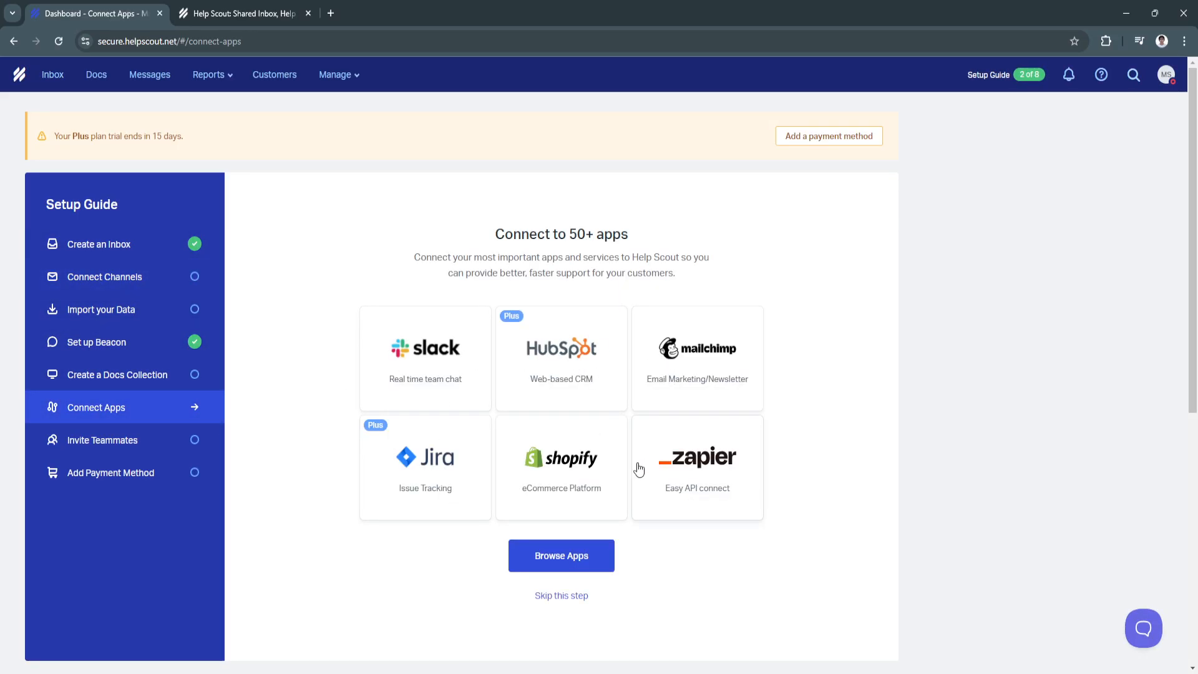
mouse_move(704, 392)
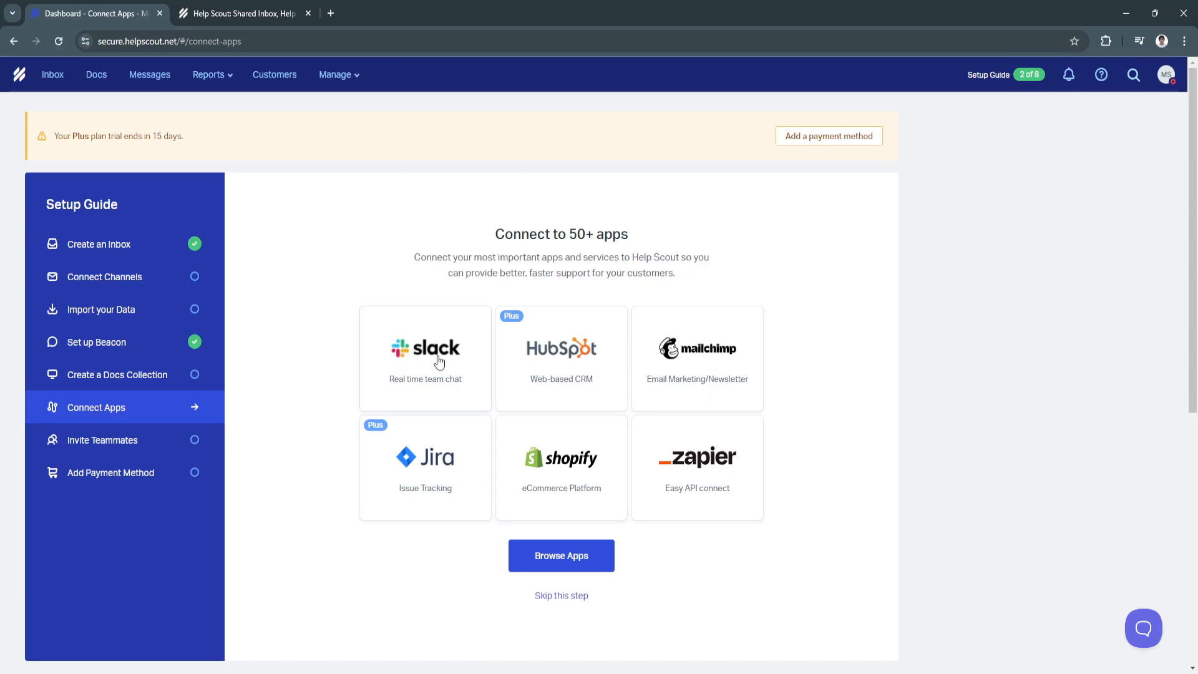
mouse_move(551, 460)
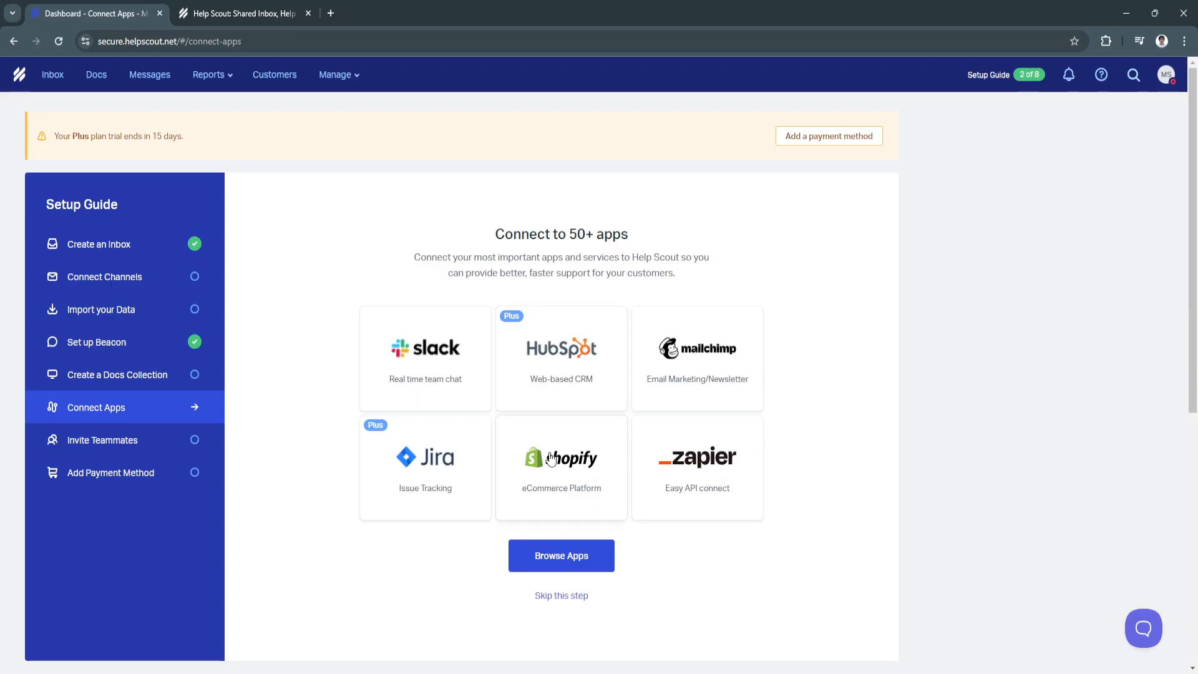
click(561, 555)
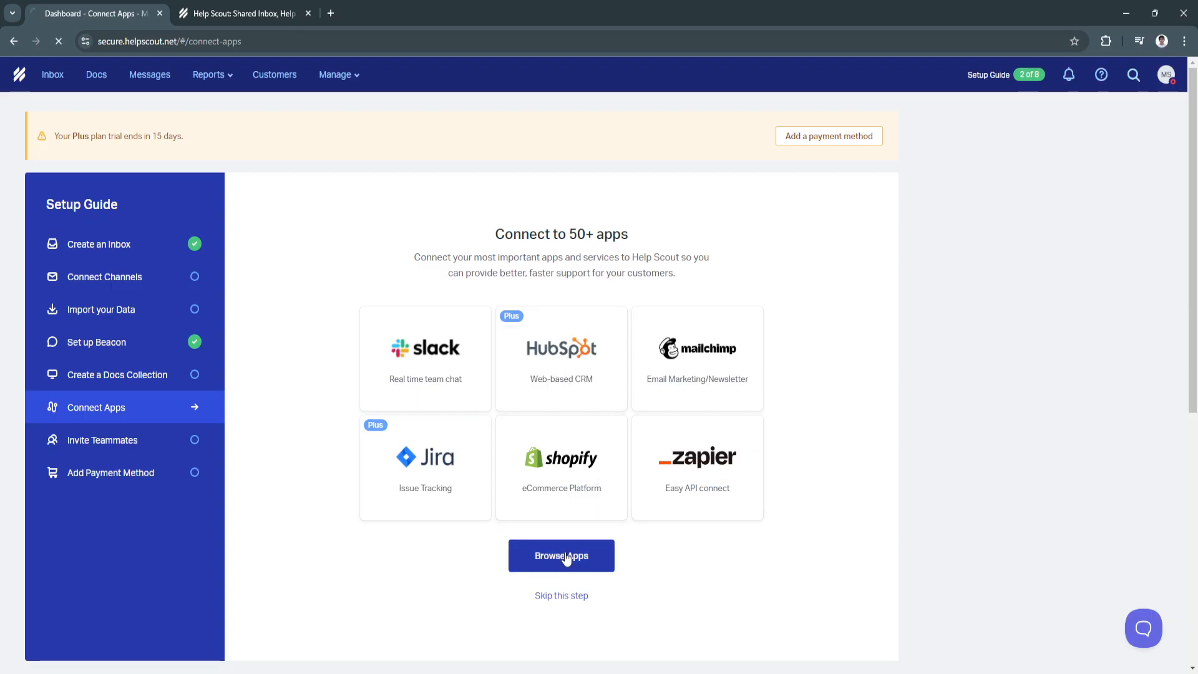
Scroll through the full Apps Directory, then return to the Connect Channels step
click(561, 555)
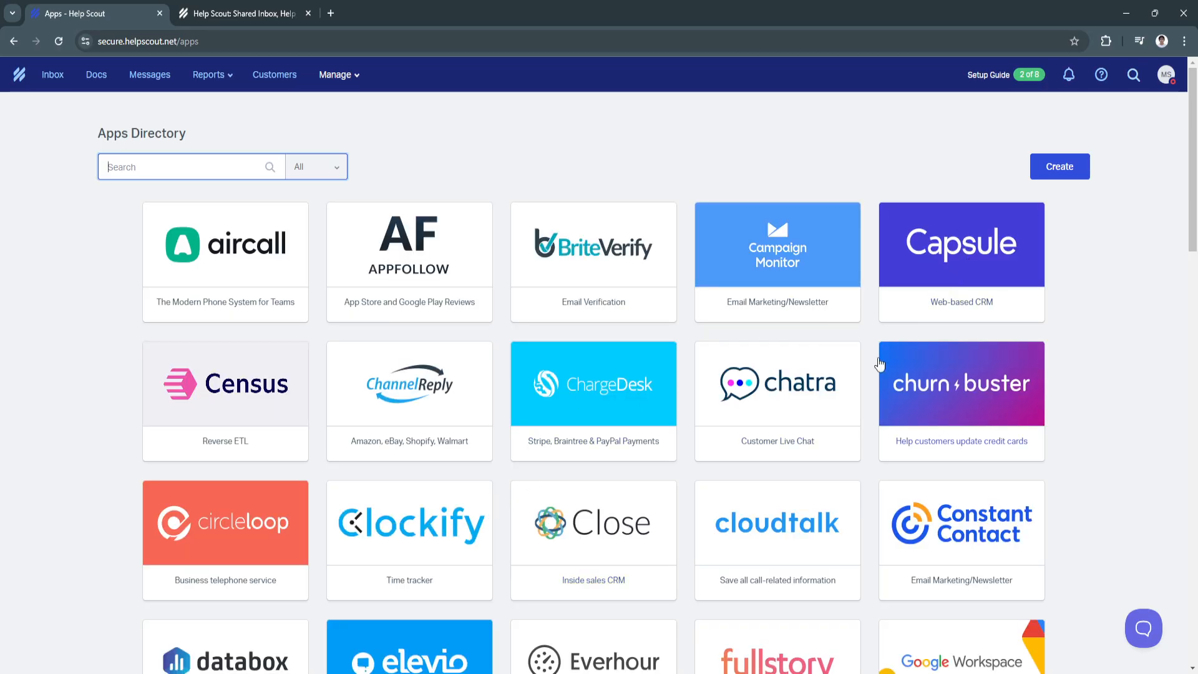
scroll(down, 3)
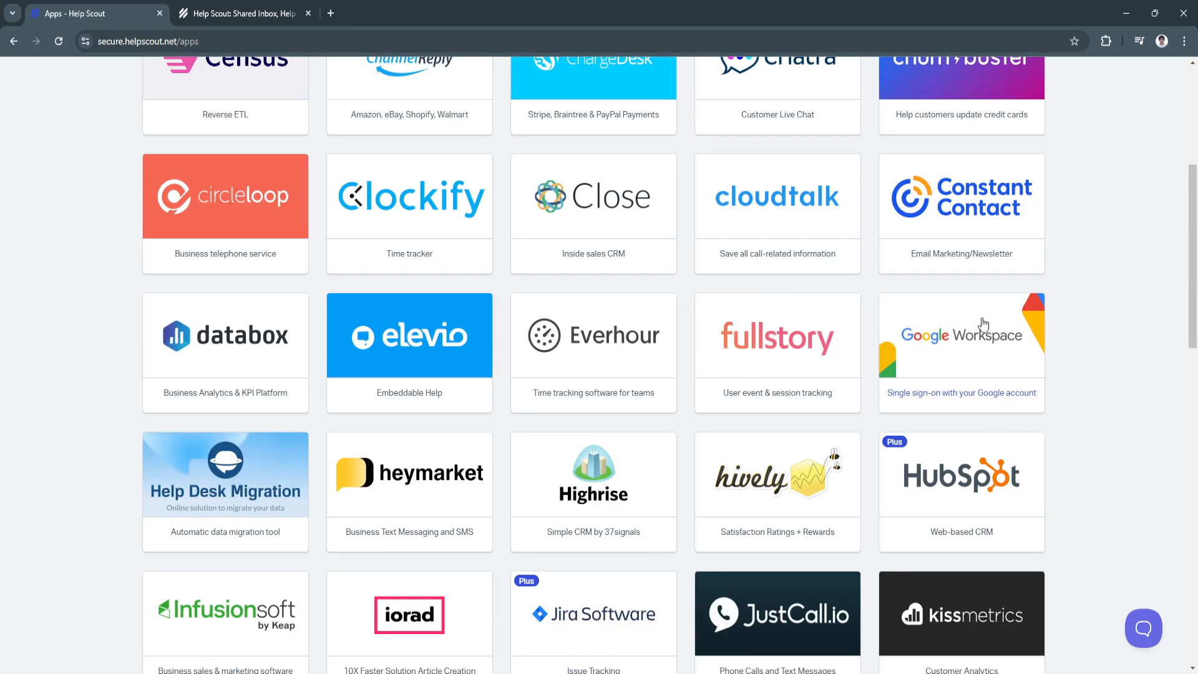
mouse_move(908, 411)
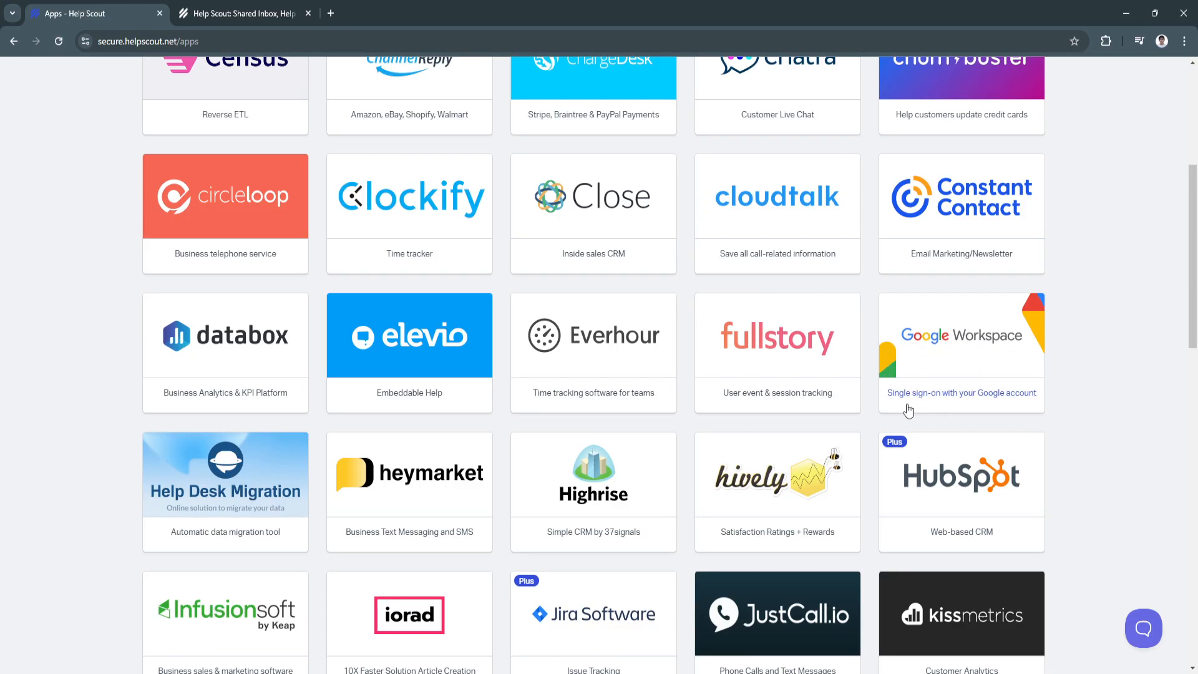
mouse_move(971, 424)
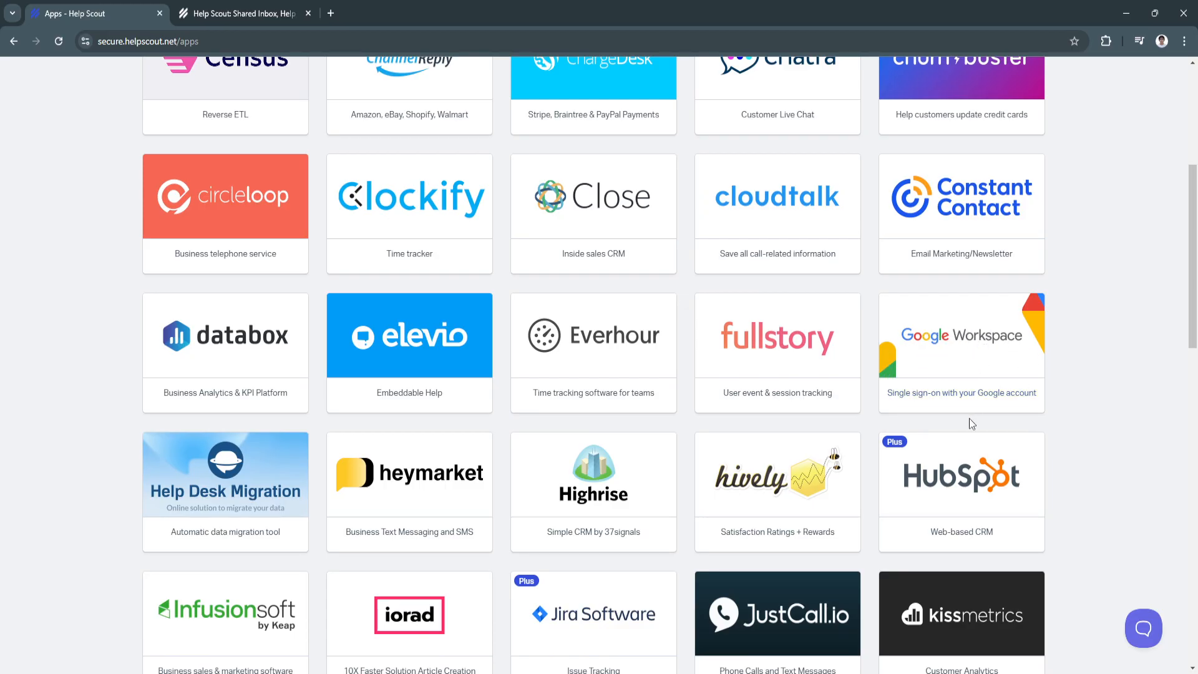
mouse_move(974, 415)
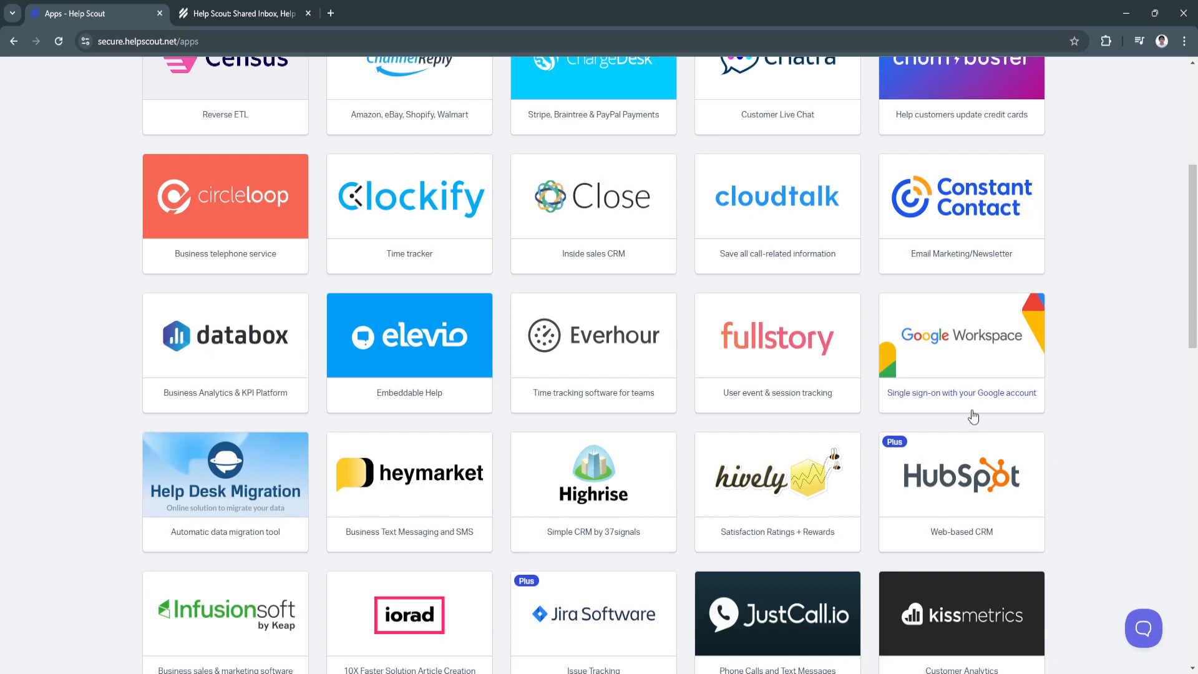
scroll(up, 3)
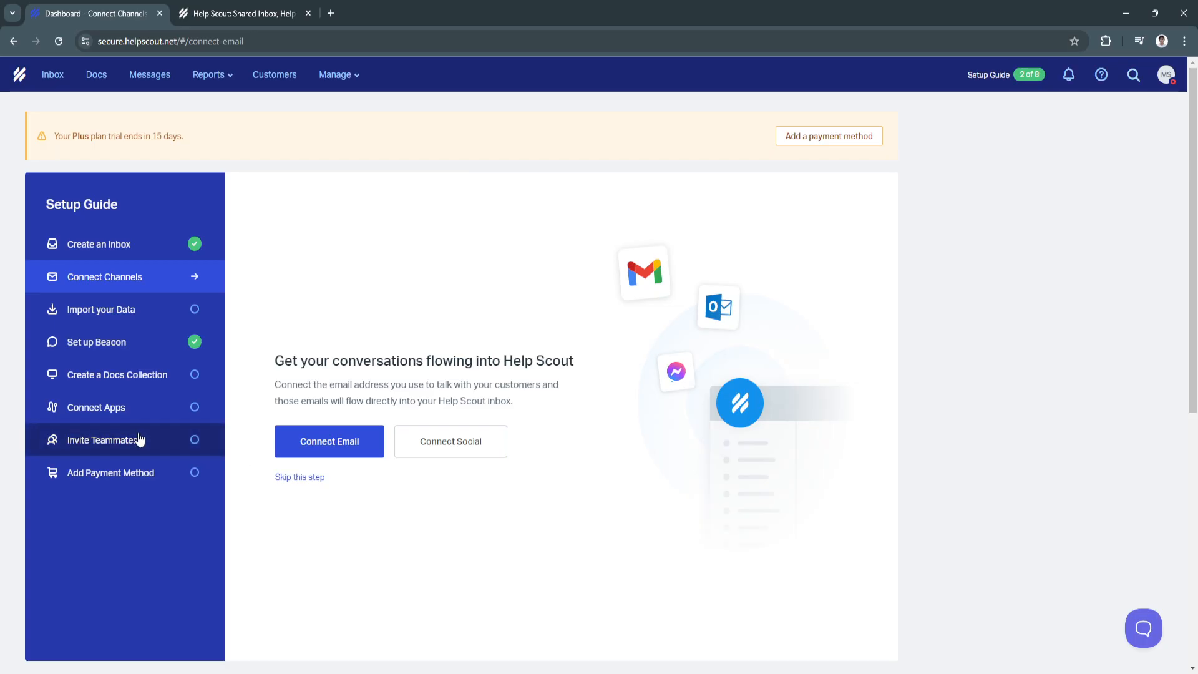
Open the Setup Guide's Invite Teammates step and begin adding a new user
click(99, 440)
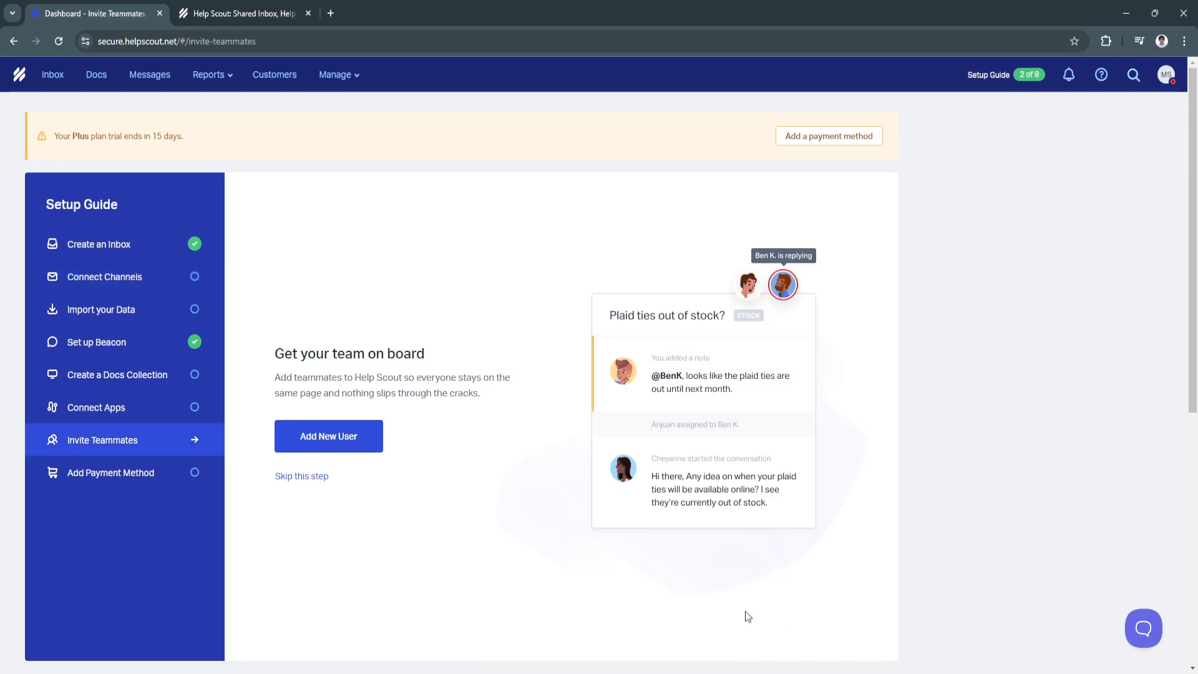
mouse_move(531, 526)
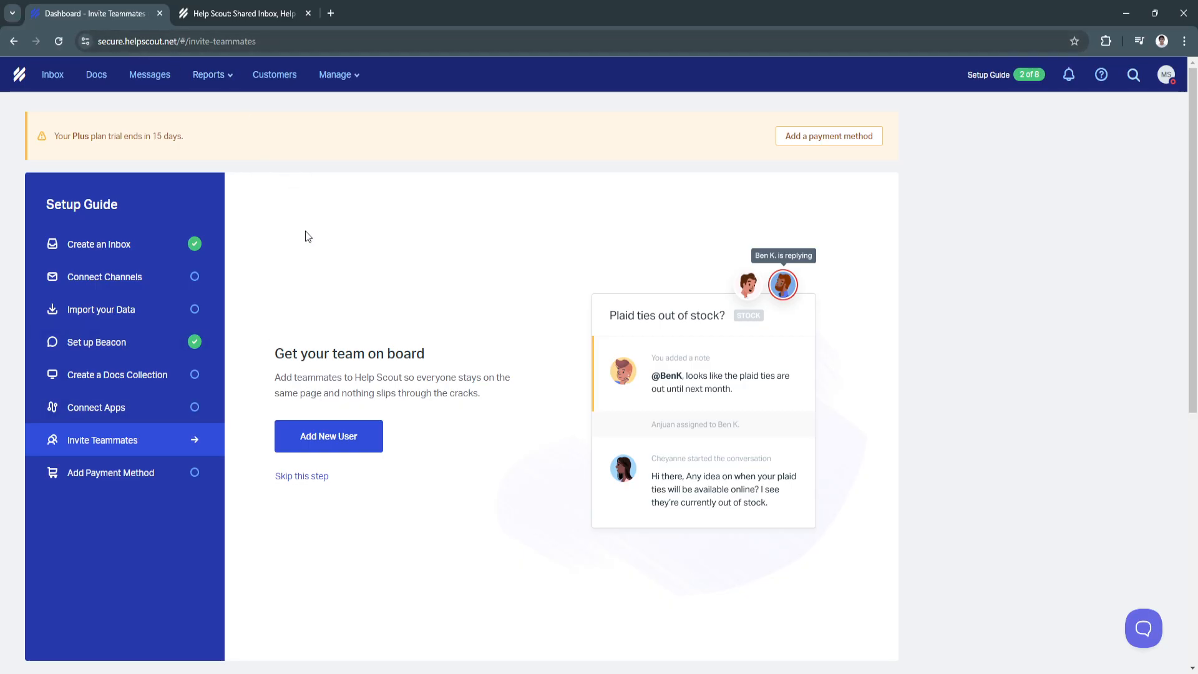
click(328, 437)
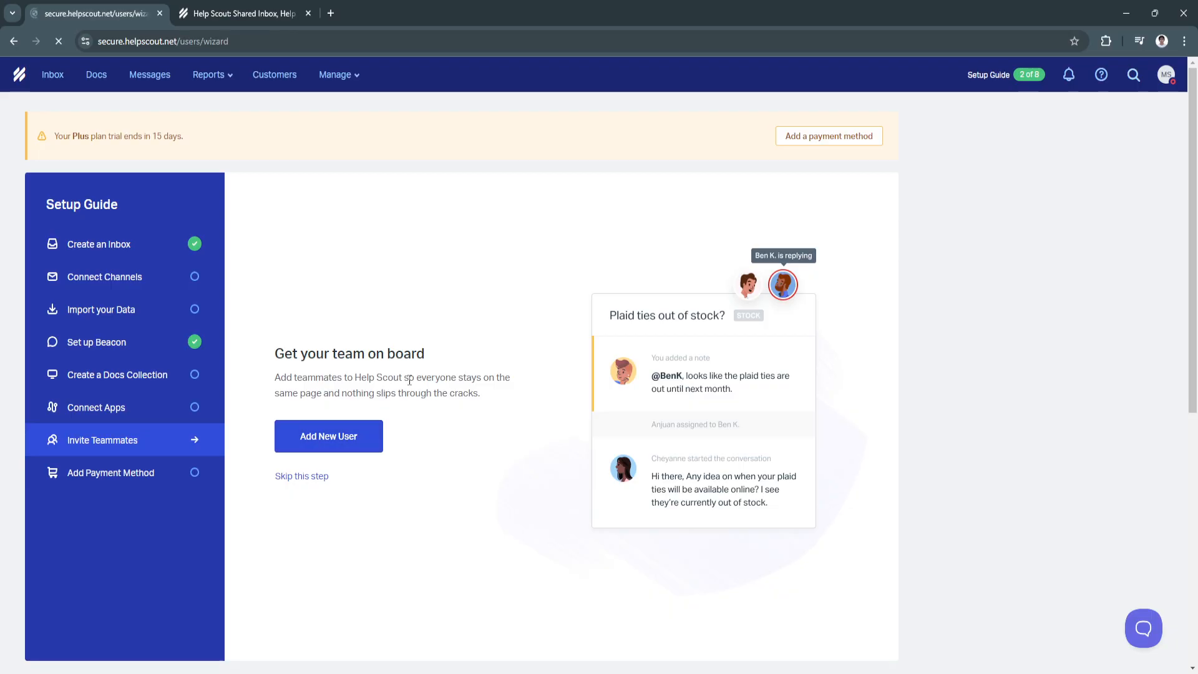
Browse the Create User form's Role and Inboxes dropdowns without choosing anything
click(328, 436)
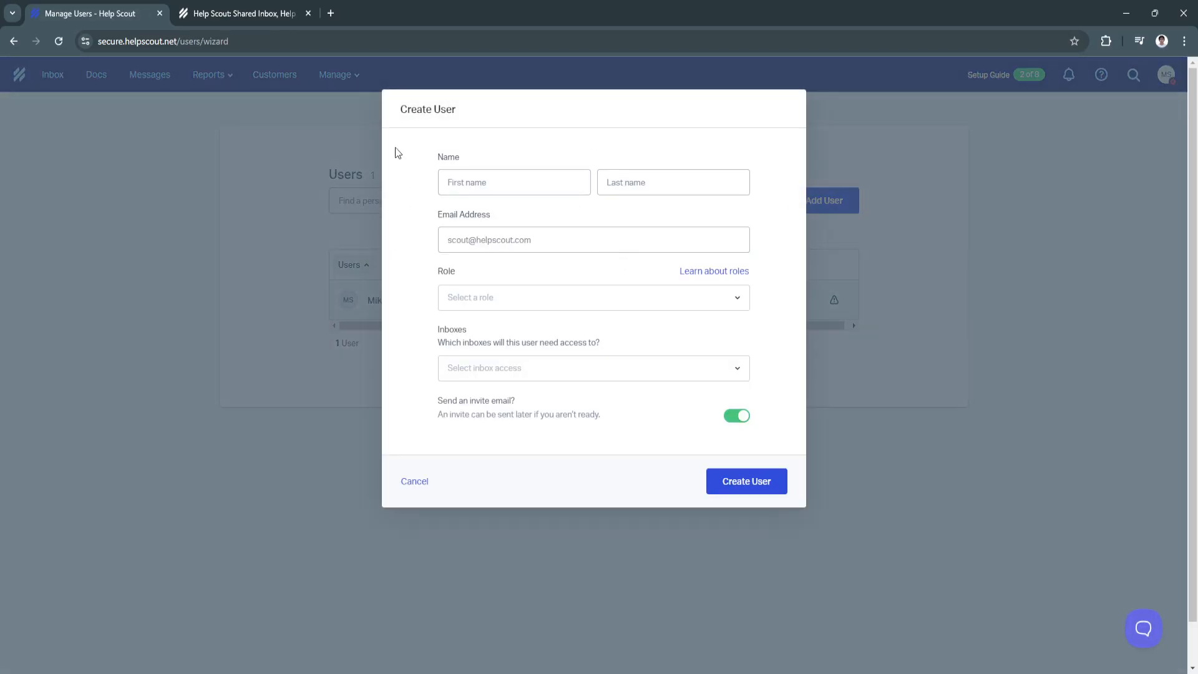
mouse_move(503, 201)
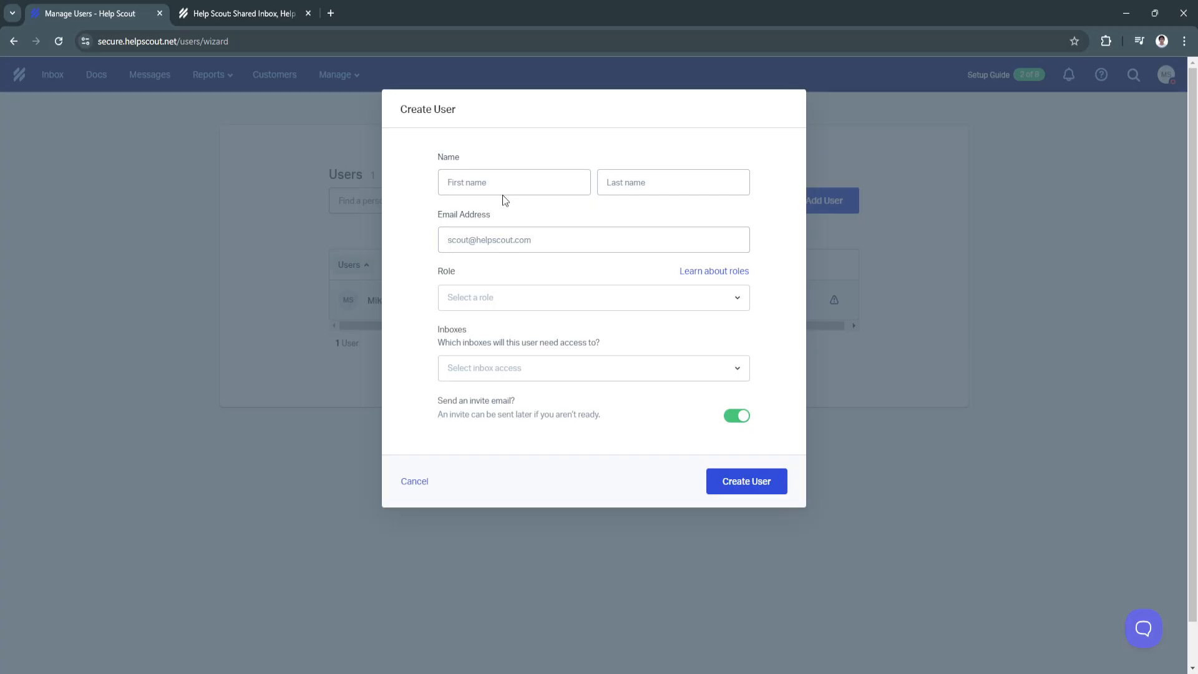
mouse_move(608, 191)
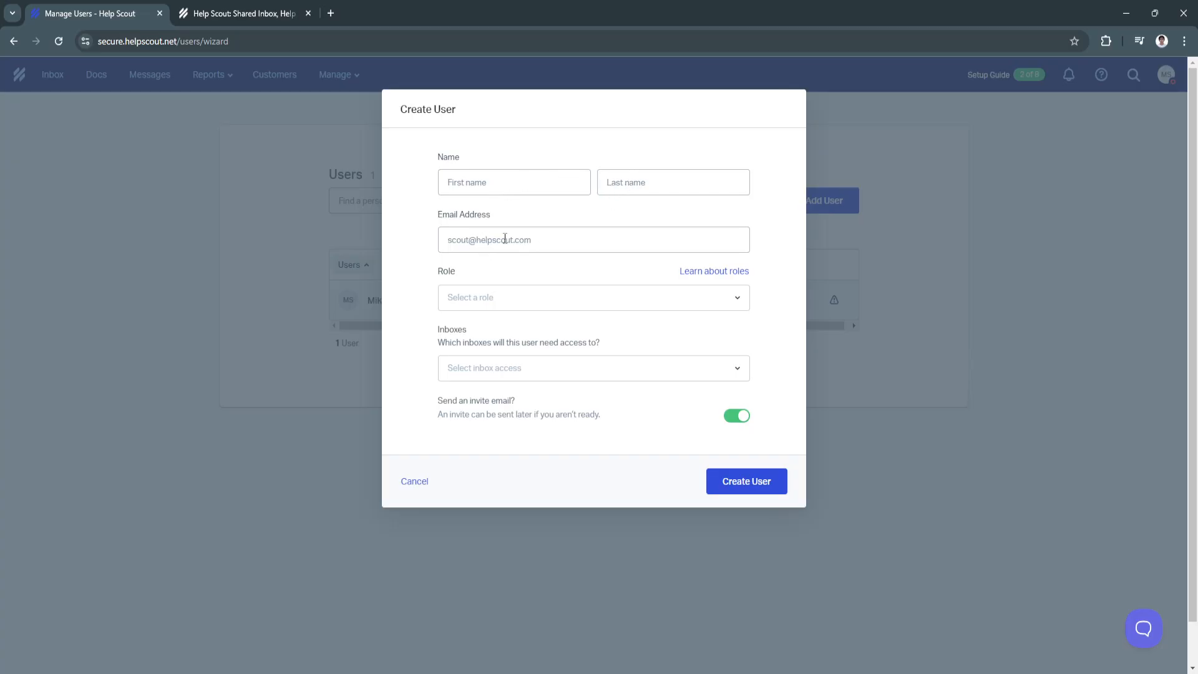
click(588, 297)
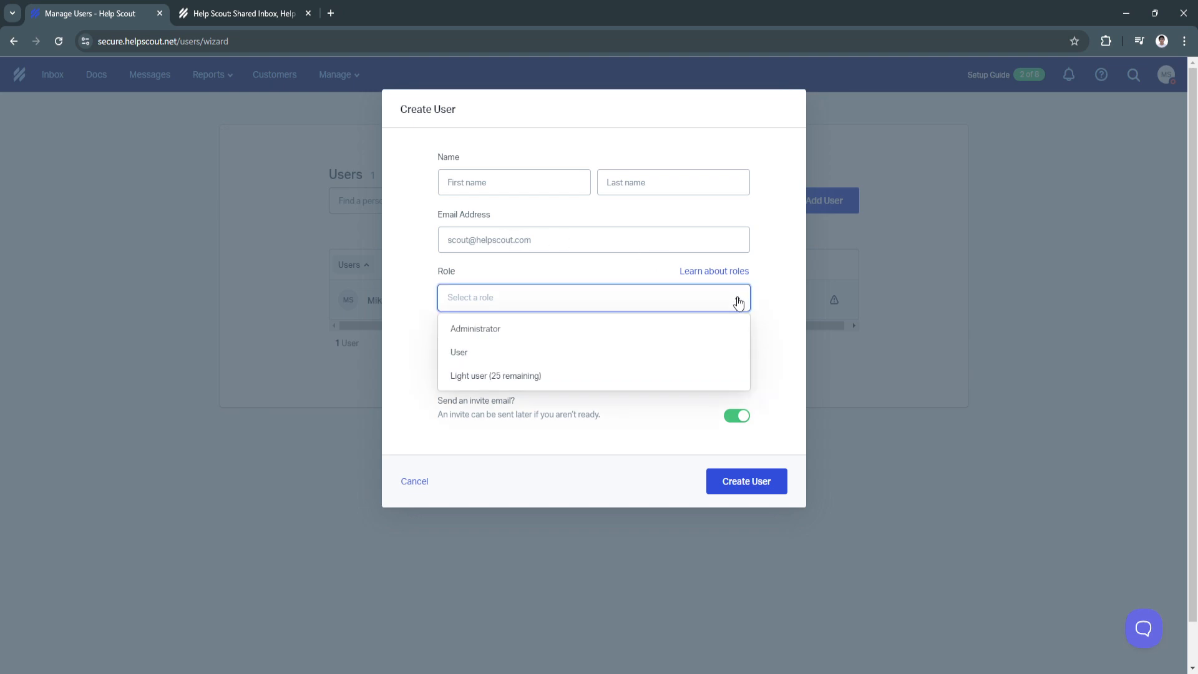
mouse_move(487, 329)
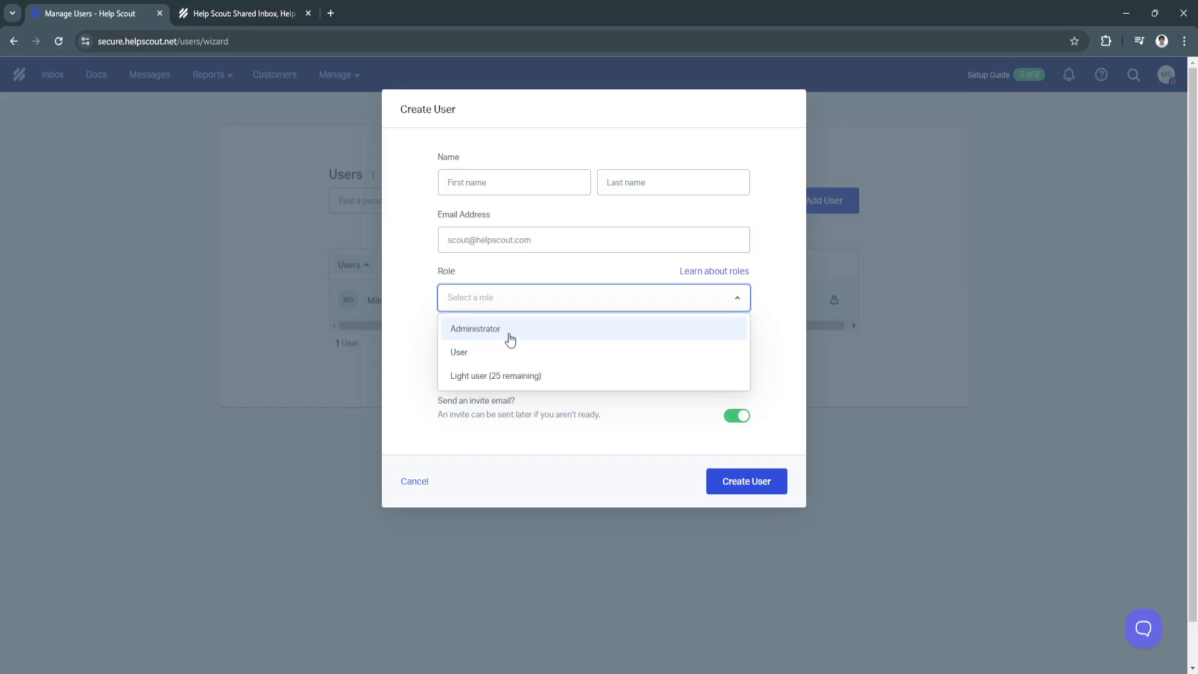
click(475, 328)
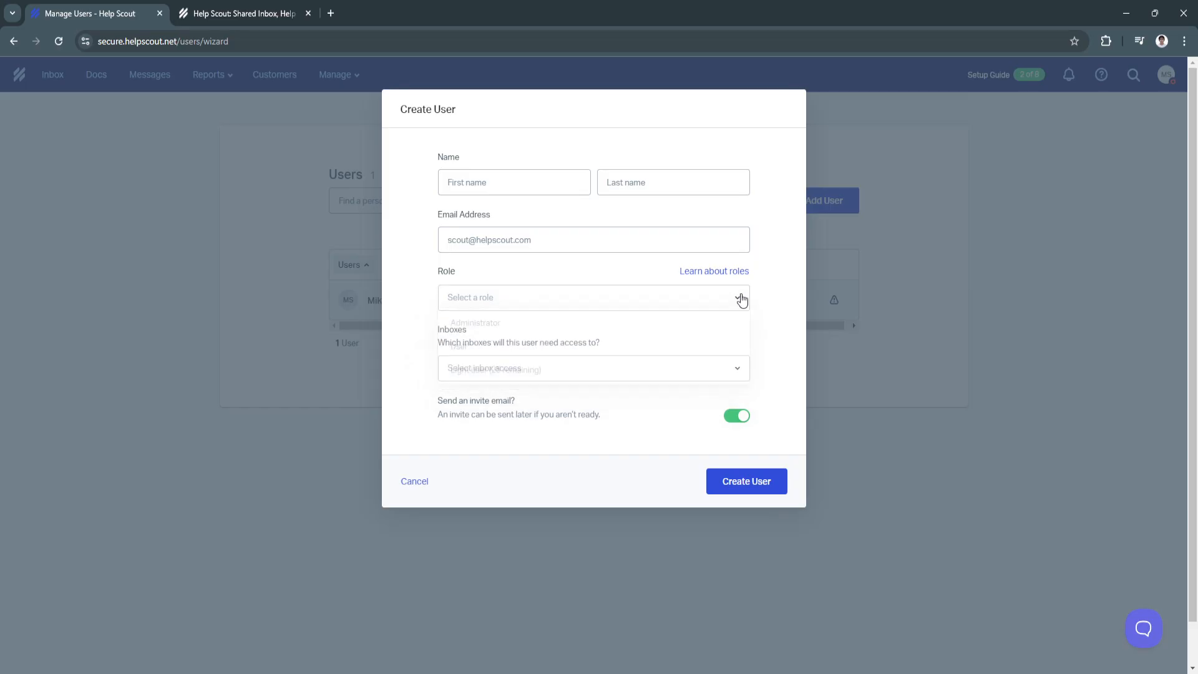
click(593, 368)
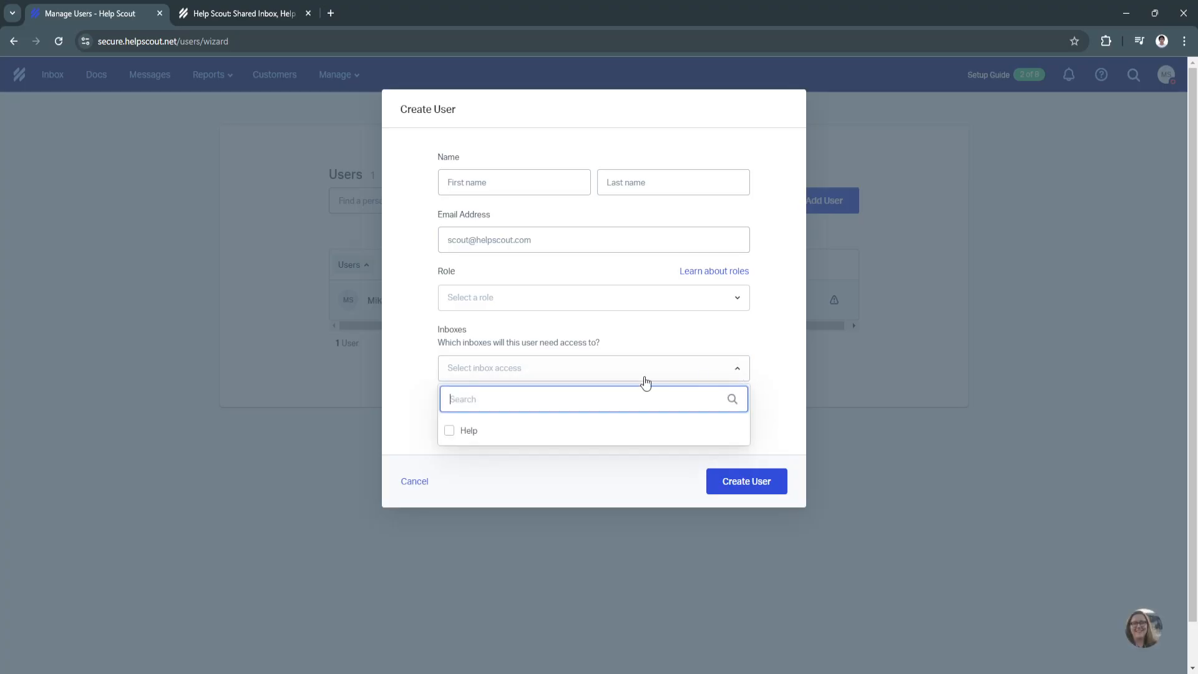
click(469, 430)
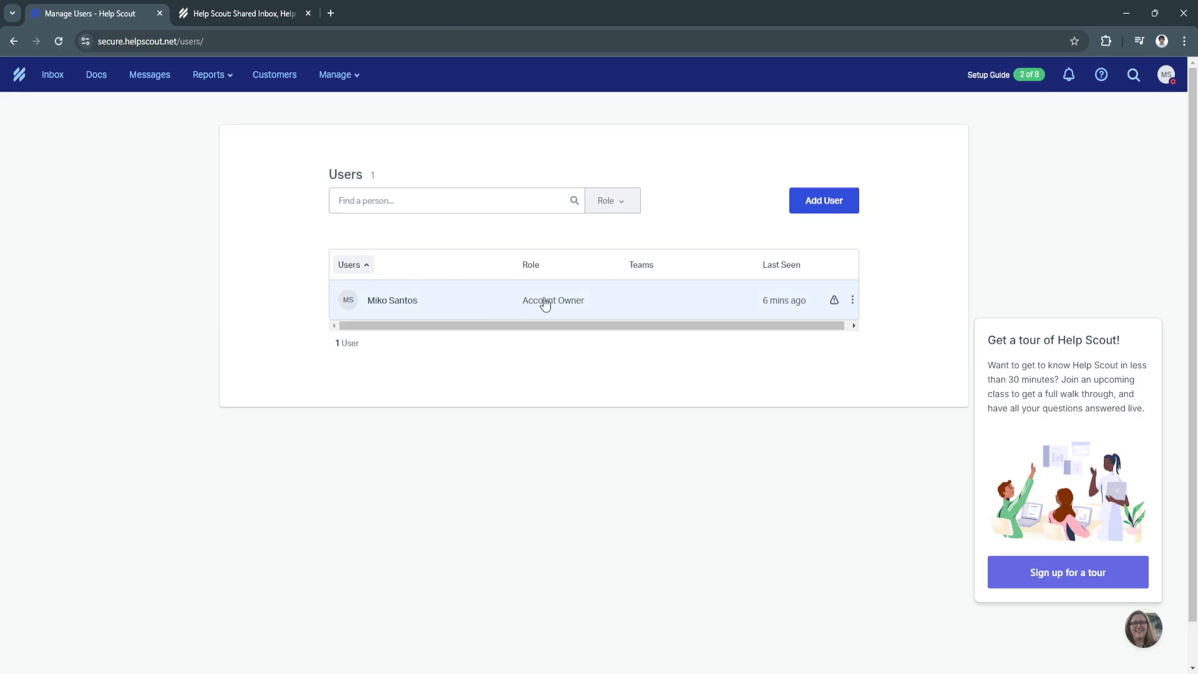
mouse_move(422, 317)
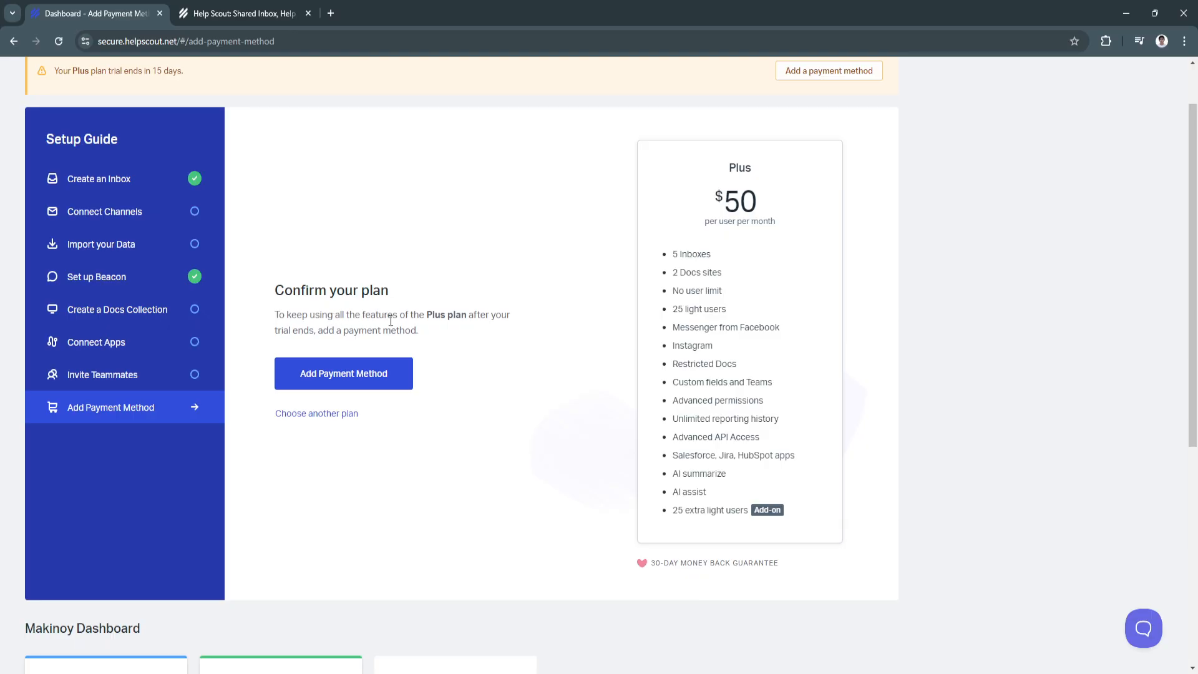
mouse_move(312, 344)
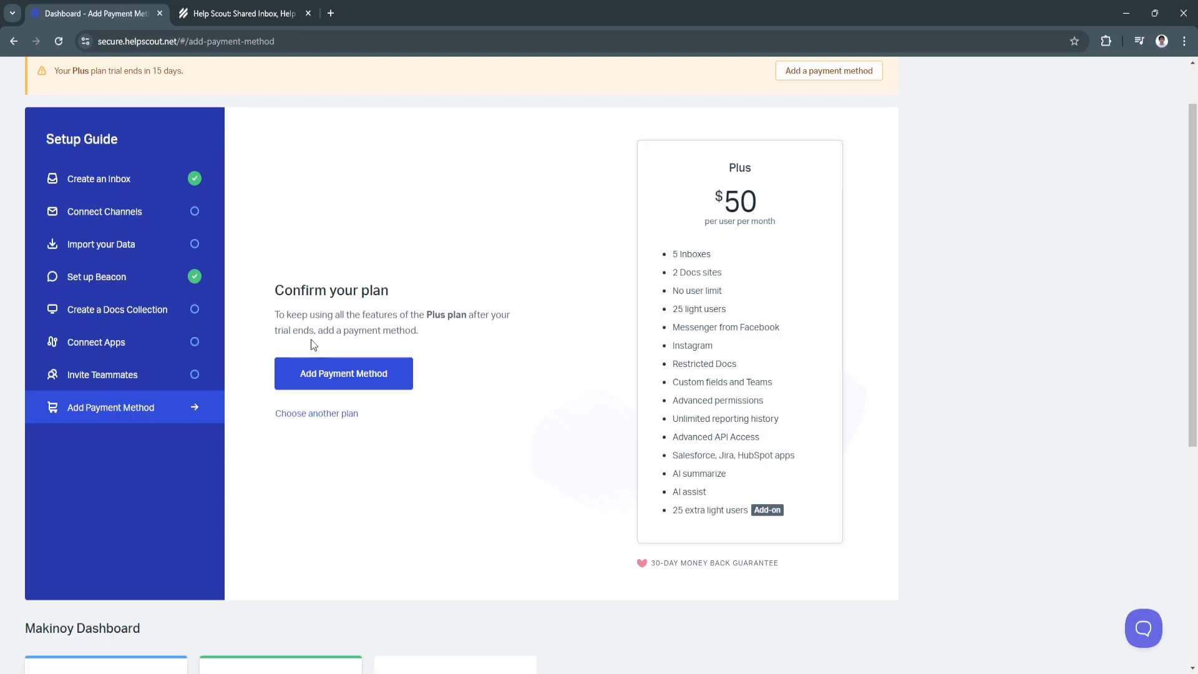
scroll(down, 3)
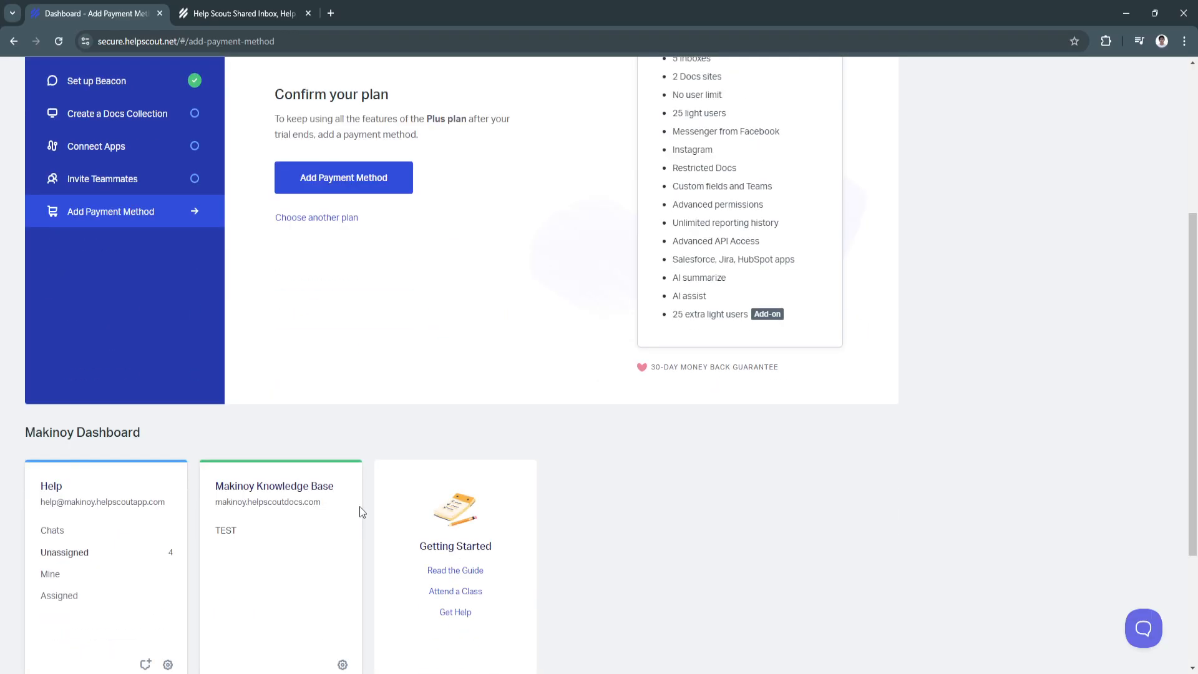
scroll(up, 3)
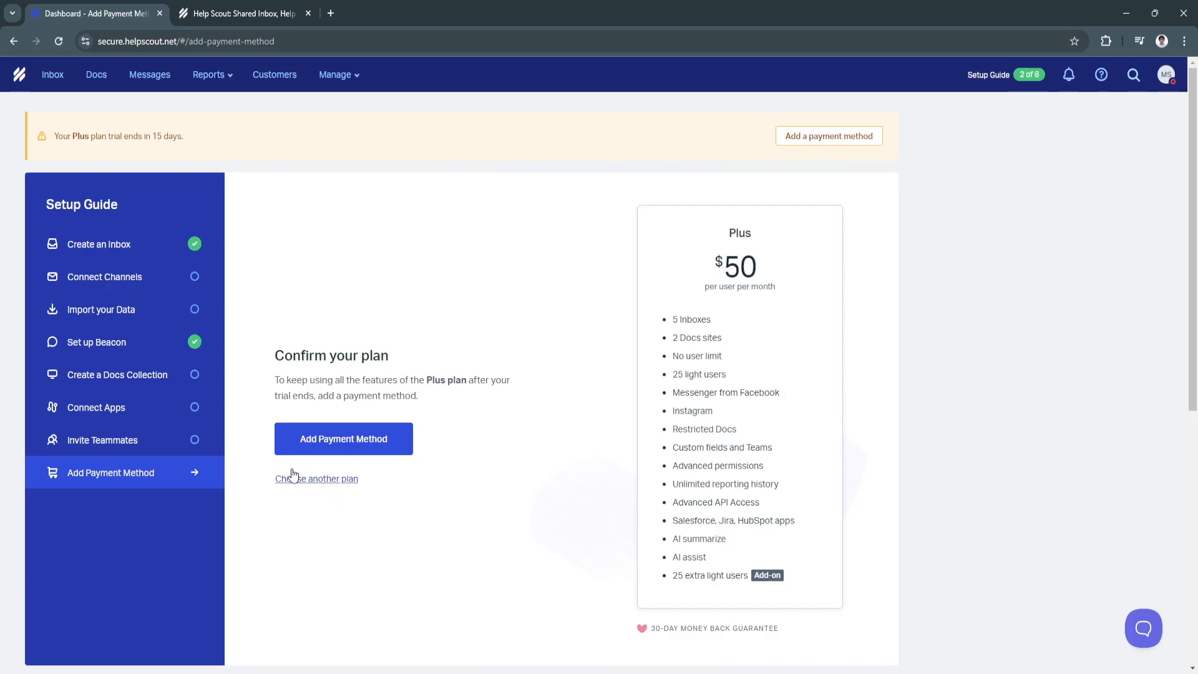
Tour the Help inbox's Unassigned, Chat and Assigned folders after dismissing the email-setup tip
click(316, 479)
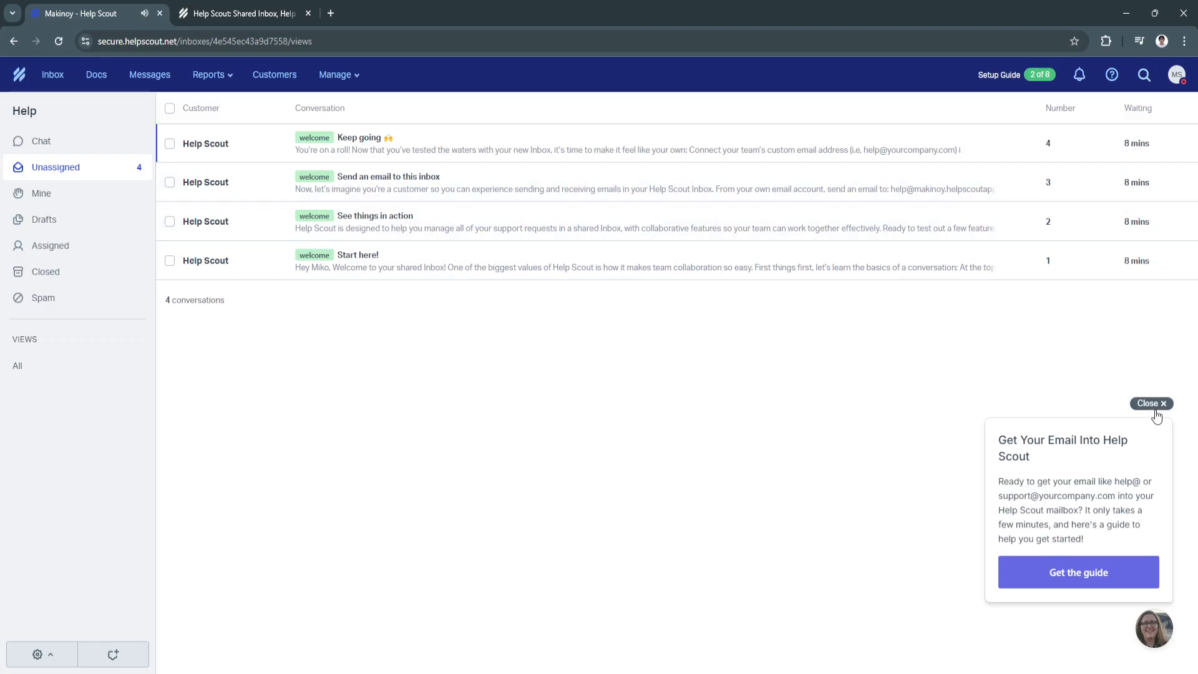
click(1150, 404)
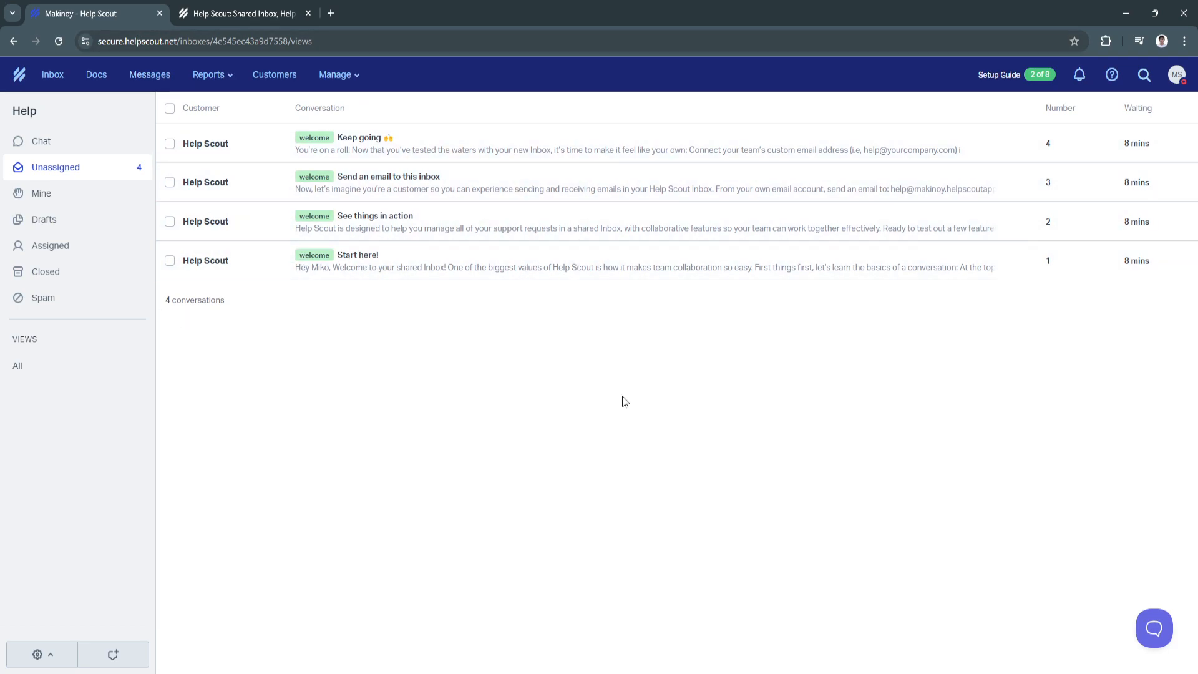
mouse_move(304, 466)
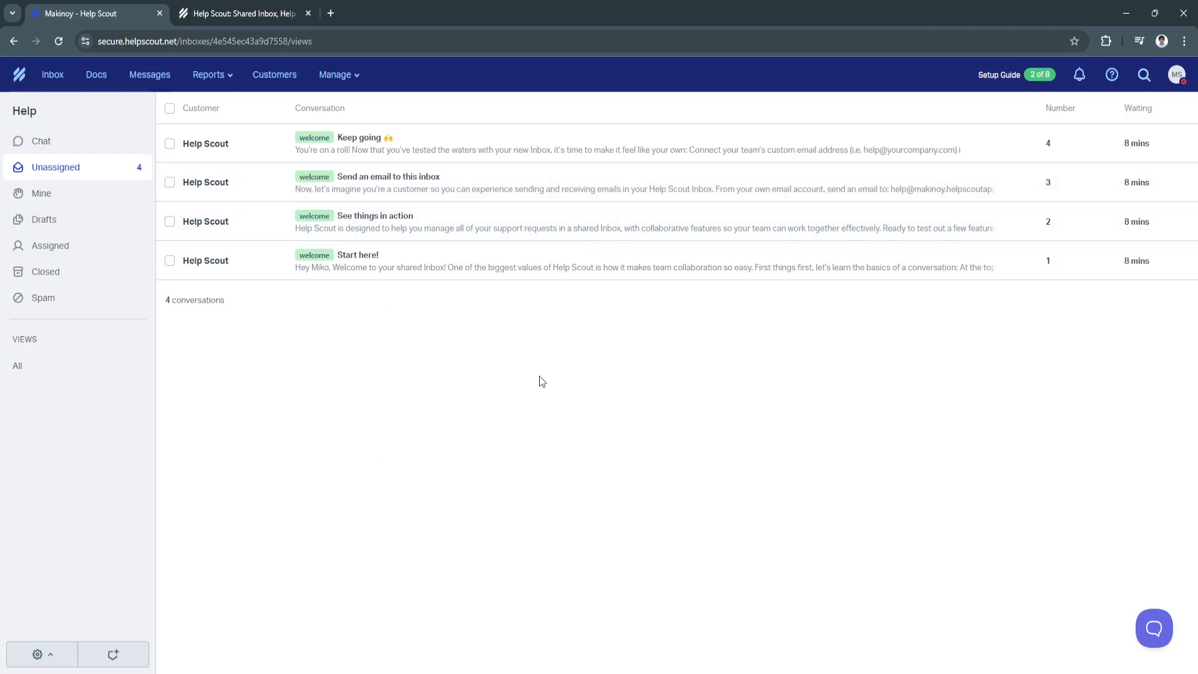
click(40, 141)
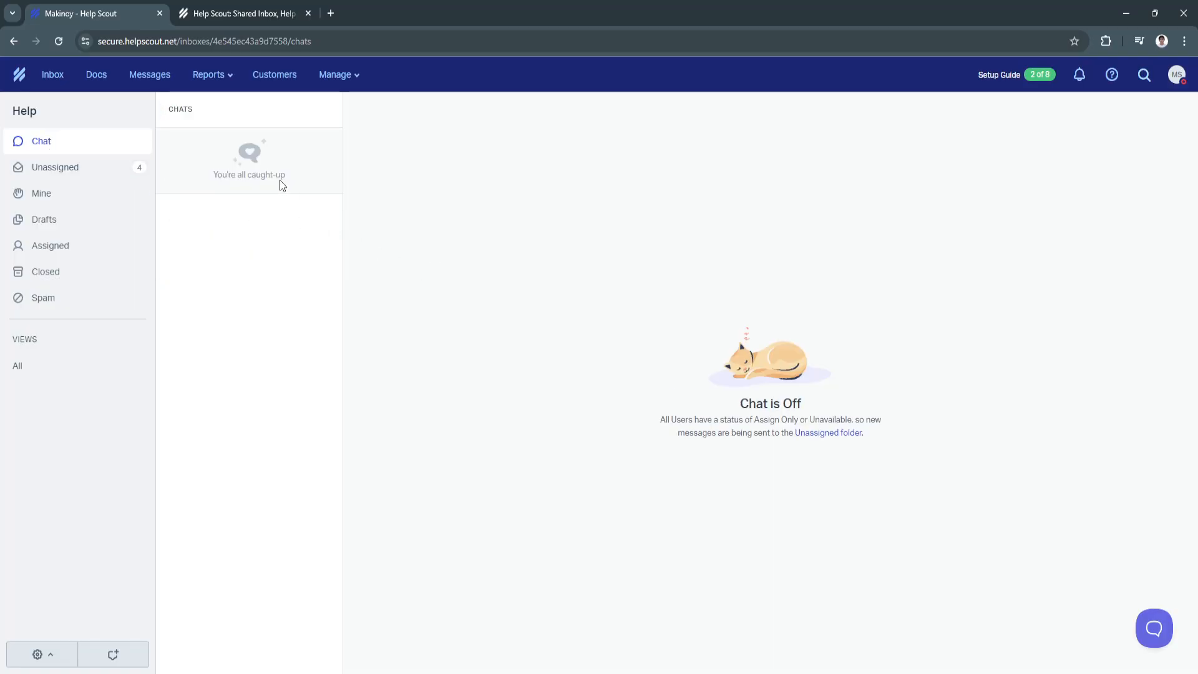
mouse_move(746, 446)
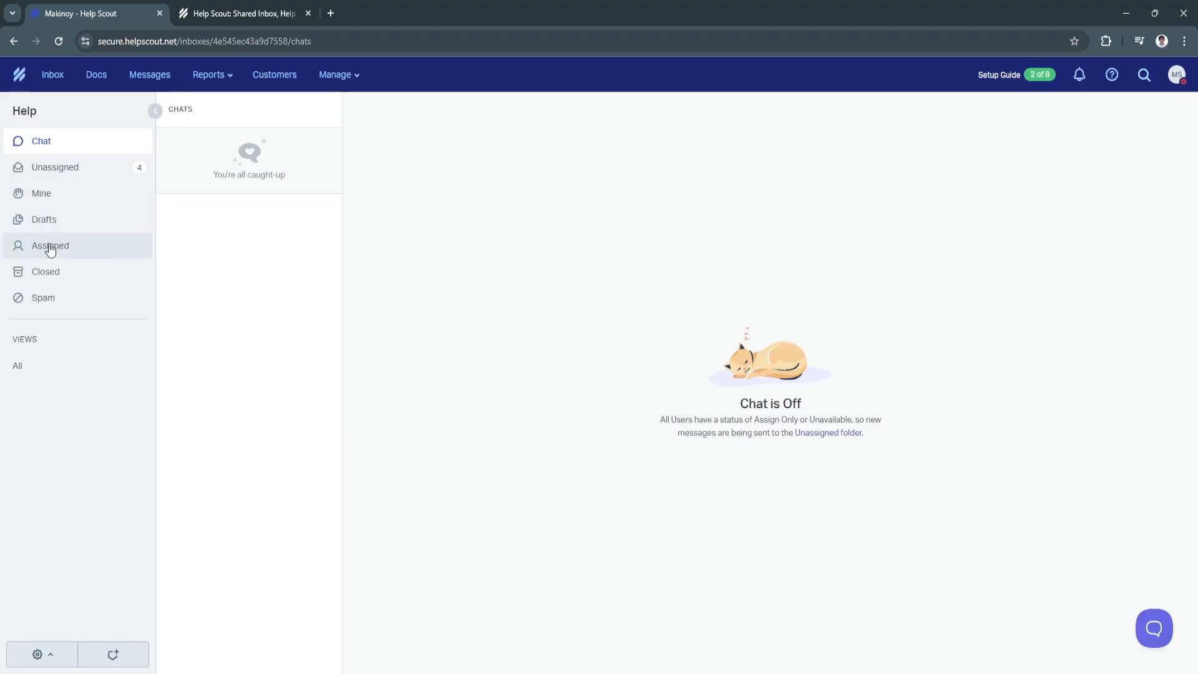
click(50, 245)
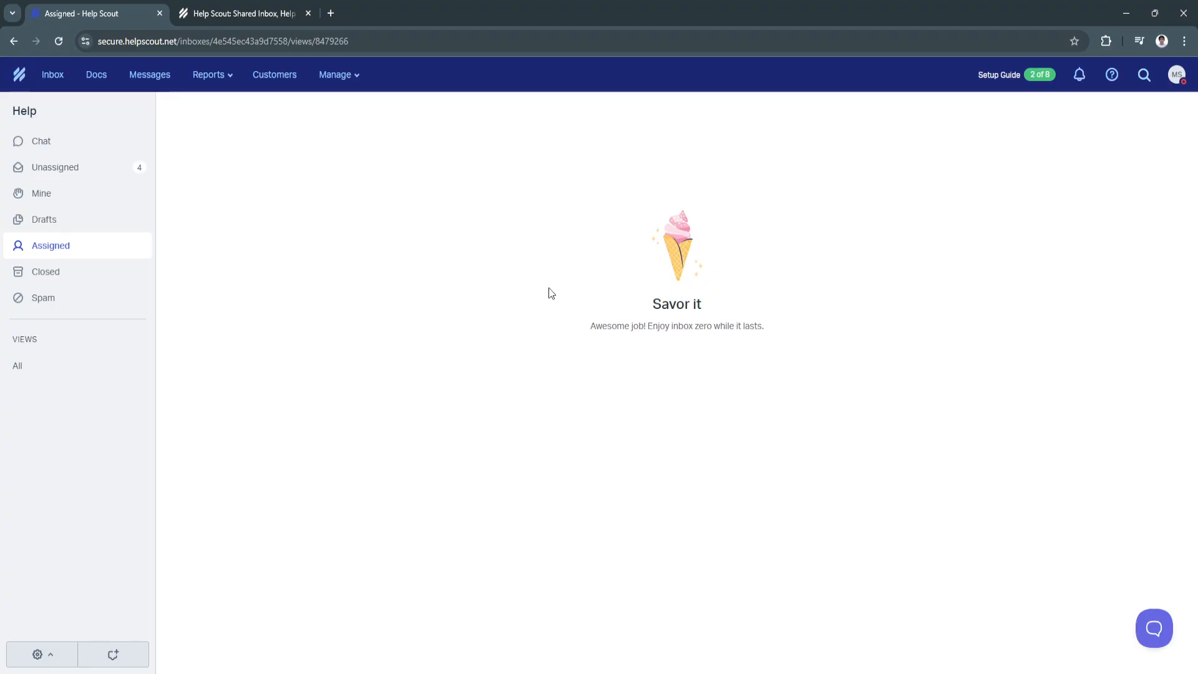
mouse_move(765, 439)
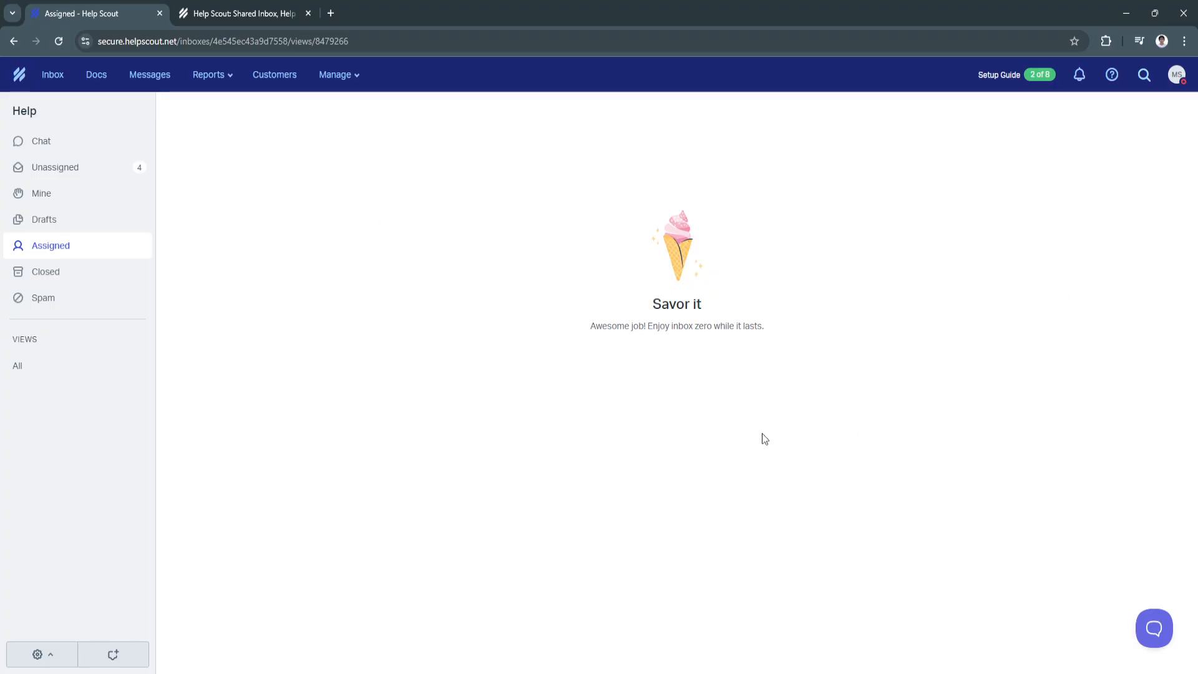
click(221, 41)
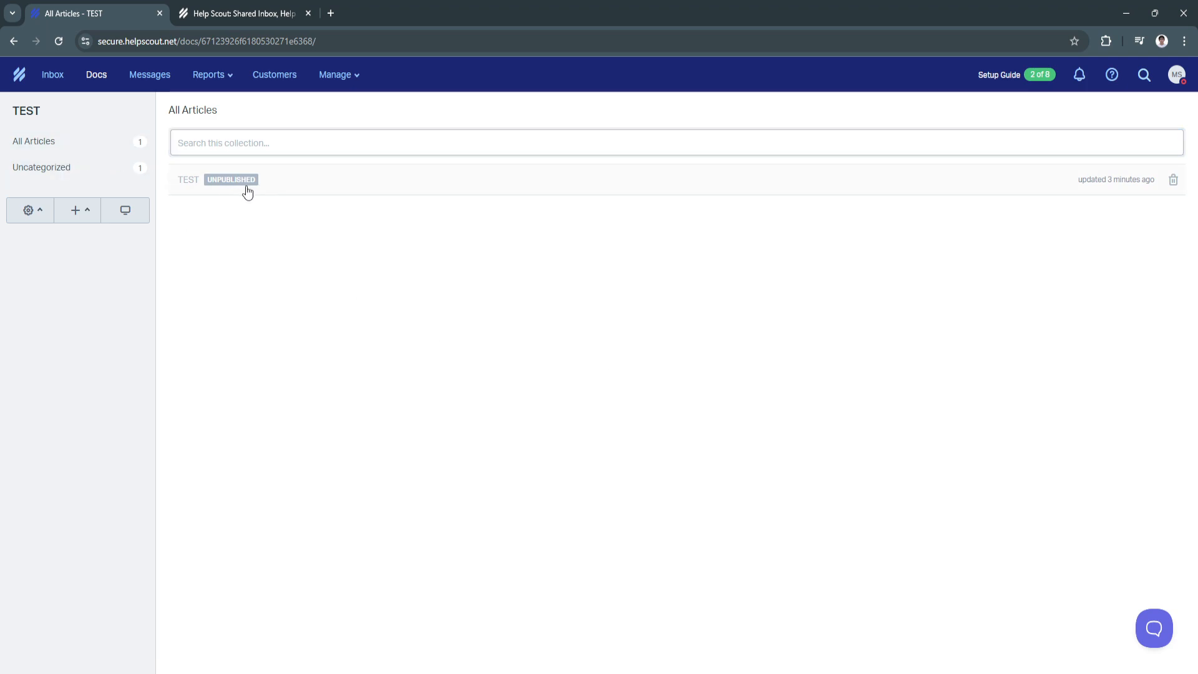
mouse_move(256, 169)
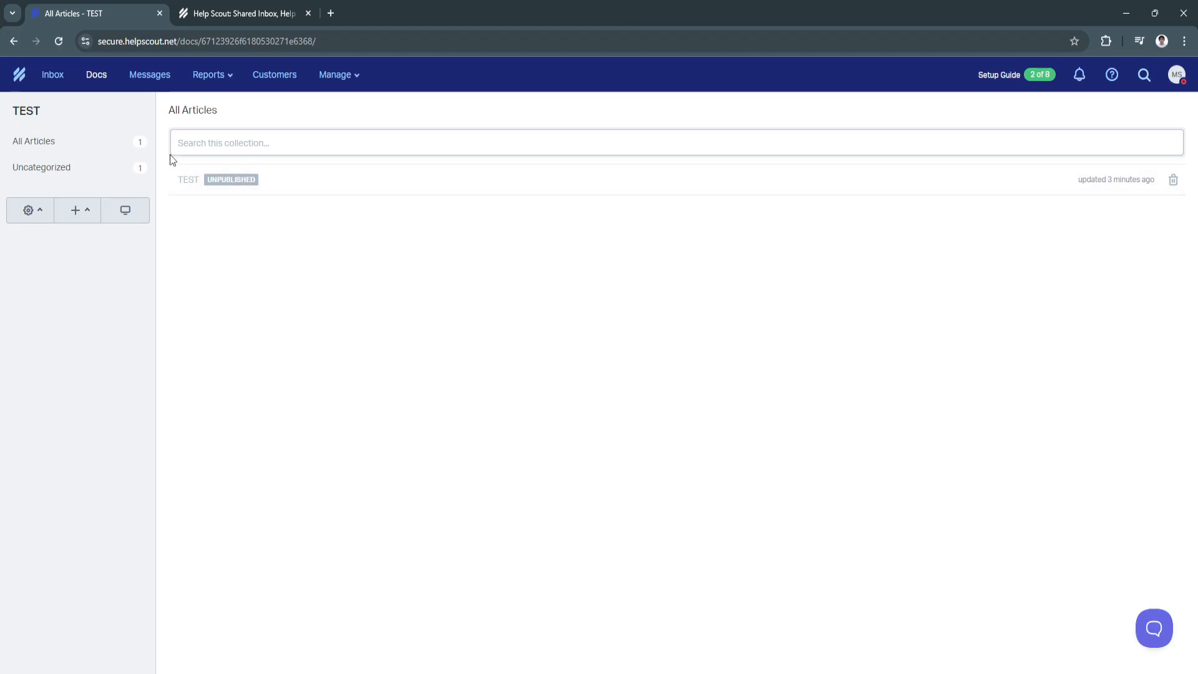
Switch from the TEST Docs articles to the Messages section's Create your first message page
click(150, 74)
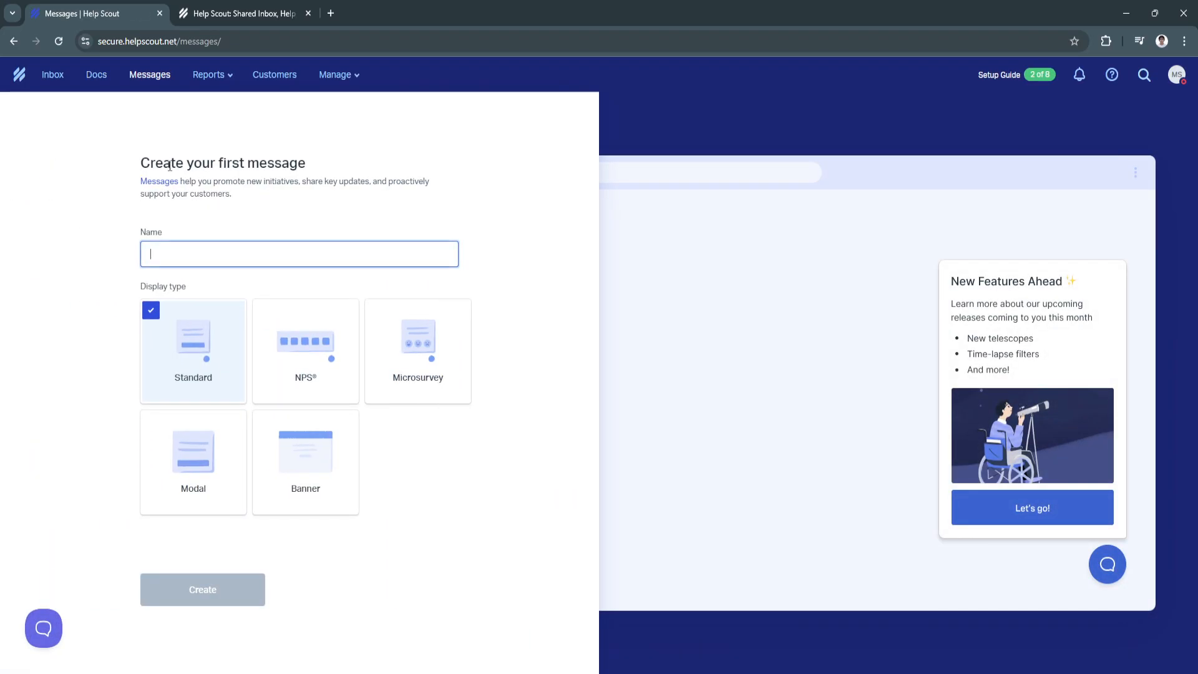
mouse_move(225, 290)
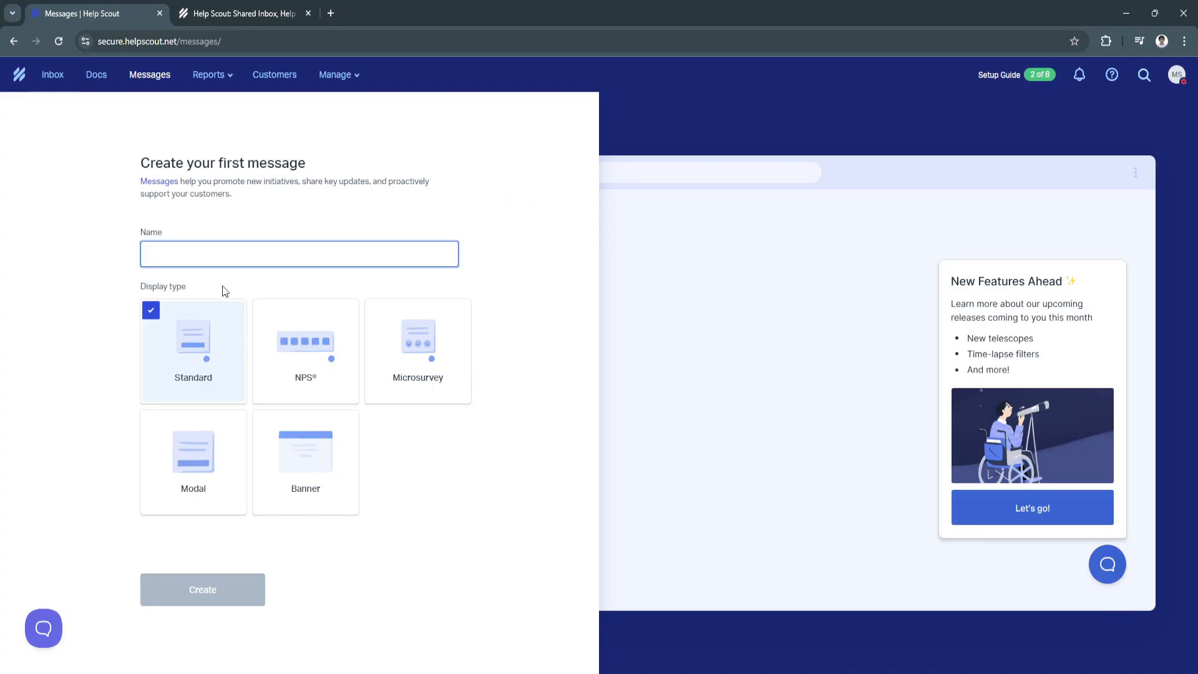
mouse_move(222, 294)
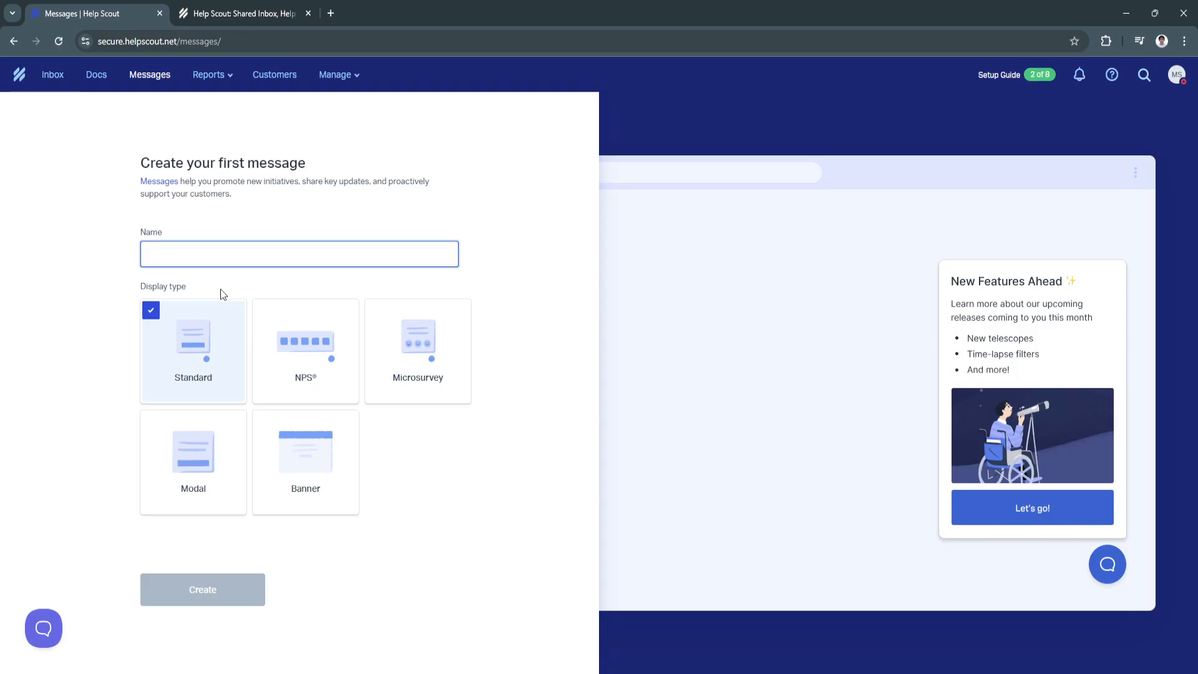
View the empty All Channels report for Oct 11–17, 2024, then the Customers list
click(209, 75)
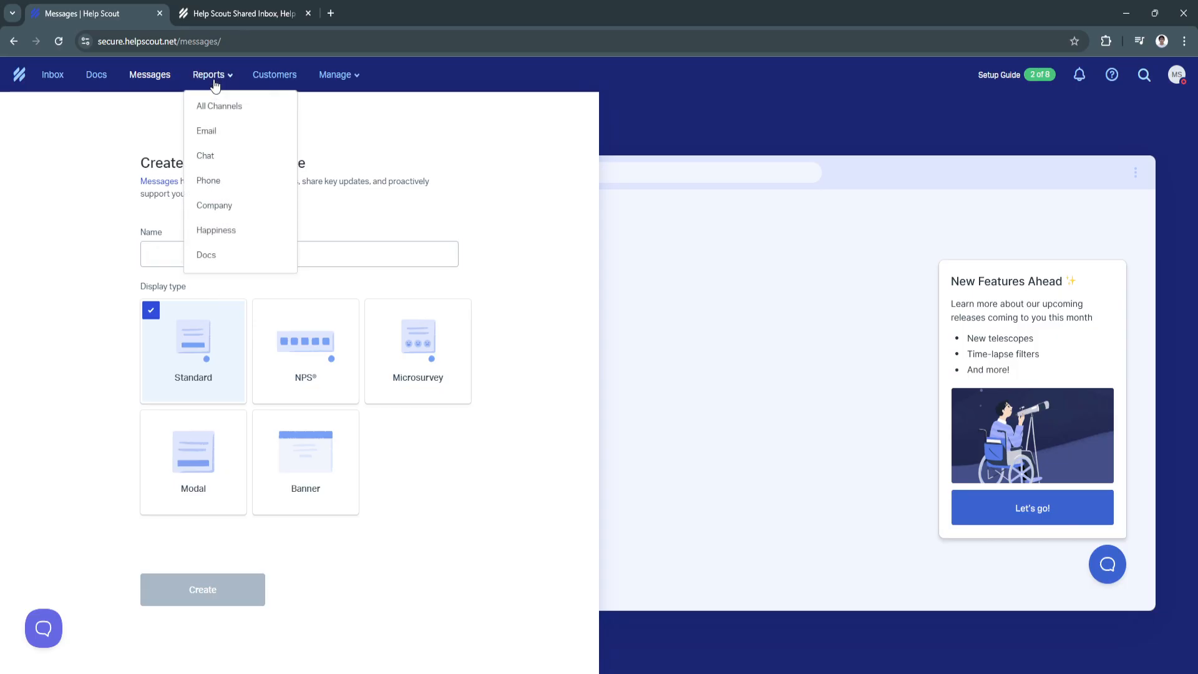
click(219, 106)
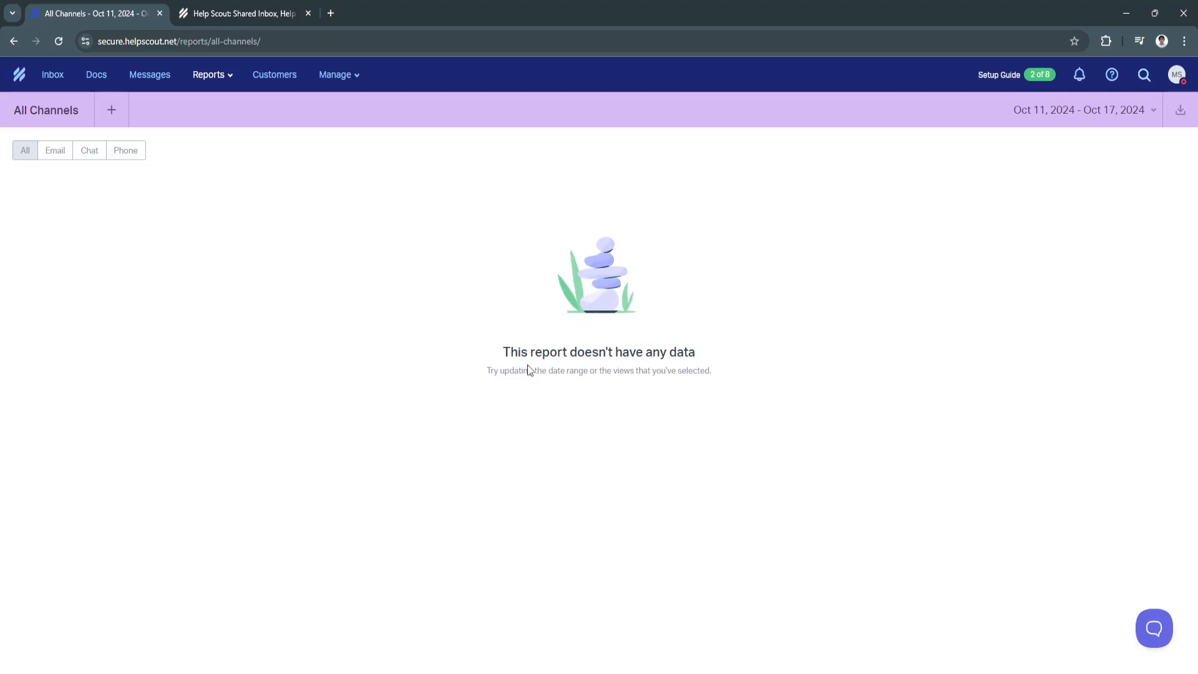
mouse_move(520, 372)
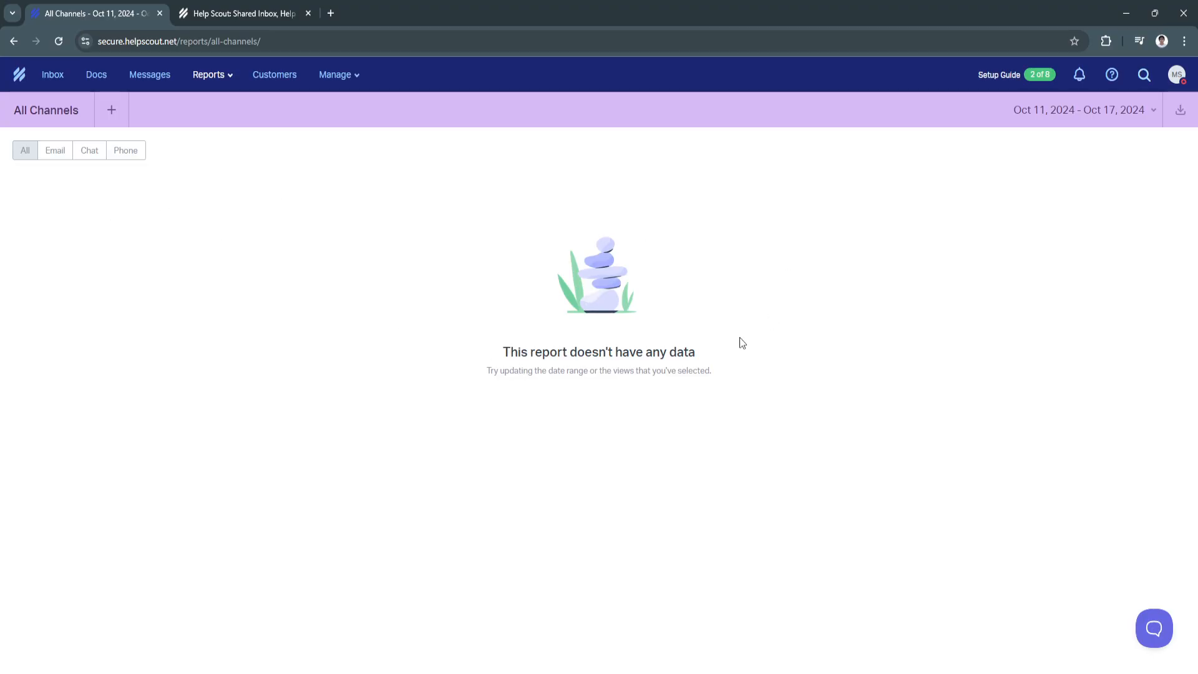
mouse_move(190, 227)
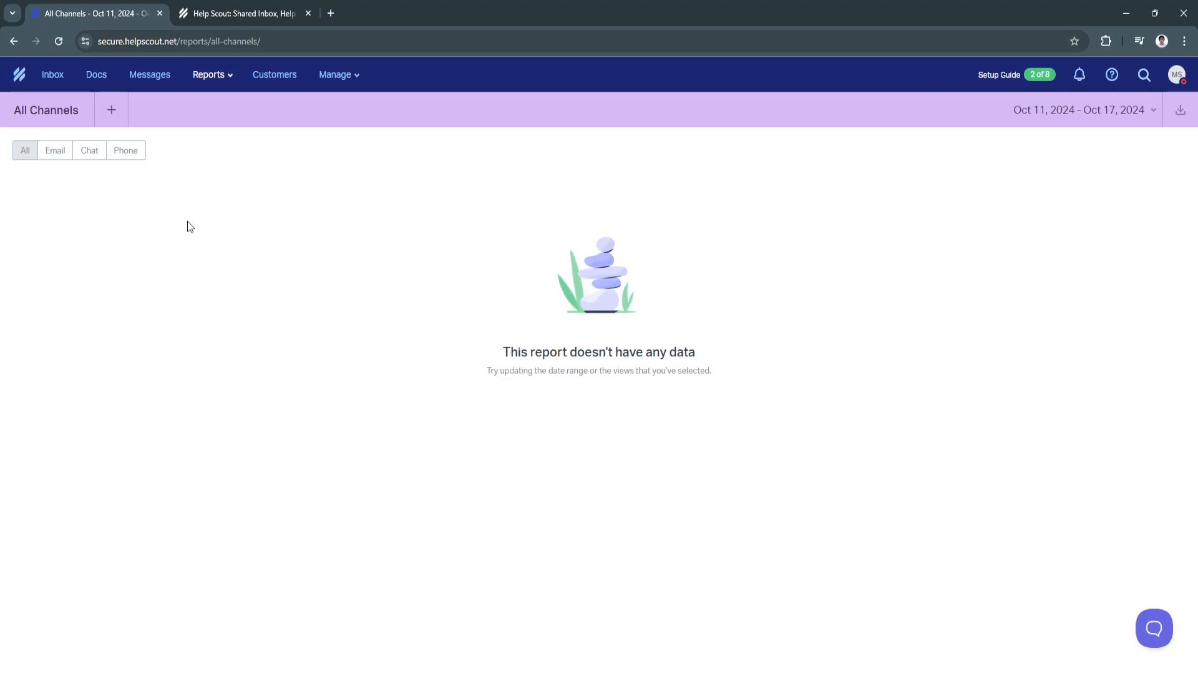
mouse_move(226, 207)
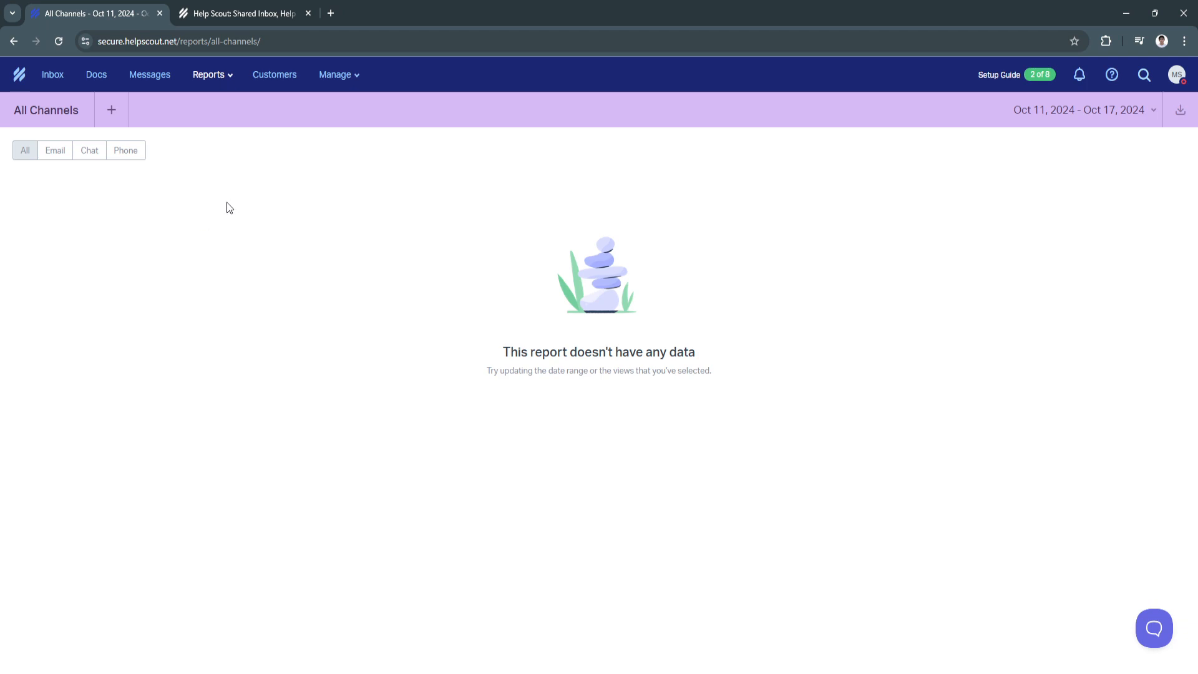
mouse_move(793, 272)
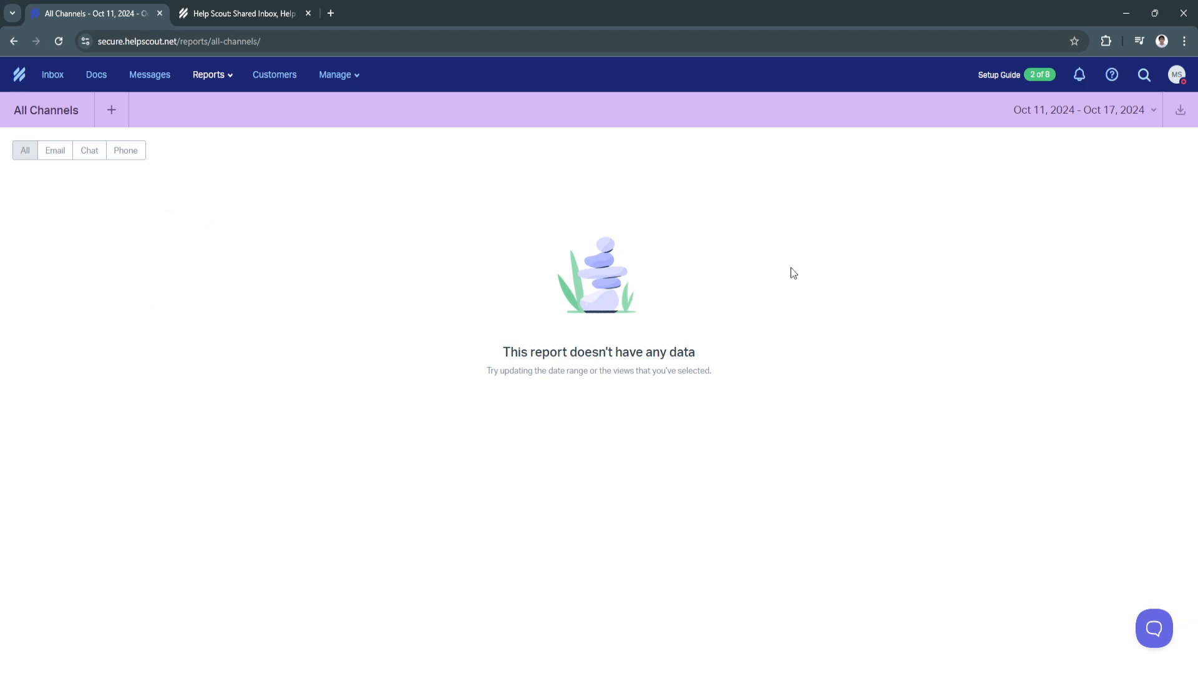
click(274, 74)
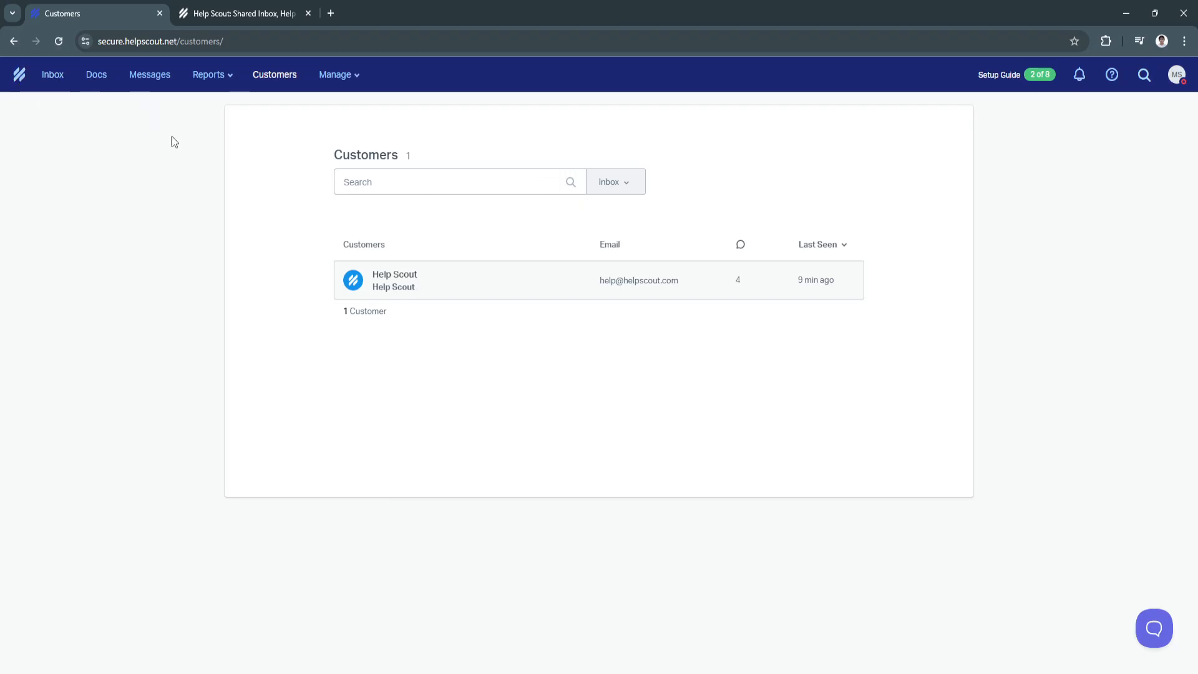
mouse_move(428, 263)
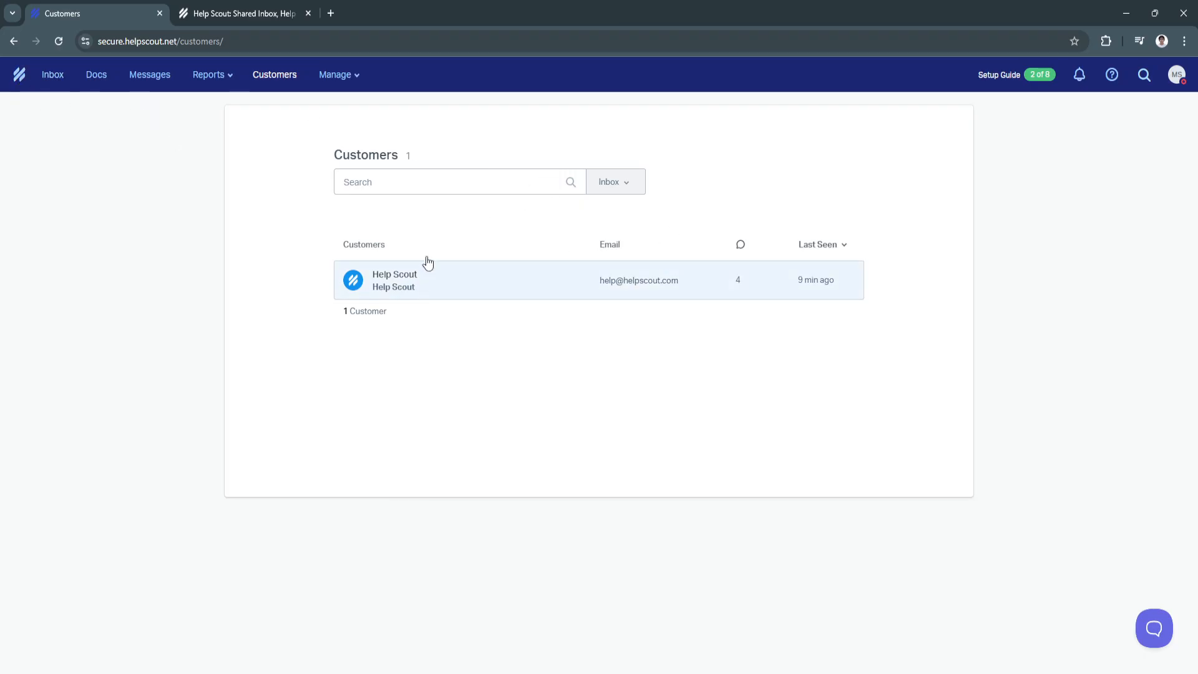
Return to the Setup Guide on its Connect Channels step via the top-bar badge
click(335, 74)
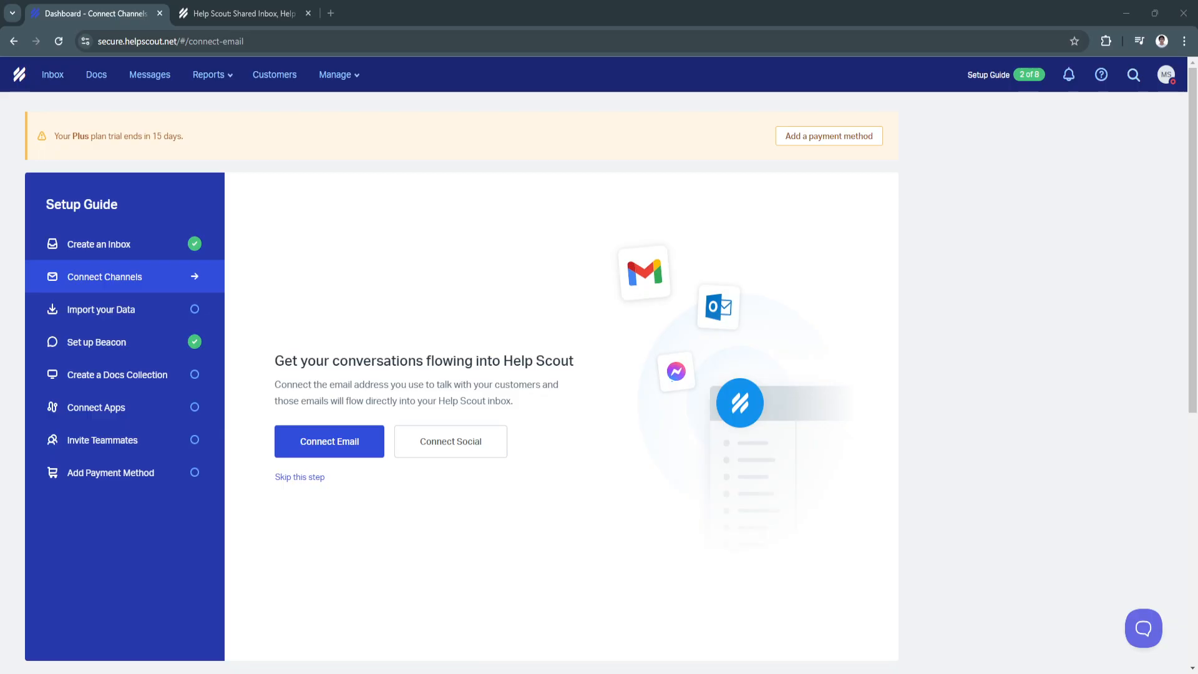
mouse_move(137, 155)
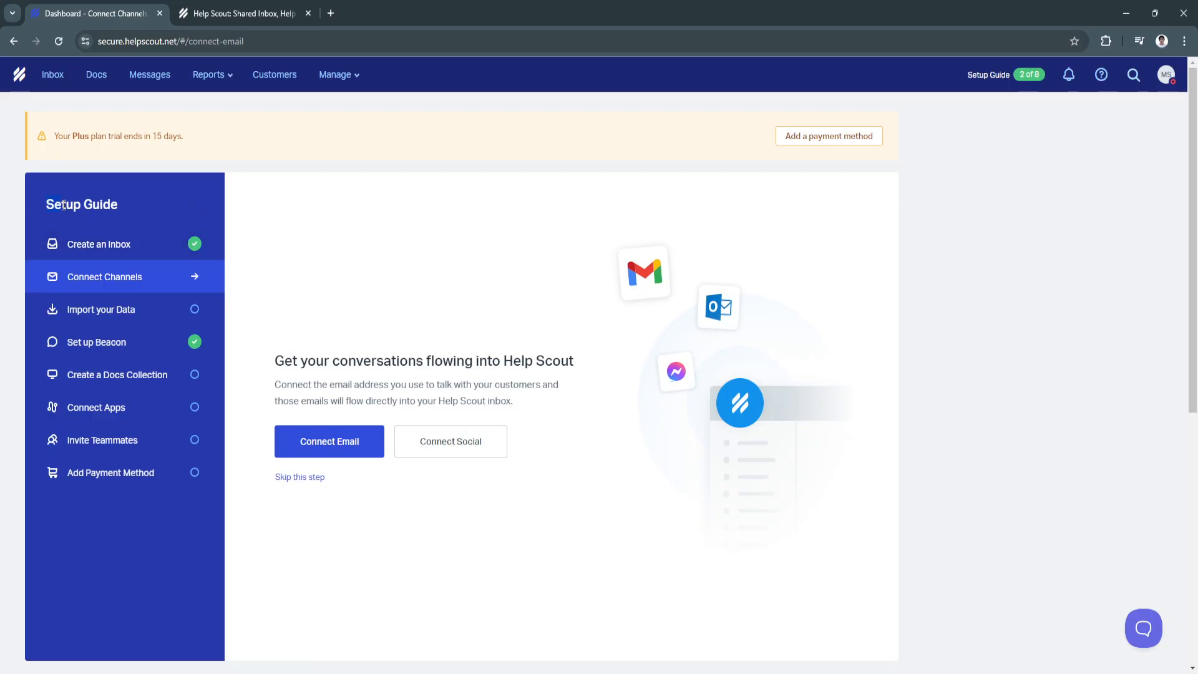
mouse_move(290, 254)
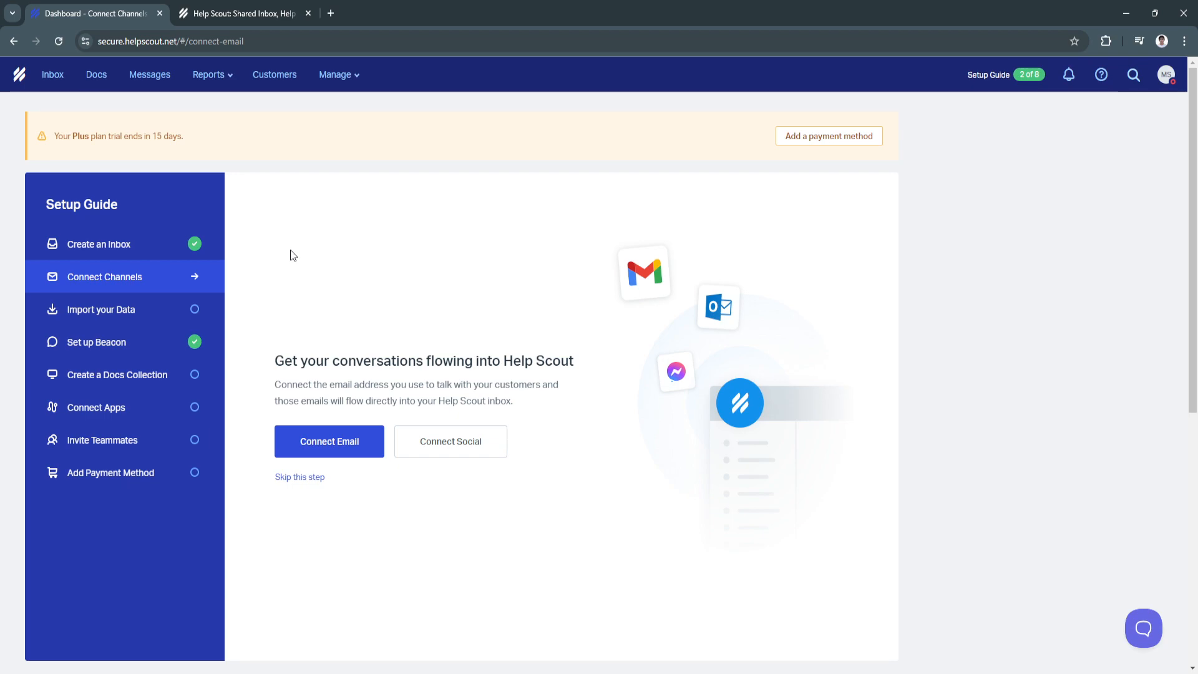